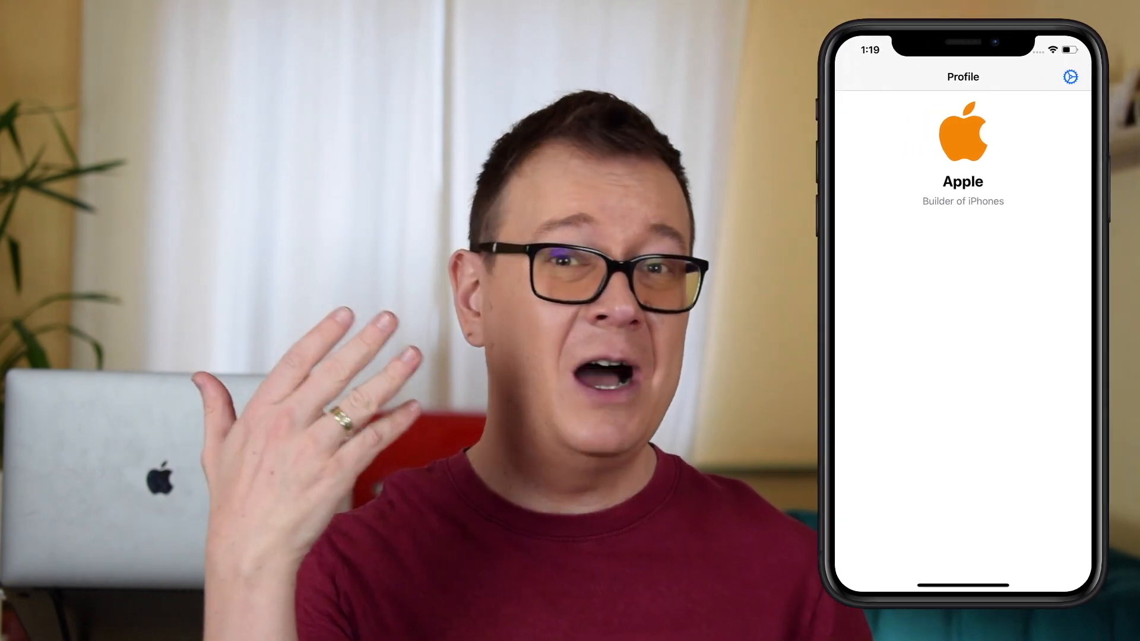
Build and launch ProtocolDelegateDemo on the iPhone 11 Pro Max simulator.
{"action": "left_click", "coordinate": [1067, 78]}
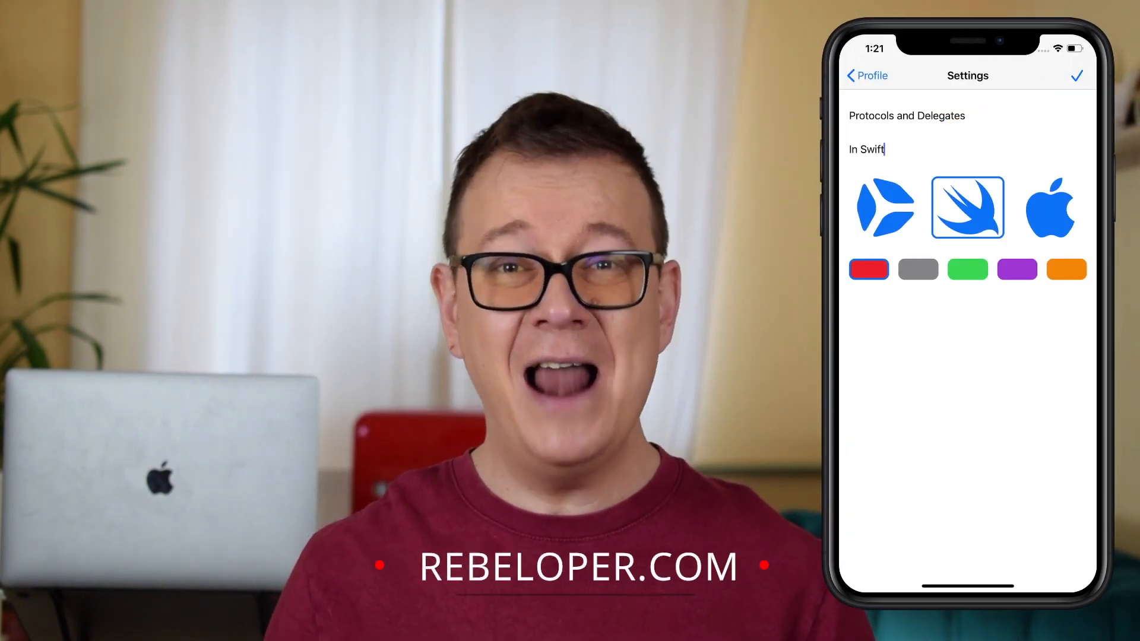
{"action": "left_click", "coordinate": [1049, 207]}
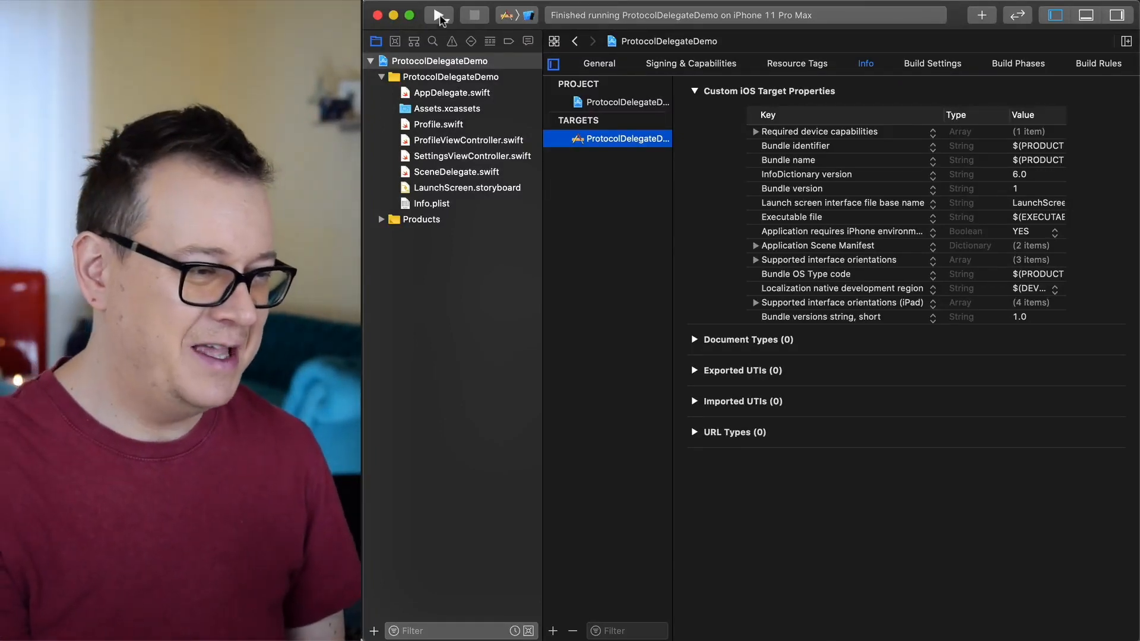
{"action": "left_click", "coordinate": [438, 15]}
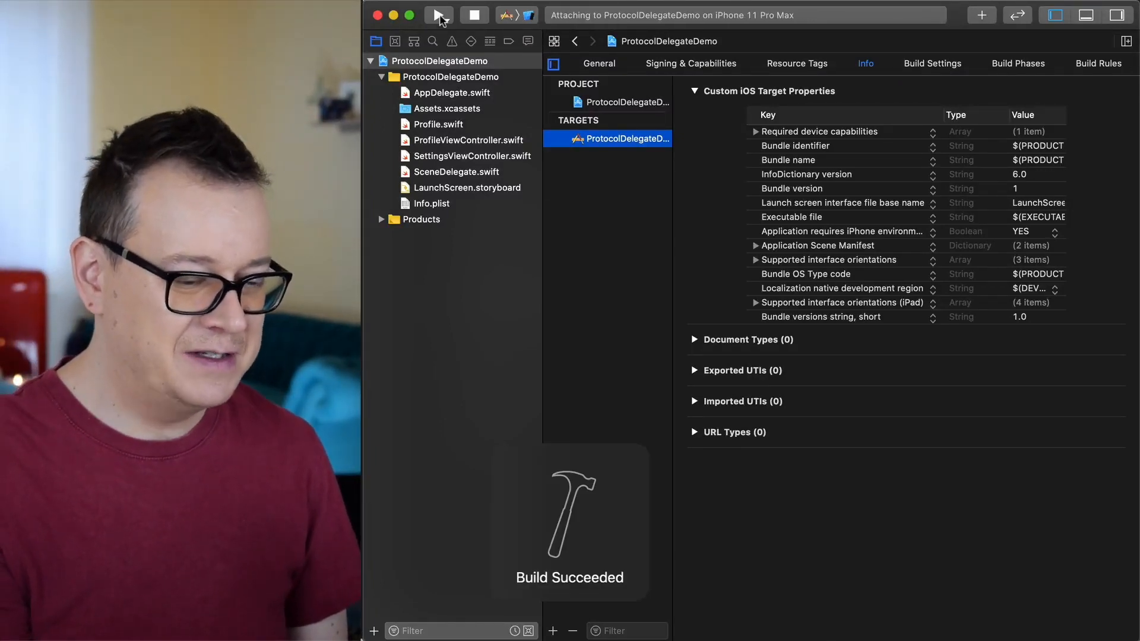
{"action": "left_click", "coordinate": [438, 14]}
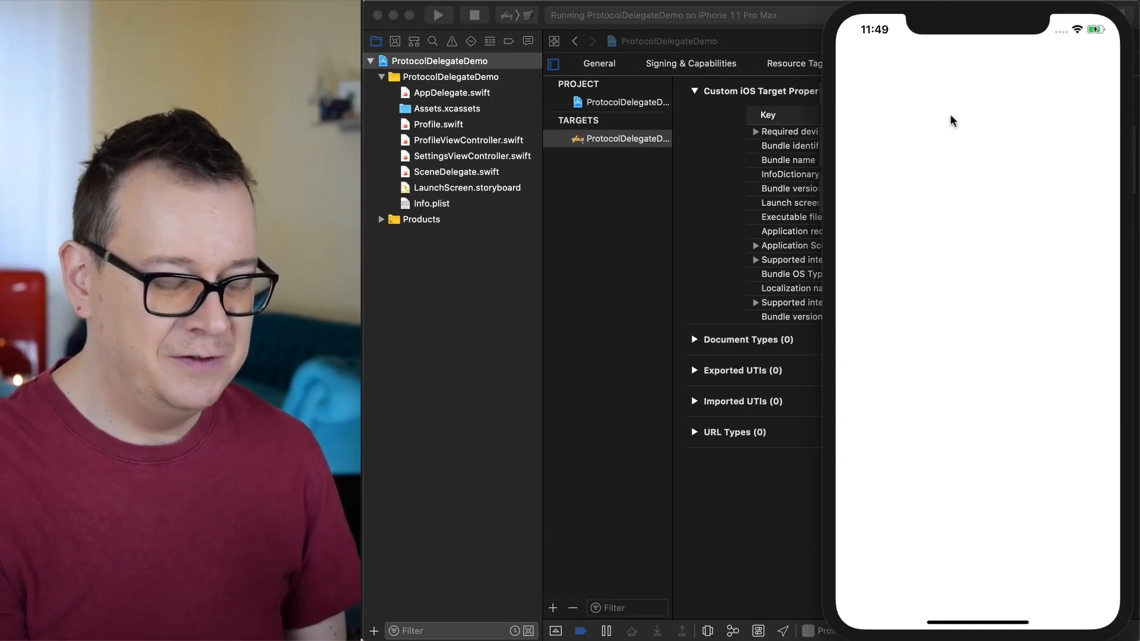
{"action": "mouse_move", "coordinate": [915, 270]}
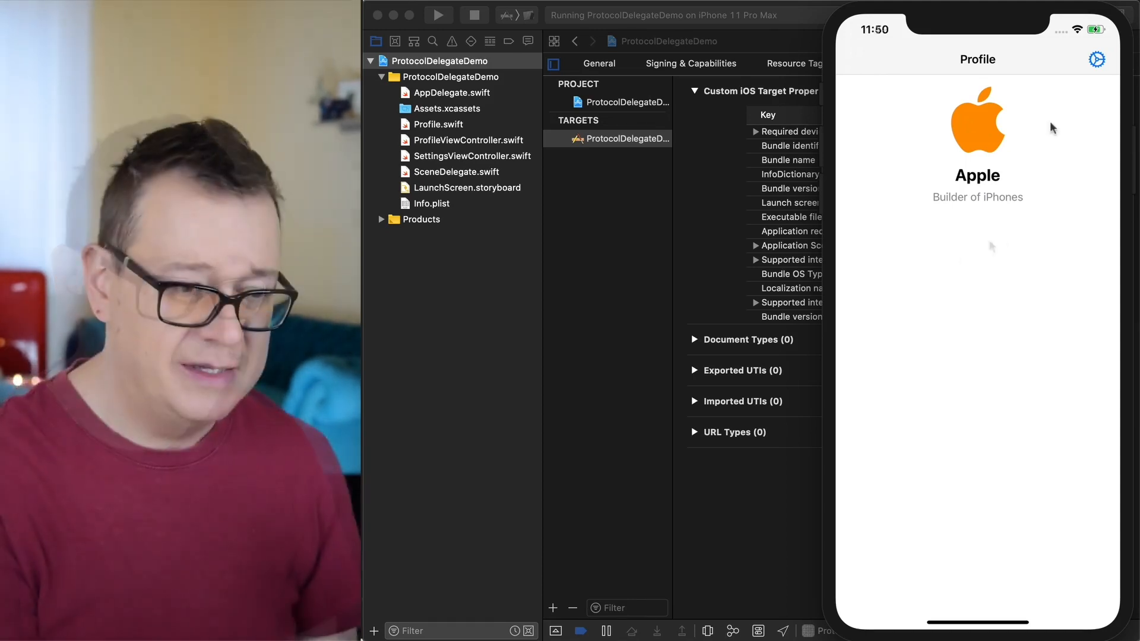
{"action": "mouse_move", "coordinate": [1007, 192]}
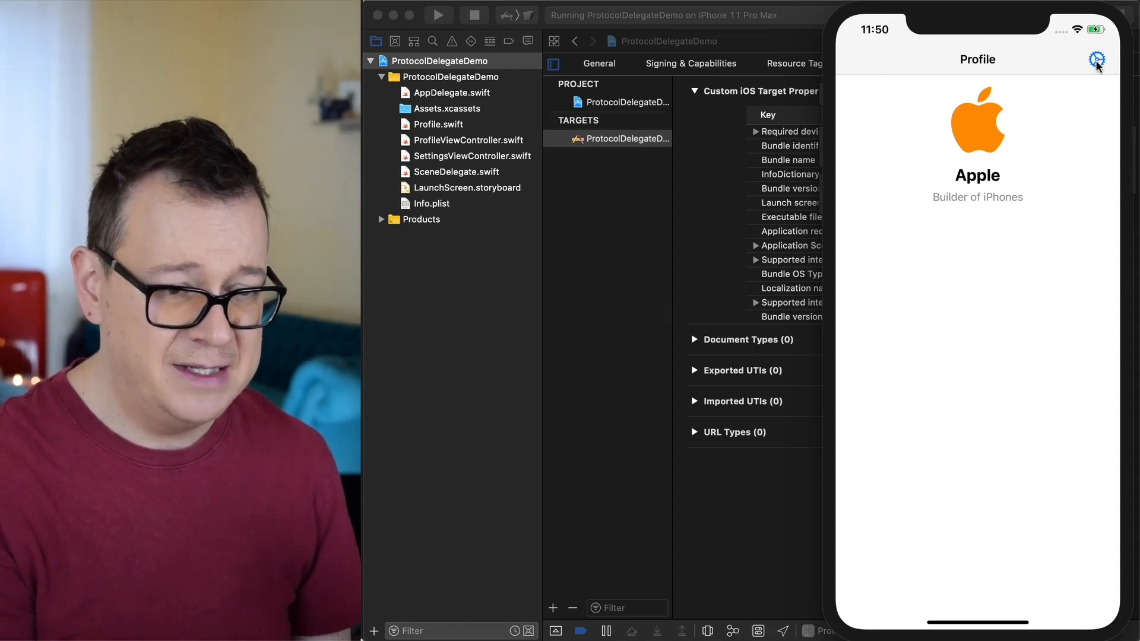
In Settings, choose the red Swift icon, name 'Swift' and info 'Language', then save.
{"action": "left_click", "coordinate": [1095, 60]}
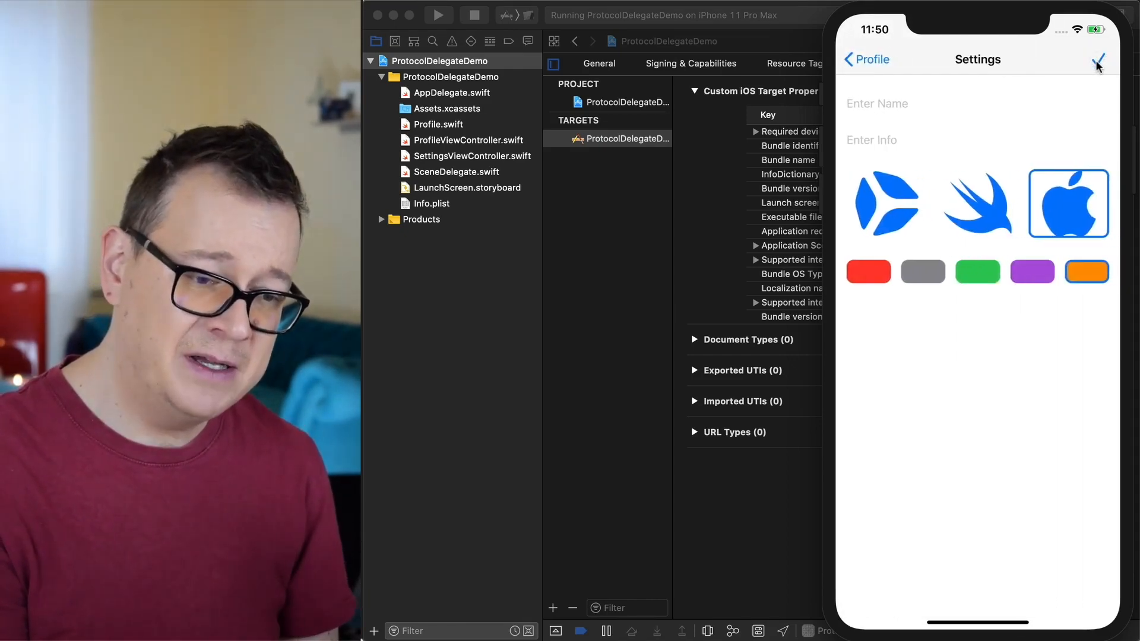
{"action": "mouse_move", "coordinate": [978, 416]}
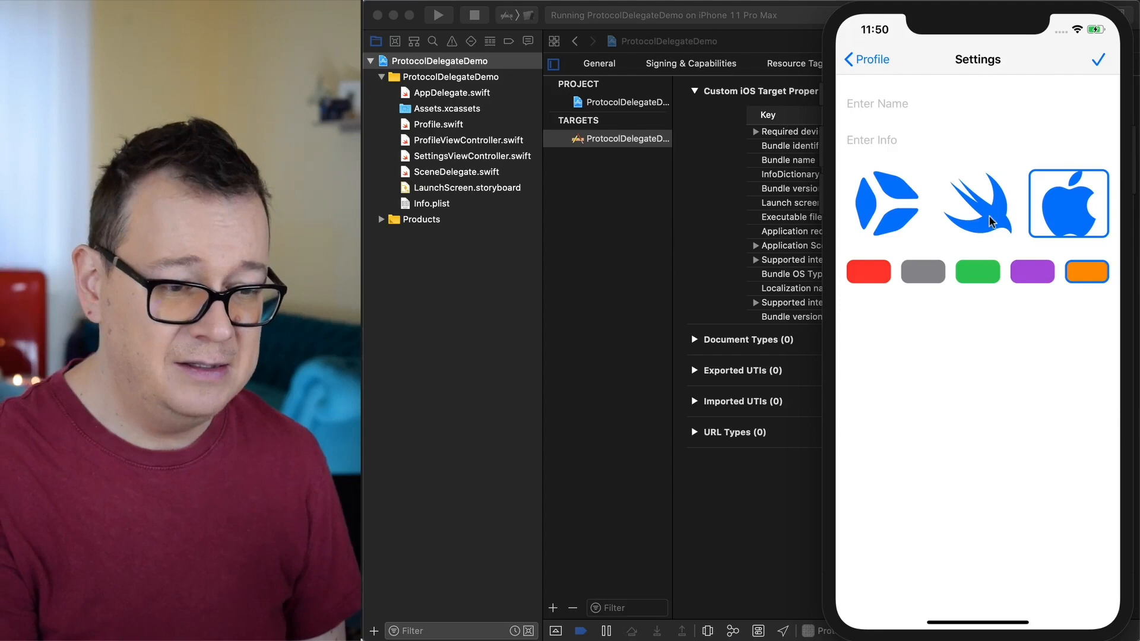
{"action": "left_click", "coordinate": [977, 204]}
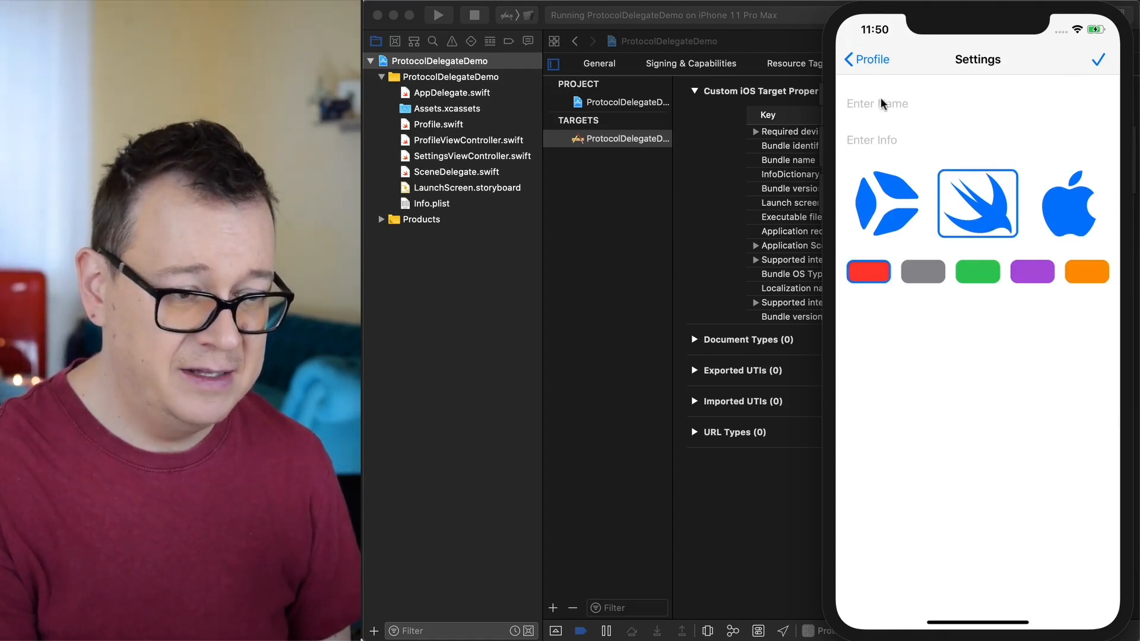
{"action": "type", "text": "Swift"}
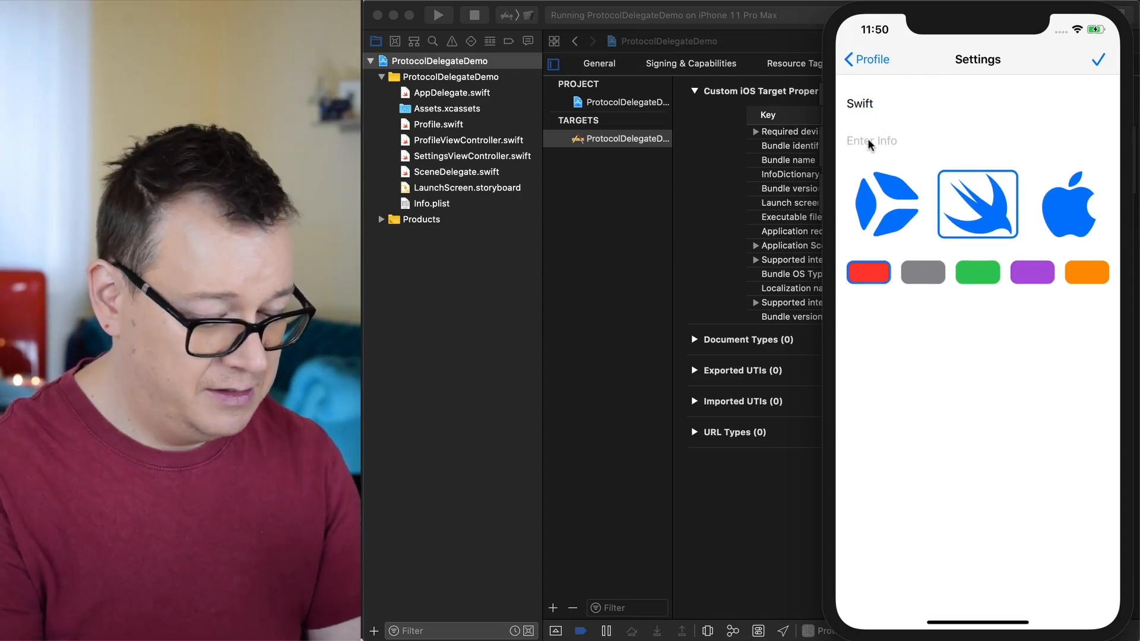
{"action": "type", "text": "Language"}
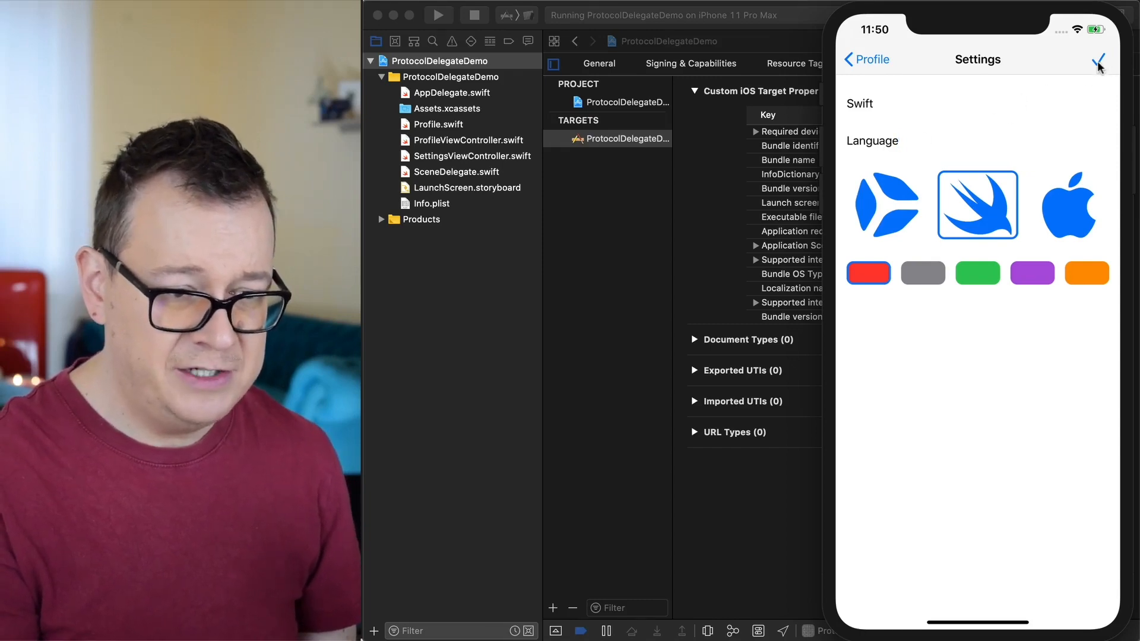
{"action": "left_click", "coordinate": [1098, 59]}
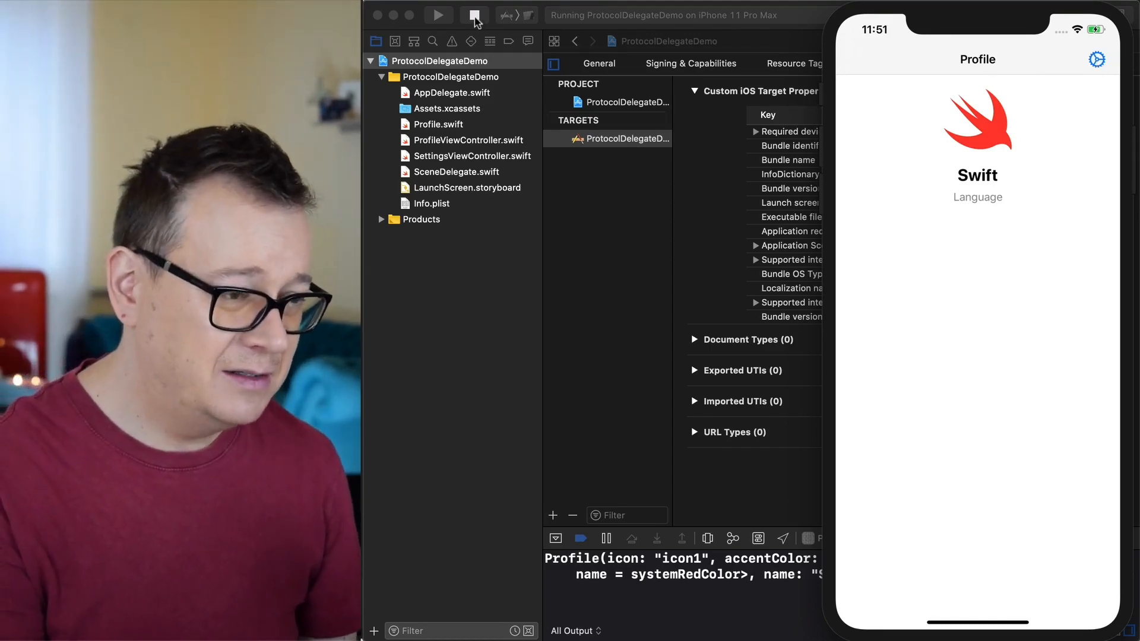
Stop the demo and create a Single View App named ProtocolDelegate with Storyboard interface.
{"action": "left_click", "coordinate": [470, 15]}
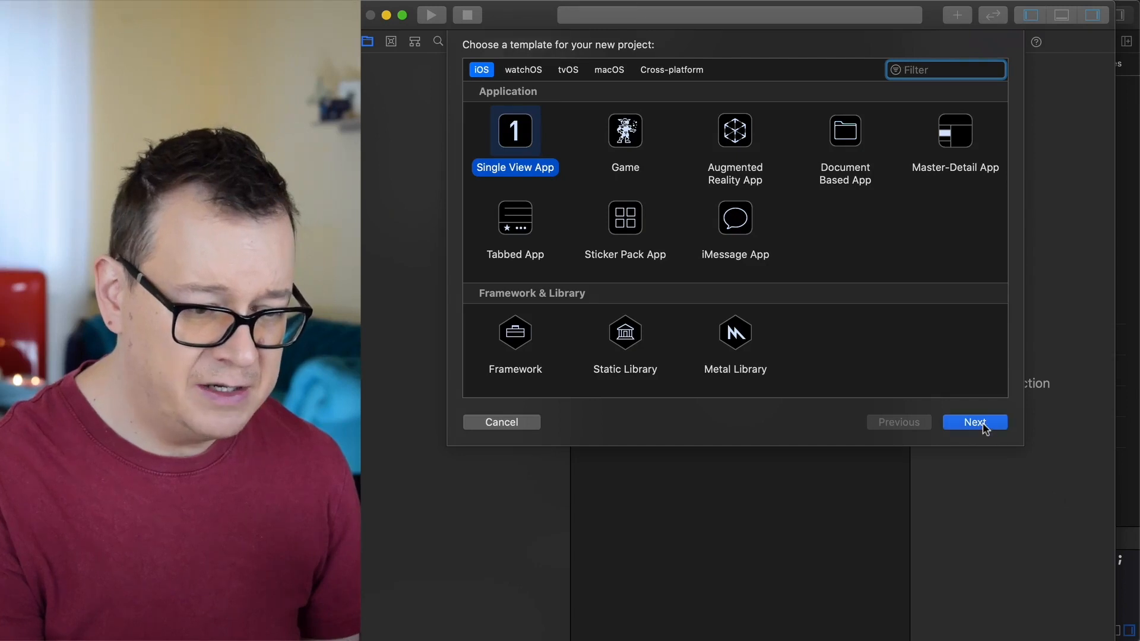
{"action": "left_click", "coordinate": [975, 422]}
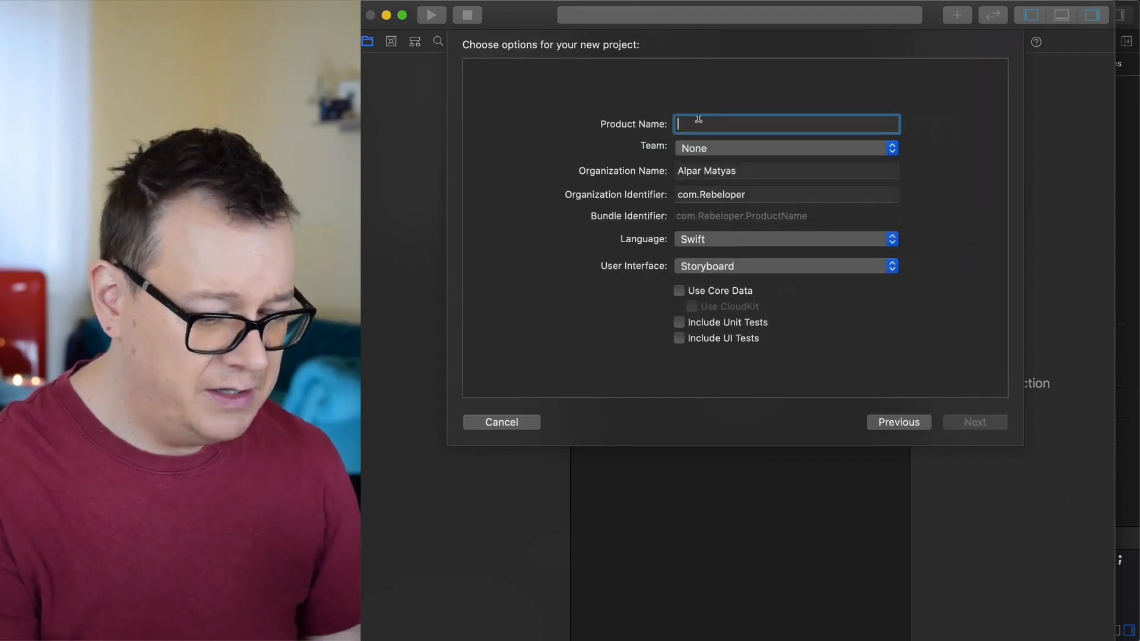
{"action": "type", "text": "Protoco"}
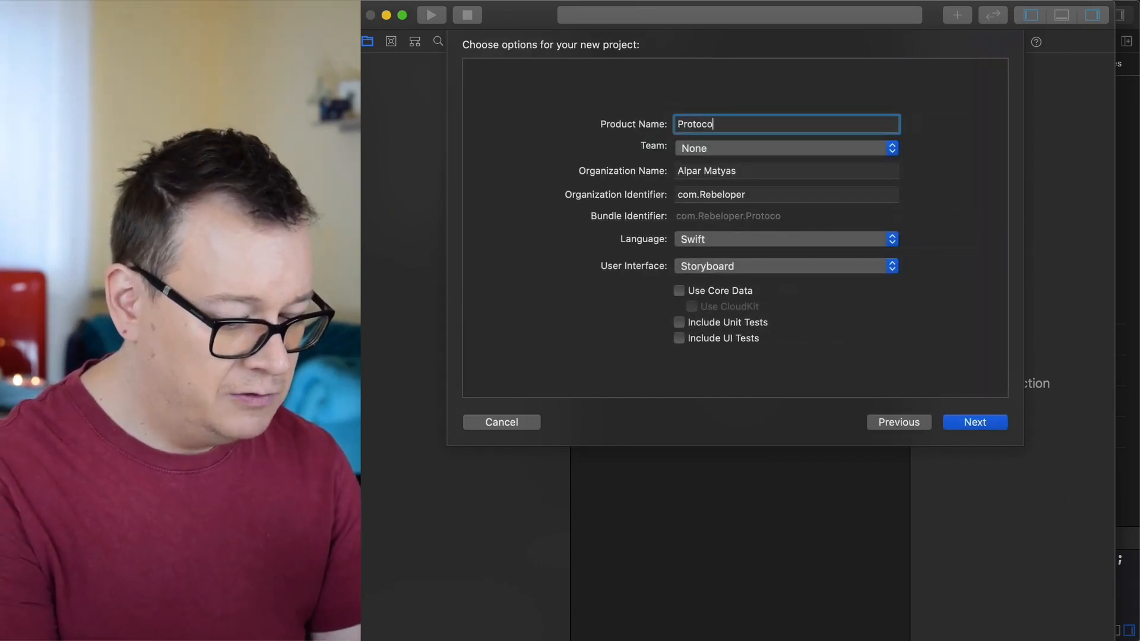
{"action": "type", "text": "lDelegate"}
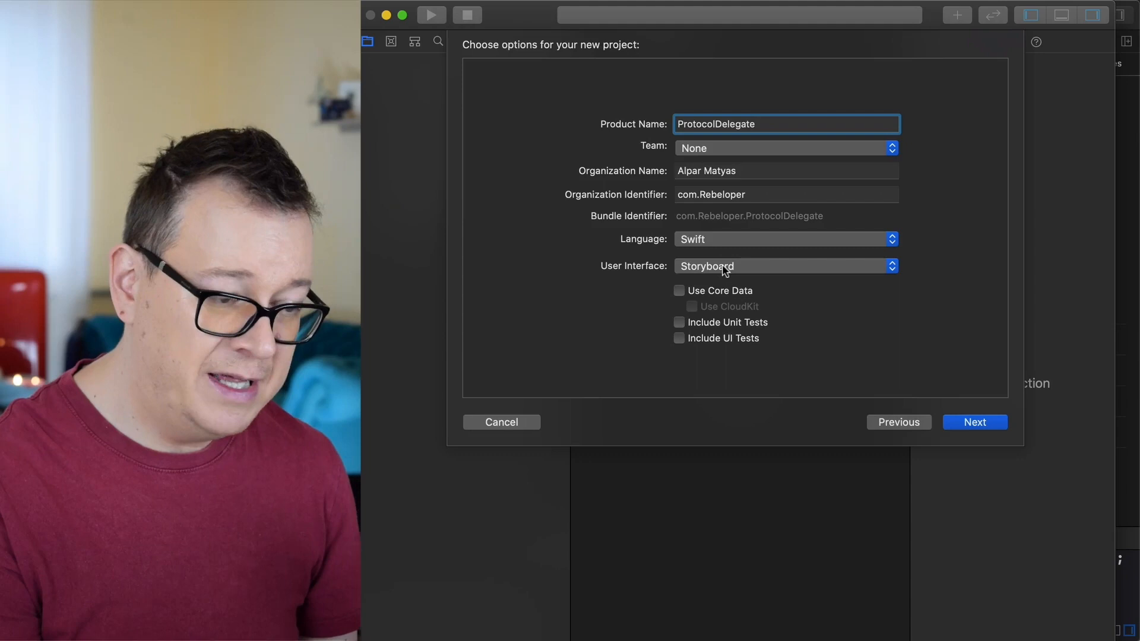
{"action": "left_click", "coordinate": [783, 266]}
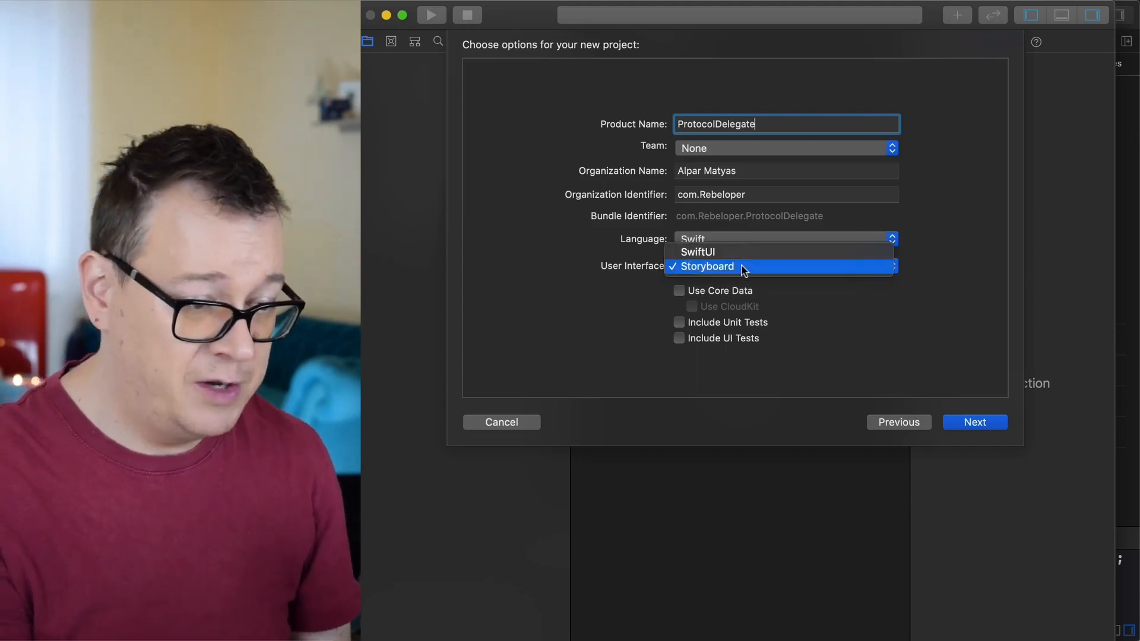
{"action": "left_click", "coordinate": [706, 266]}
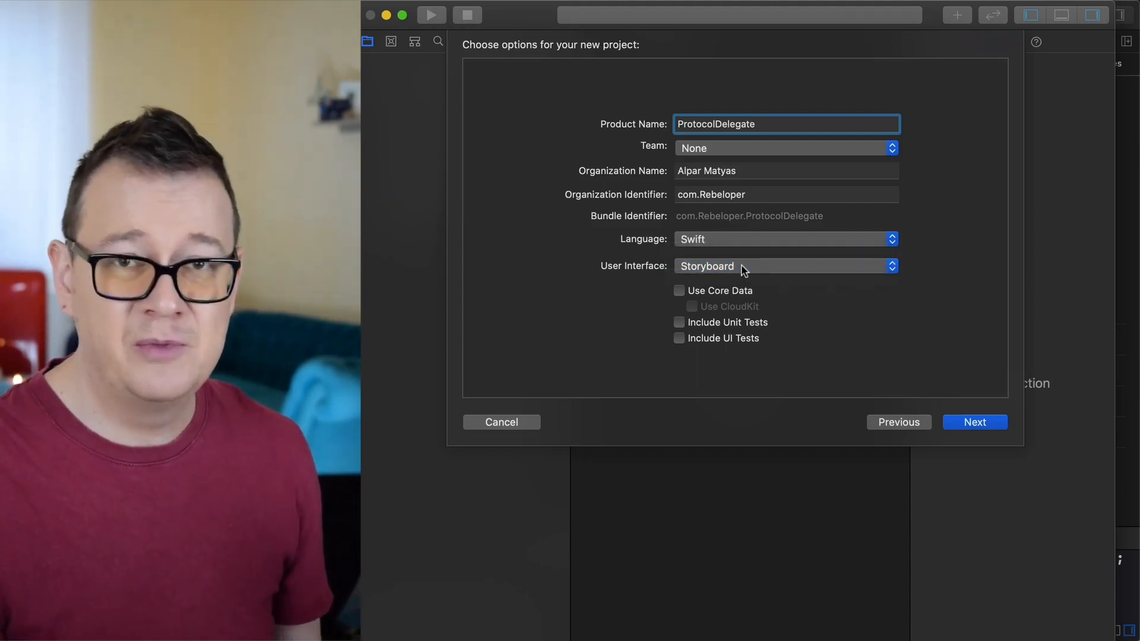
{"action": "mouse_move", "coordinate": [743, 268]}
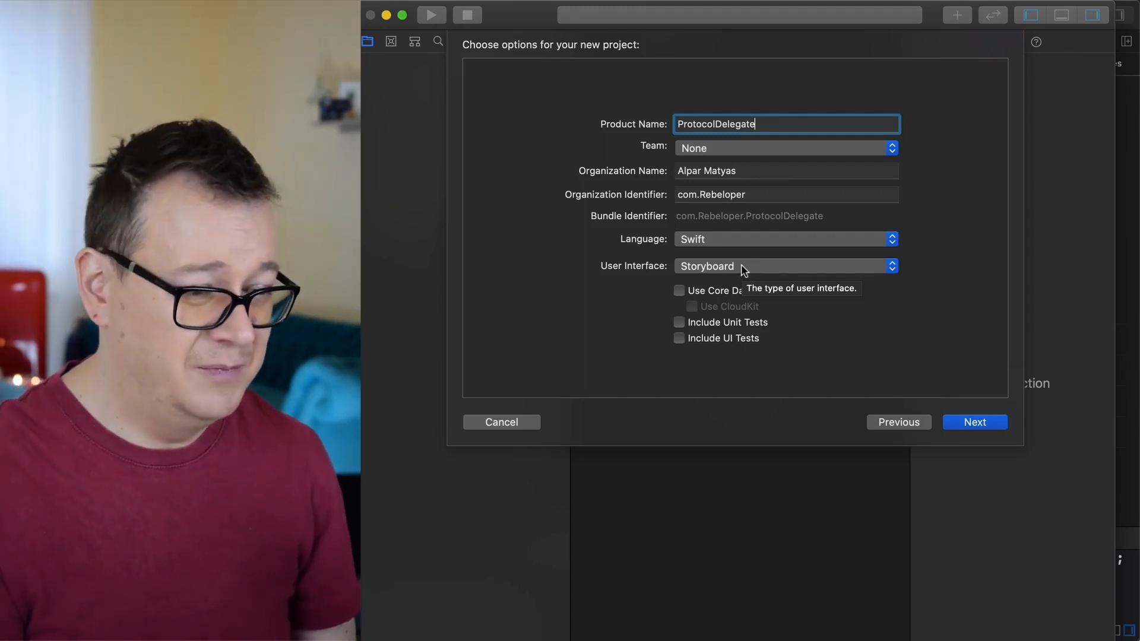
{"action": "mouse_move", "coordinate": [934, 172]}
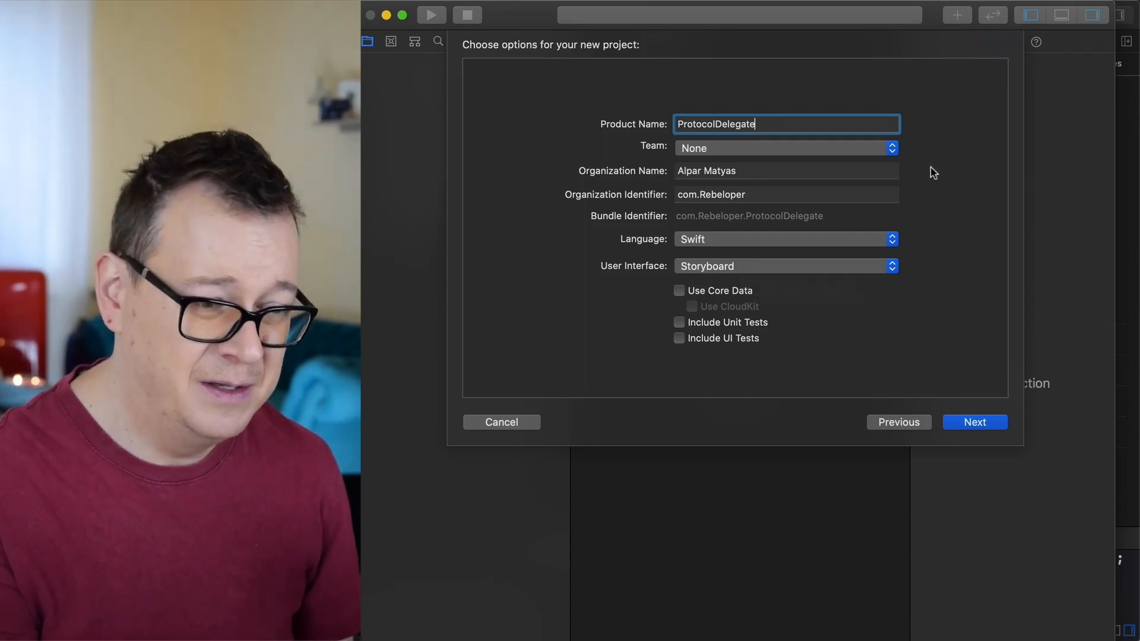
{"action": "mouse_move", "coordinate": [914, 224]}
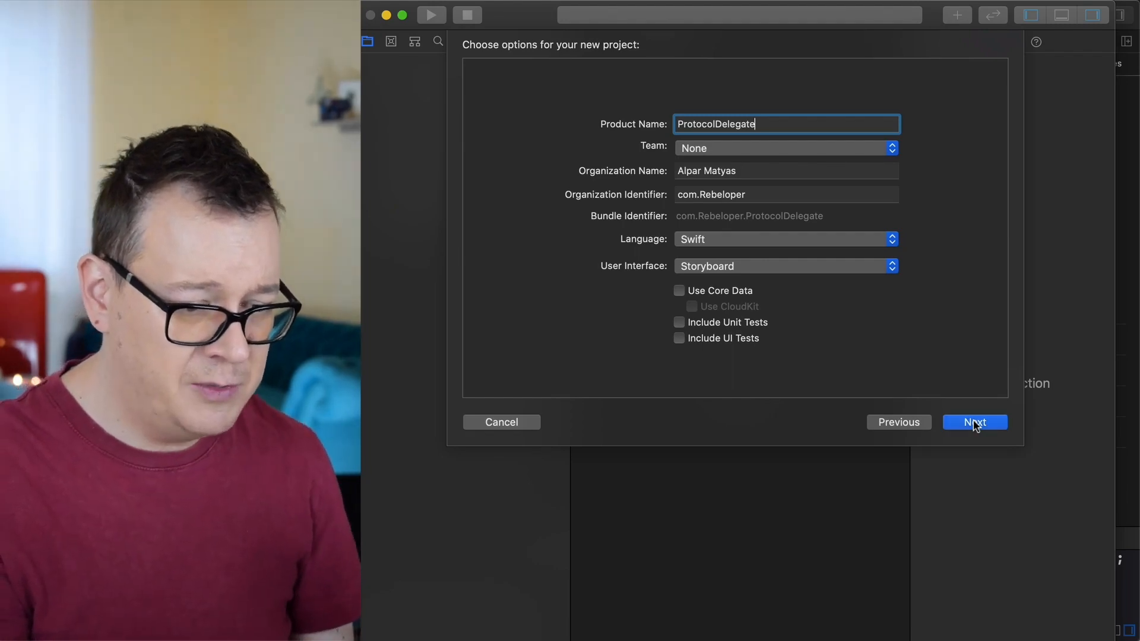
{"action": "left_click", "coordinate": [975, 422]}
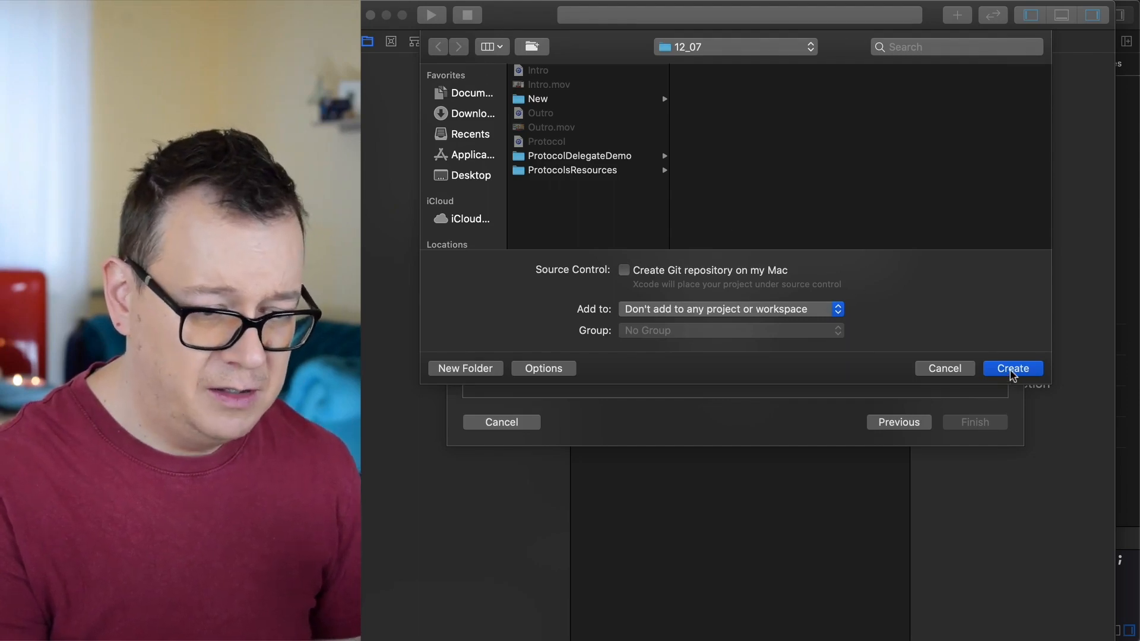
Create the project in 12_07 and browse Finder to the ProtocolsResources folder.
{"action": "left_click", "coordinate": [1012, 368]}
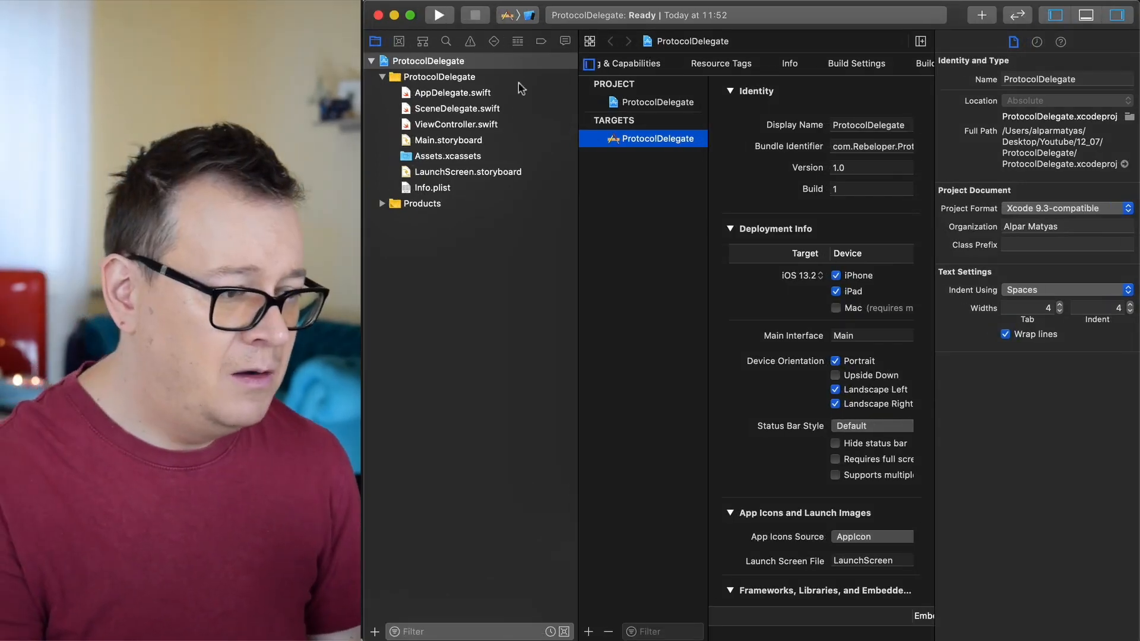
{"action": "mouse_move", "coordinate": [479, 113]}
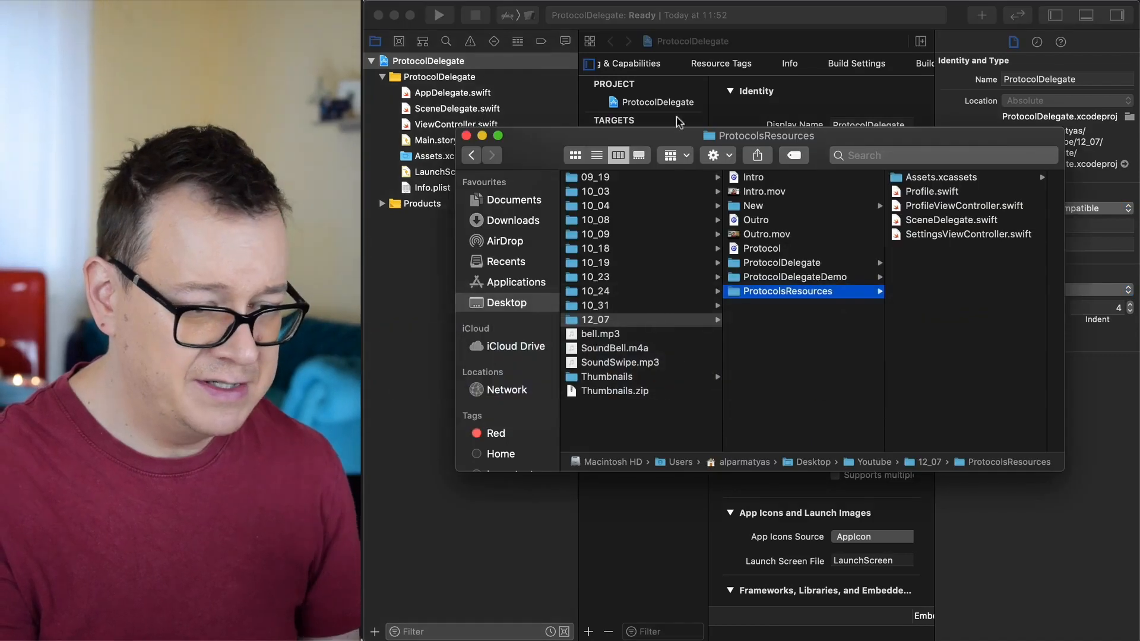
{"action": "left_click", "coordinate": [795, 276]}
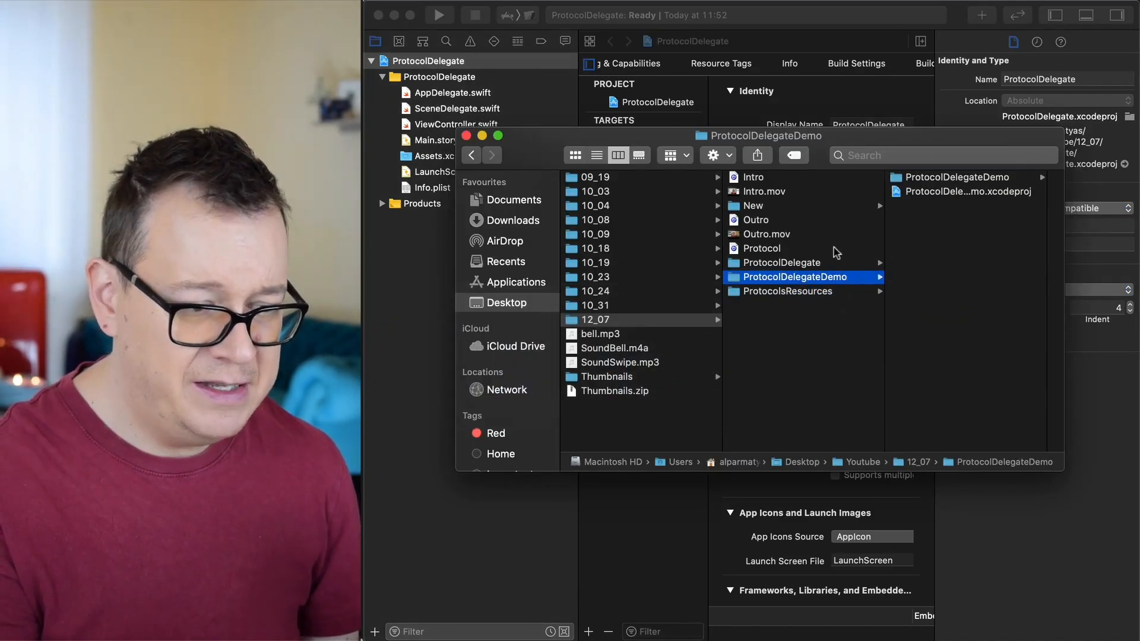
{"action": "left_click", "coordinate": [787, 291]}
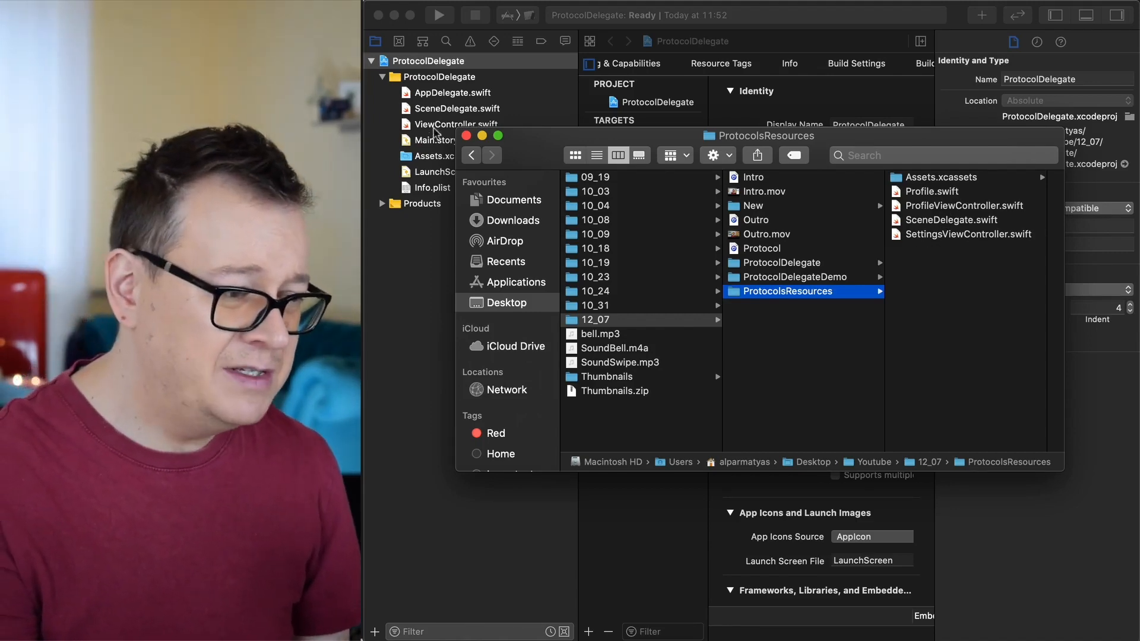
Trash SceneDelegate, ViewController and Assets, then copy in the ProtocolsResources files.
{"action": "left_click", "coordinate": [455, 124]}
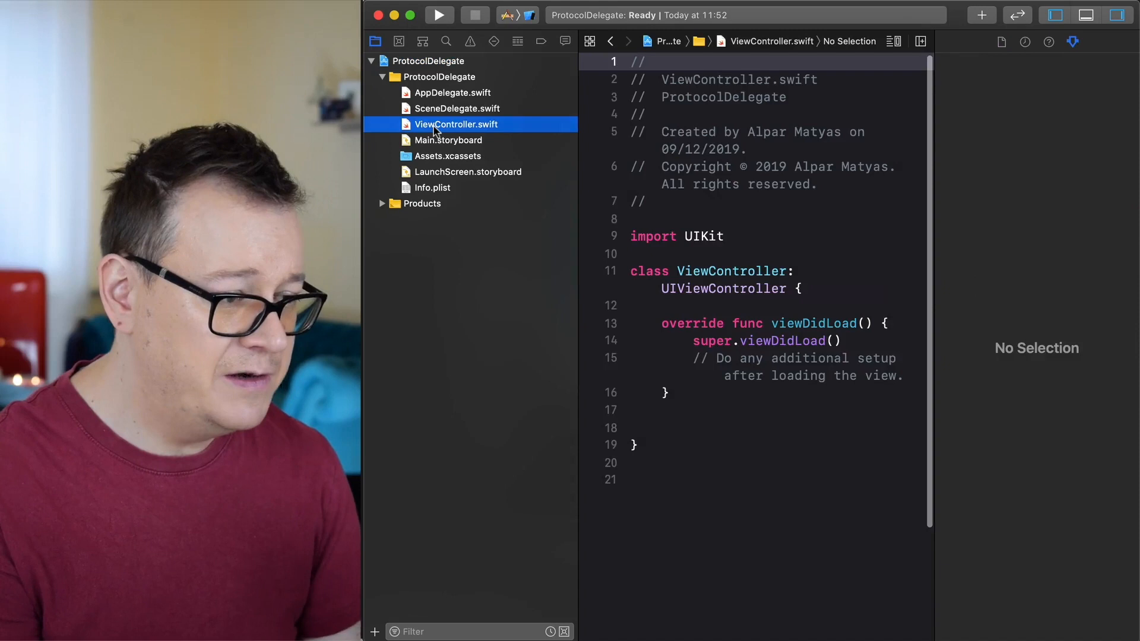
{"action": "mouse_move", "coordinate": [449, 160]}
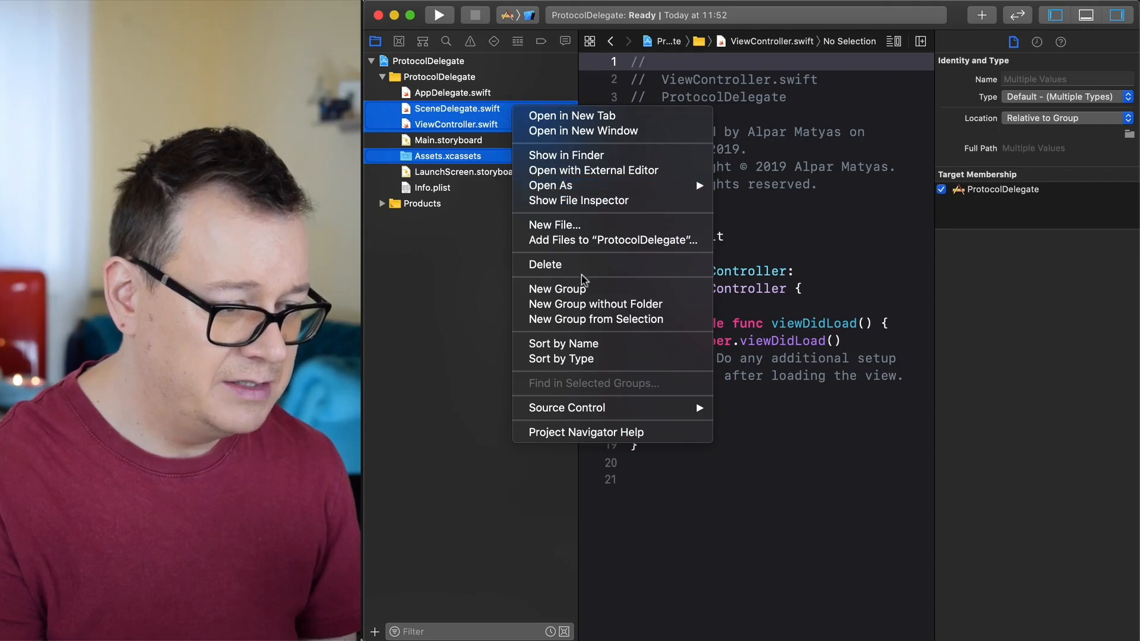
{"action": "left_click", "coordinate": [545, 264]}
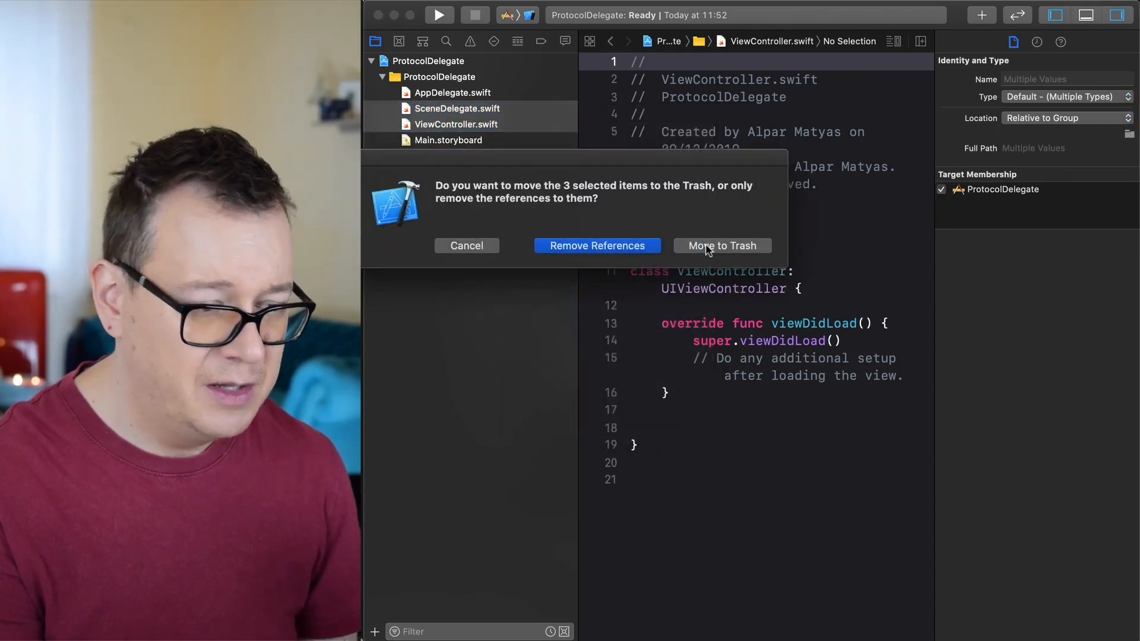
{"action": "left_click", "coordinate": [722, 246]}
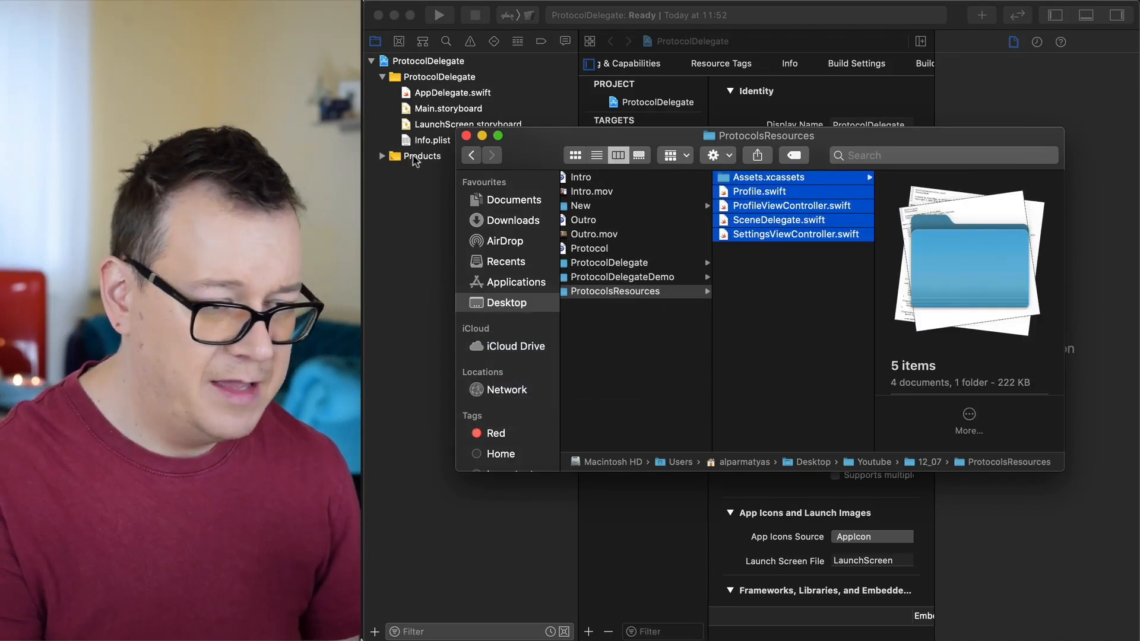
{"action": "left_click_drag", "start_coordinate": [793, 205], "coordinate": [447, 109]}
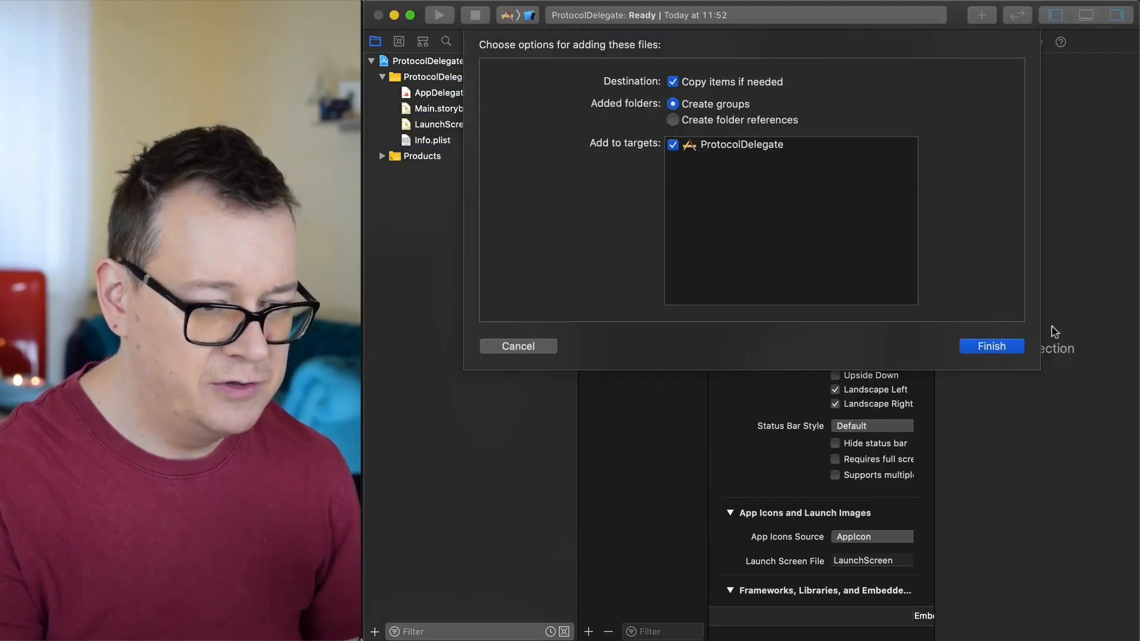
{"action": "left_click", "coordinate": [991, 347]}
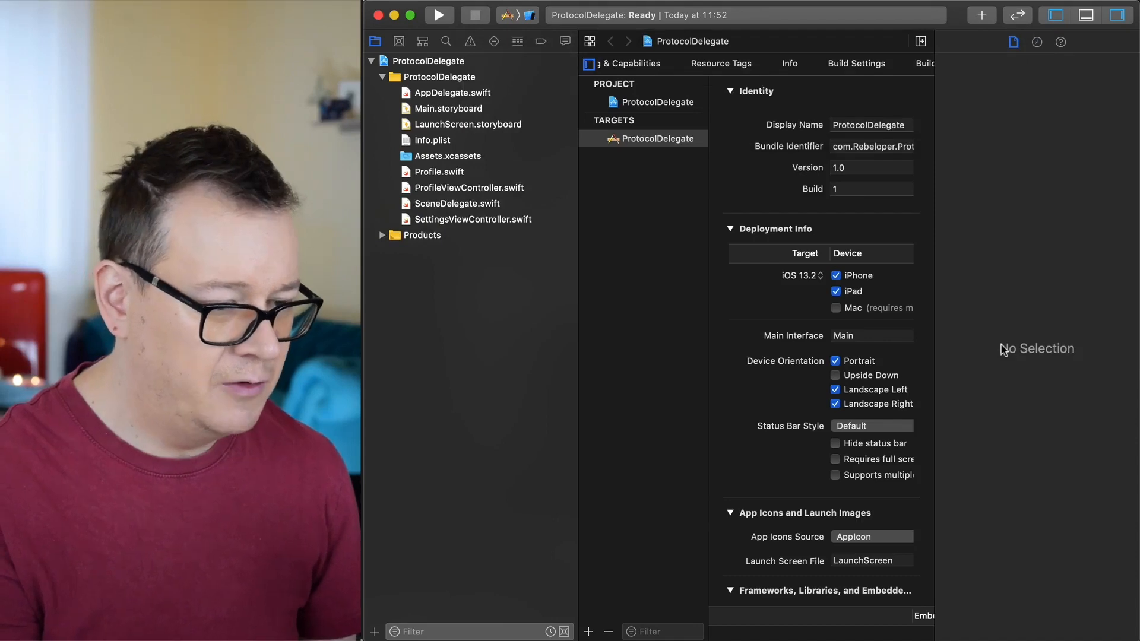
{"action": "mouse_move", "coordinate": [476, 147]}
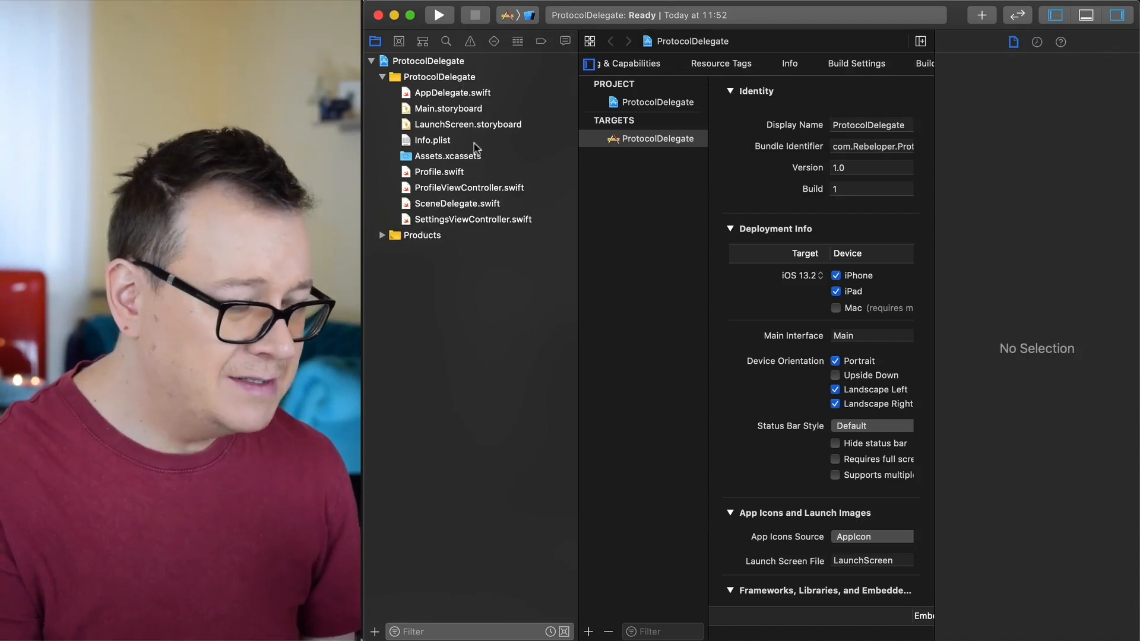
Move Main.storyboard to the Trash and scroll to the target's Main Interface setting.
{"action": "left_click", "coordinate": [449, 108]}
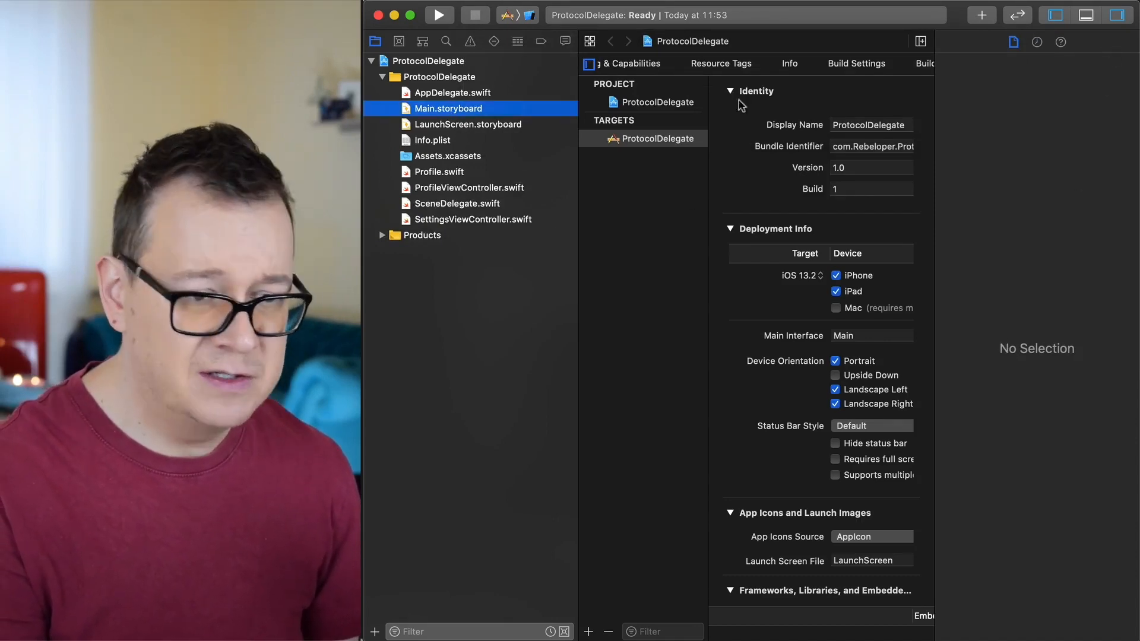
{"action": "left_click", "coordinate": [447, 109]}
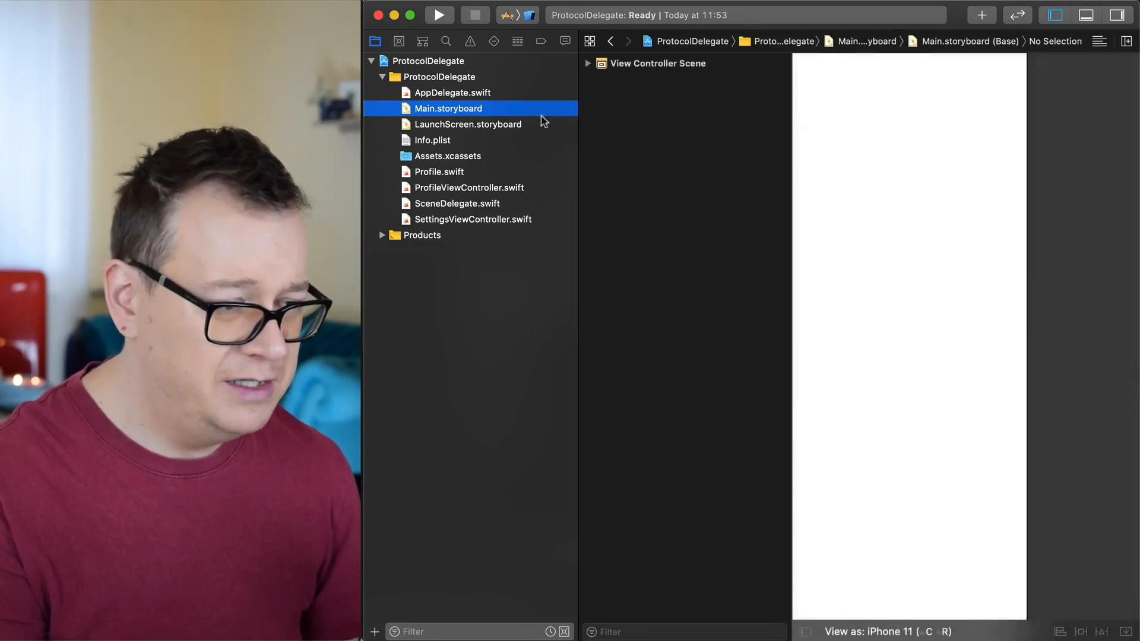
{"action": "right_click", "coordinate": [448, 108]}
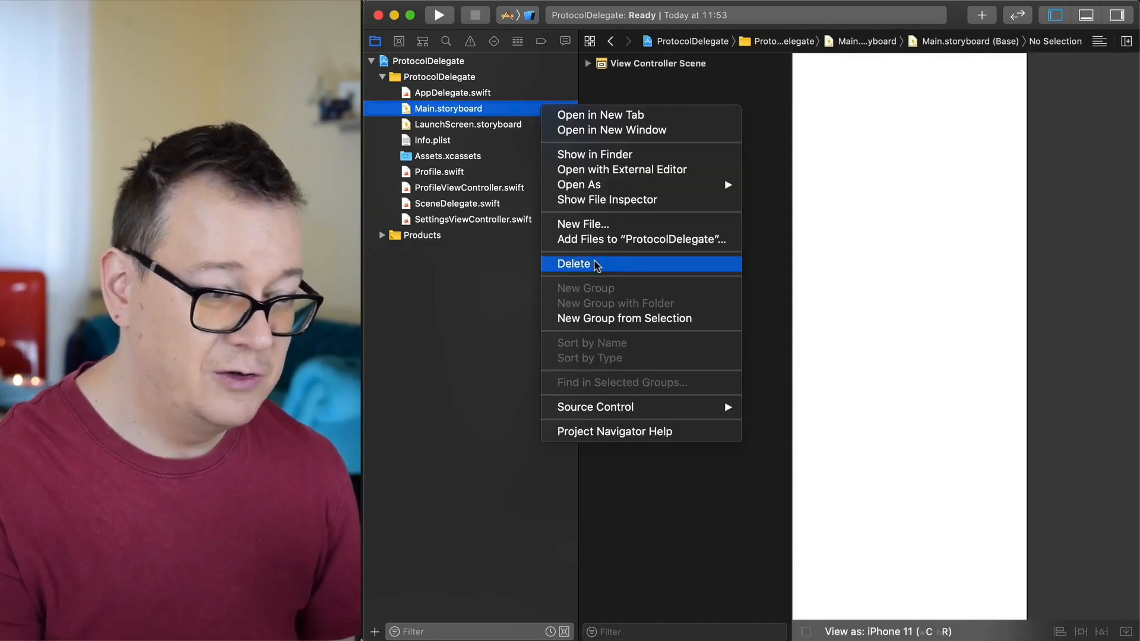
{"action": "left_click", "coordinate": [573, 263]}
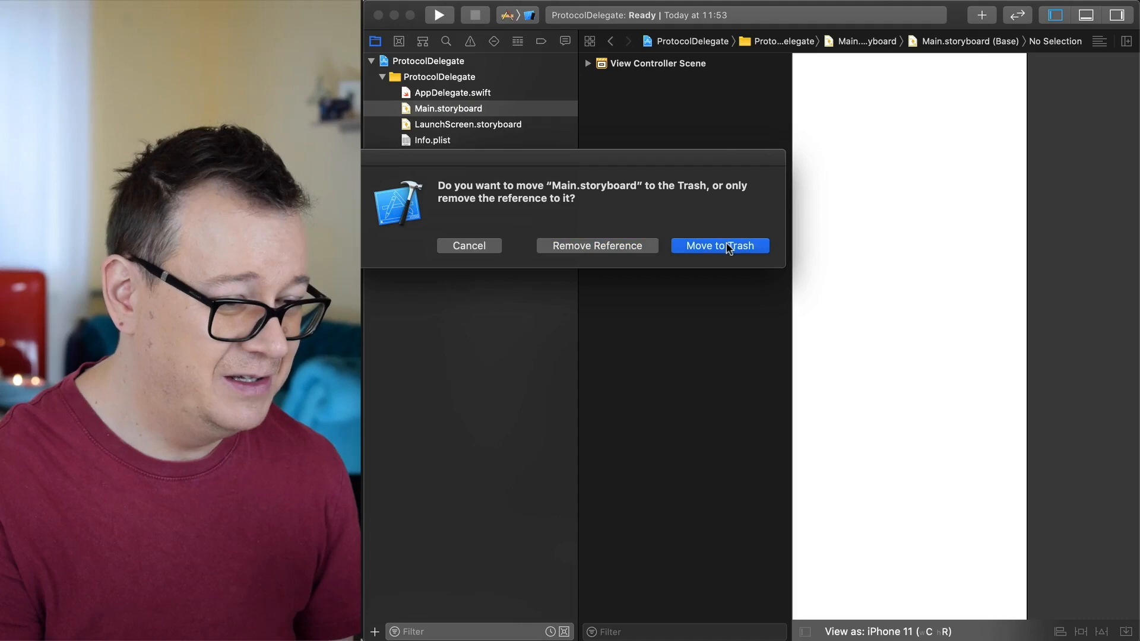
{"action": "left_click", "coordinate": [720, 246]}
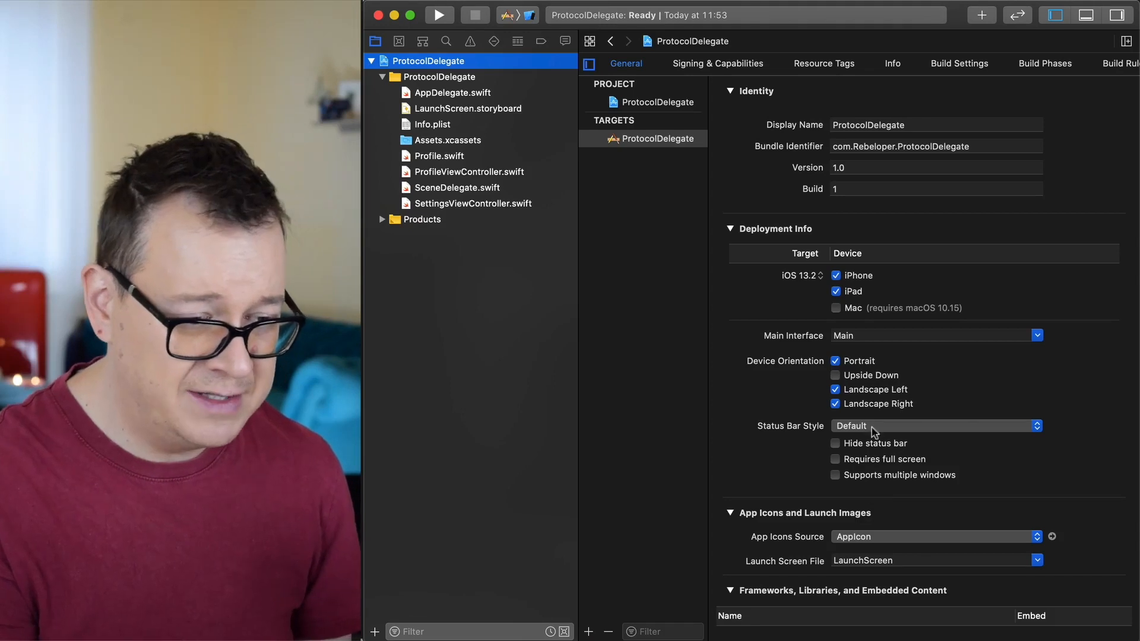
{"action": "scroll", "scroll_direction": "down", "scroll_amount": 3}
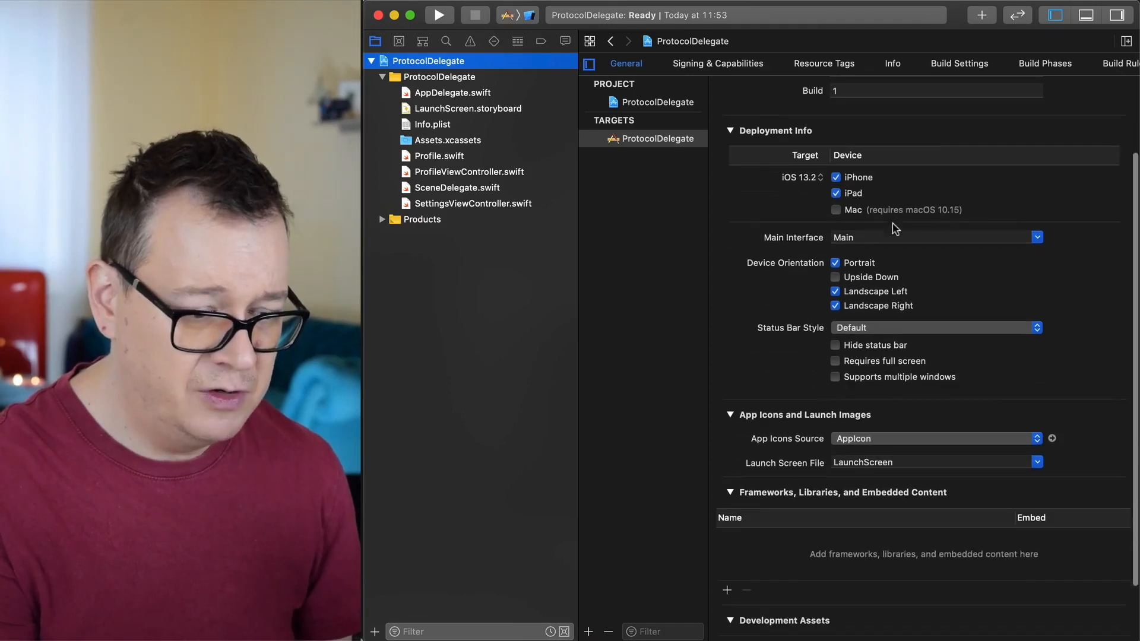
{"action": "scroll", "scroll_direction": "down", "scroll_amount": 3}
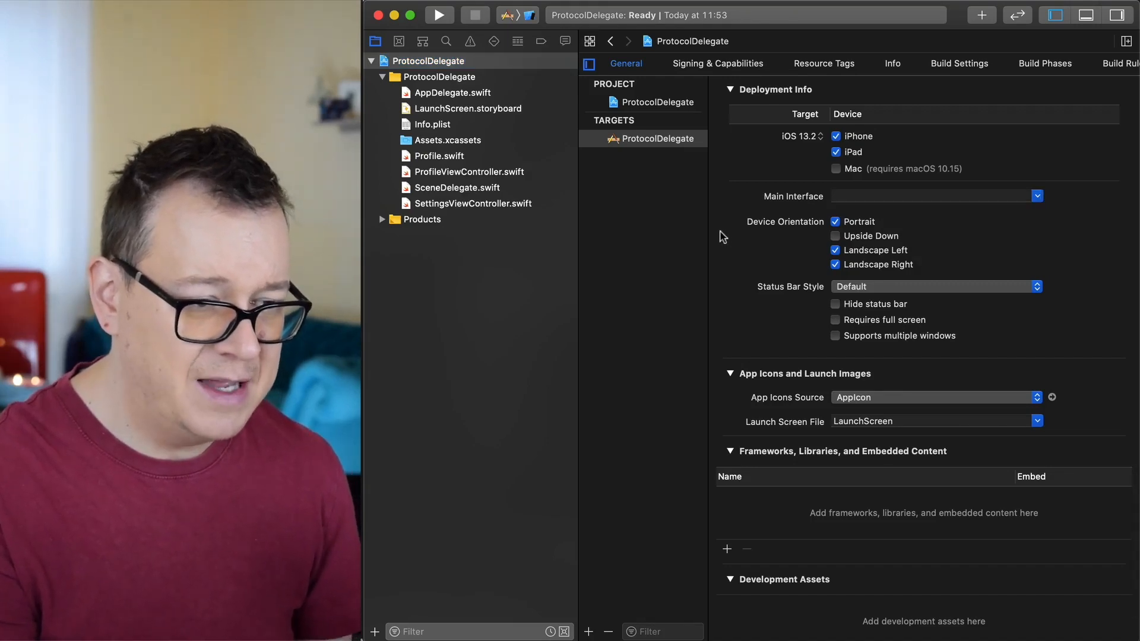
Delete Storyboard Name from Application Scene Manifest > Scene Configuration > Item 0 in Info.
{"action": "left_click", "coordinate": [892, 64]}
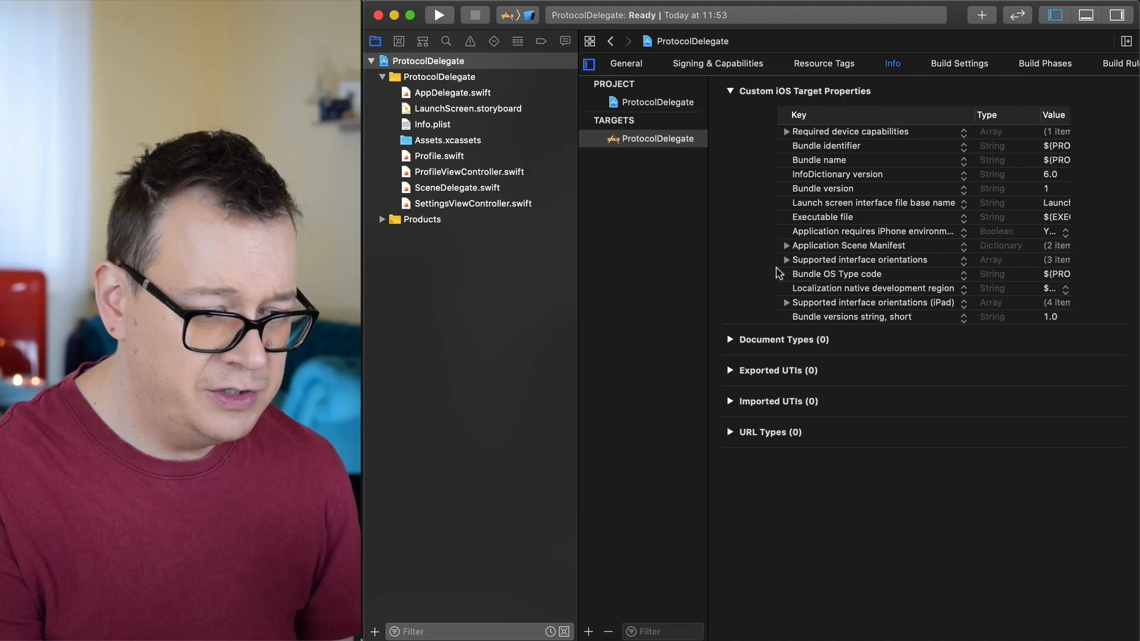
{"action": "left_click", "coordinate": [786, 260]}
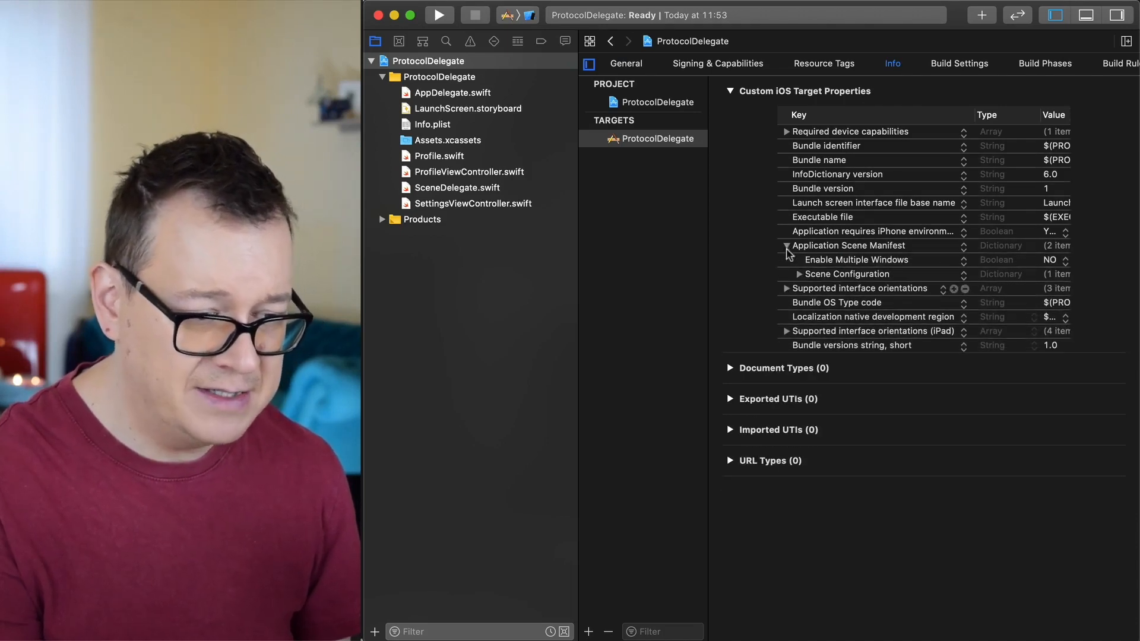
{"action": "left_click", "coordinate": [799, 274]}
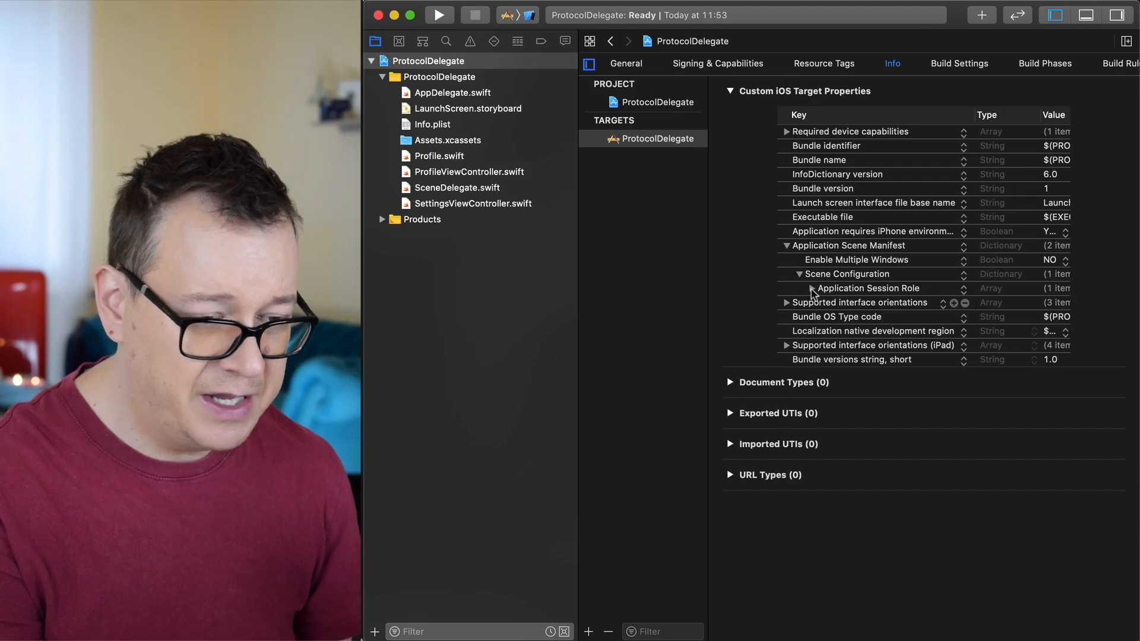
{"action": "left_click", "coordinate": [810, 288]}
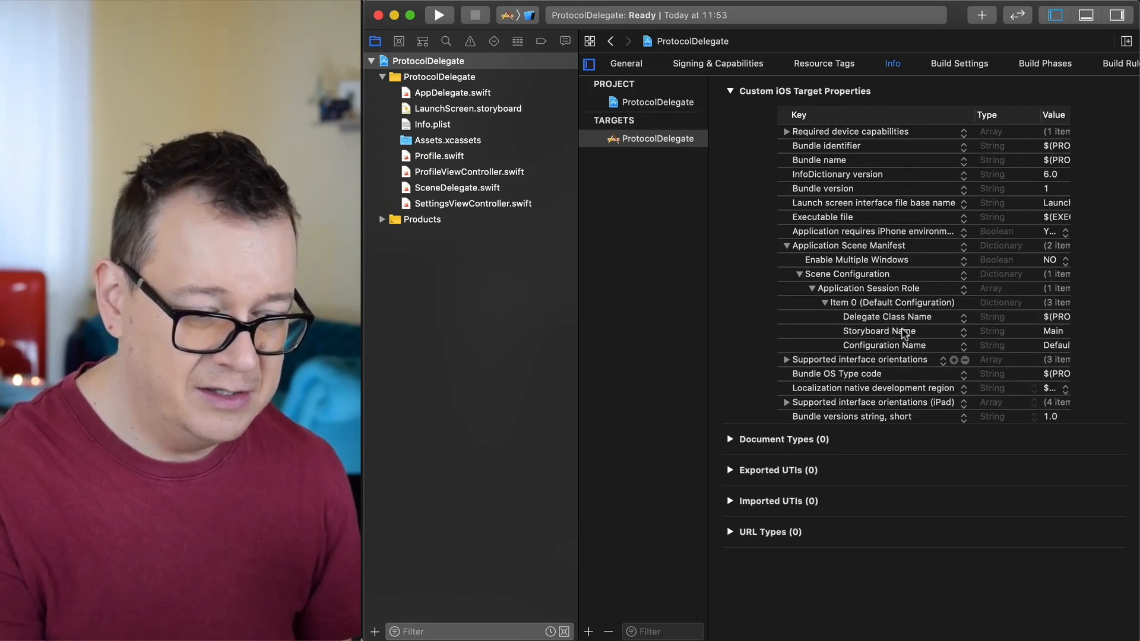
{"action": "left_click", "coordinate": [1051, 16]}
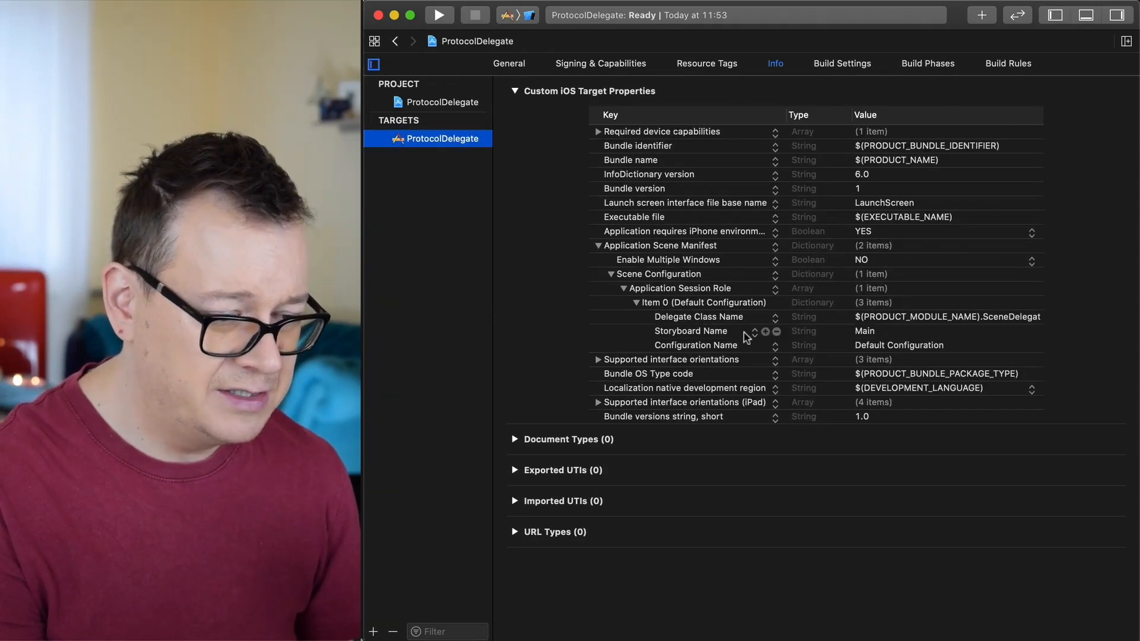
{"action": "left_click", "coordinate": [691, 331]}
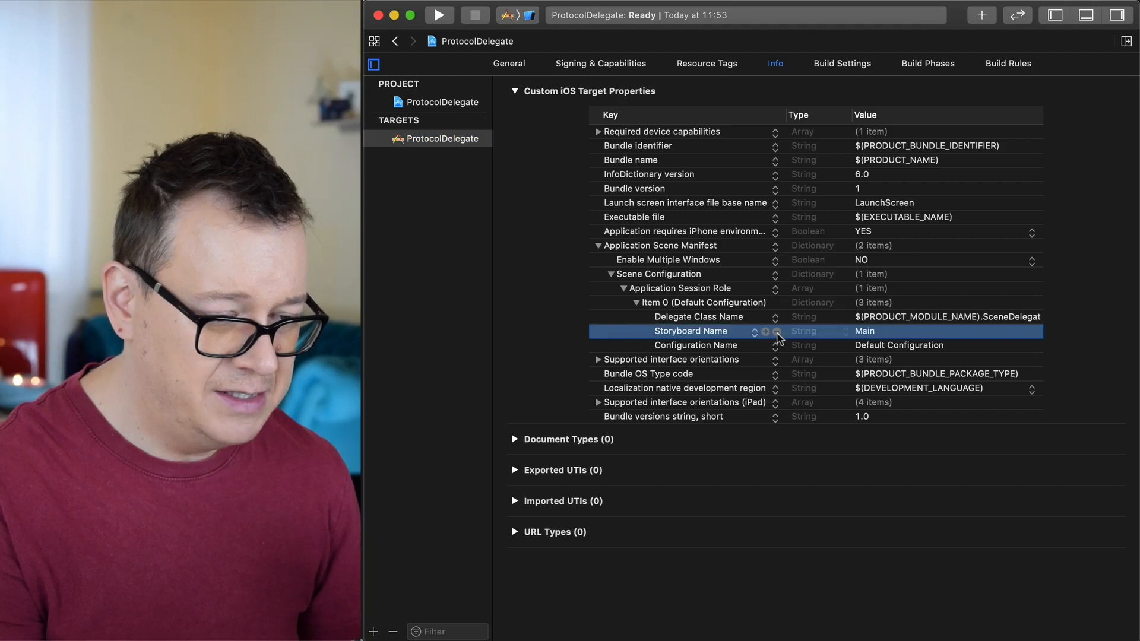
{"action": "left_click", "coordinate": [777, 331]}
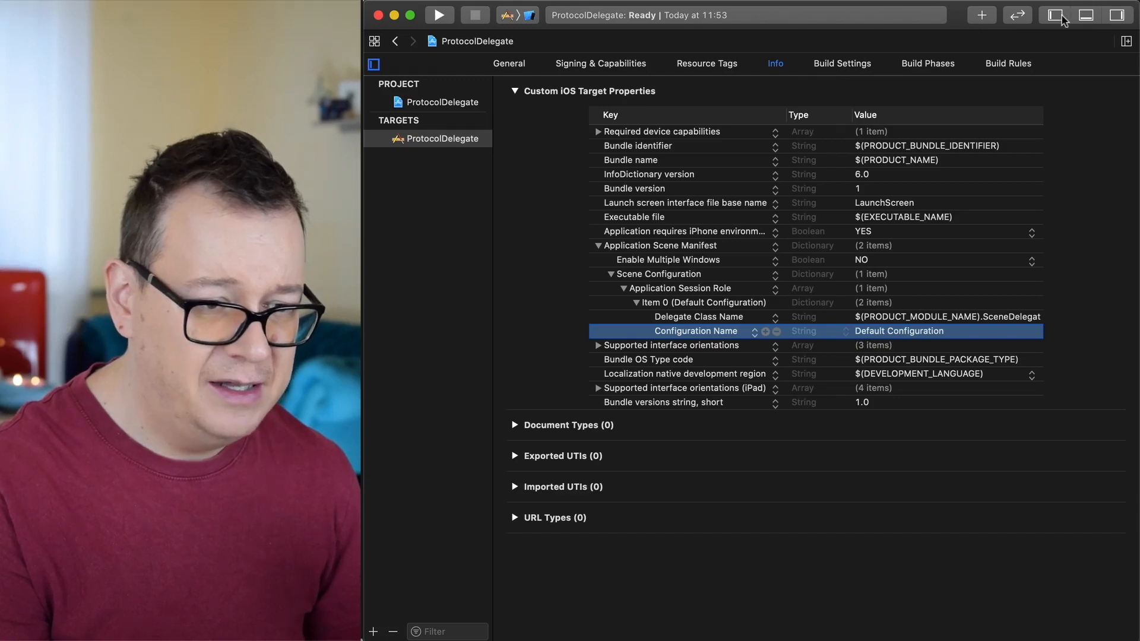
{"action": "left_click", "coordinate": [1055, 16]}
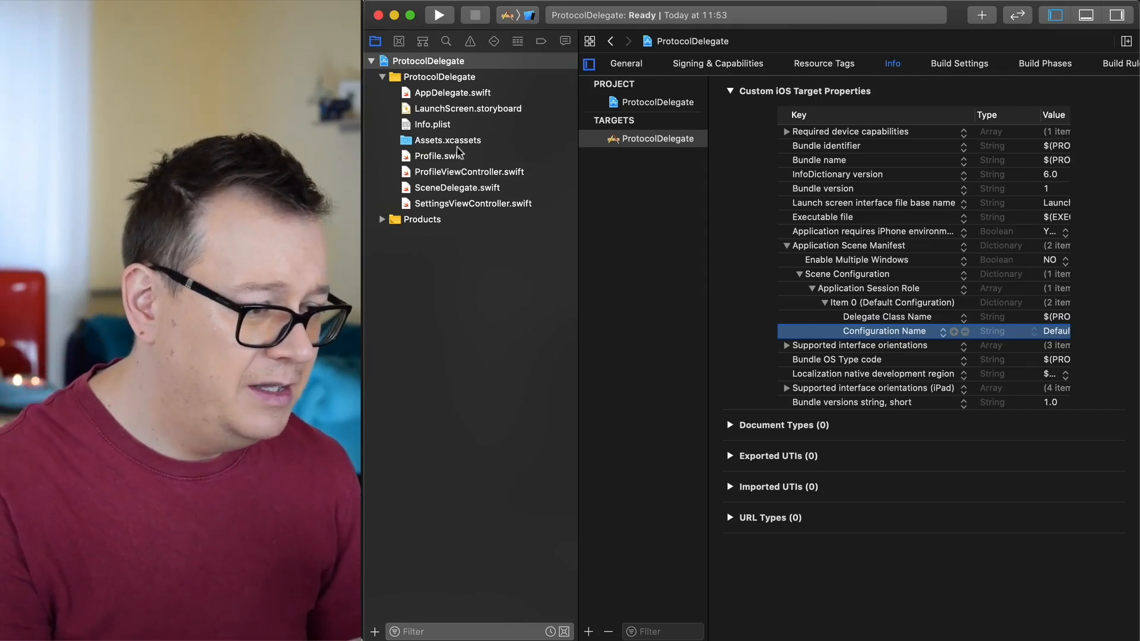
Check SceneDelegate.swift roots on ProfileViewController, then open SettingsViewController.swift.
{"action": "left_click", "coordinate": [457, 188]}
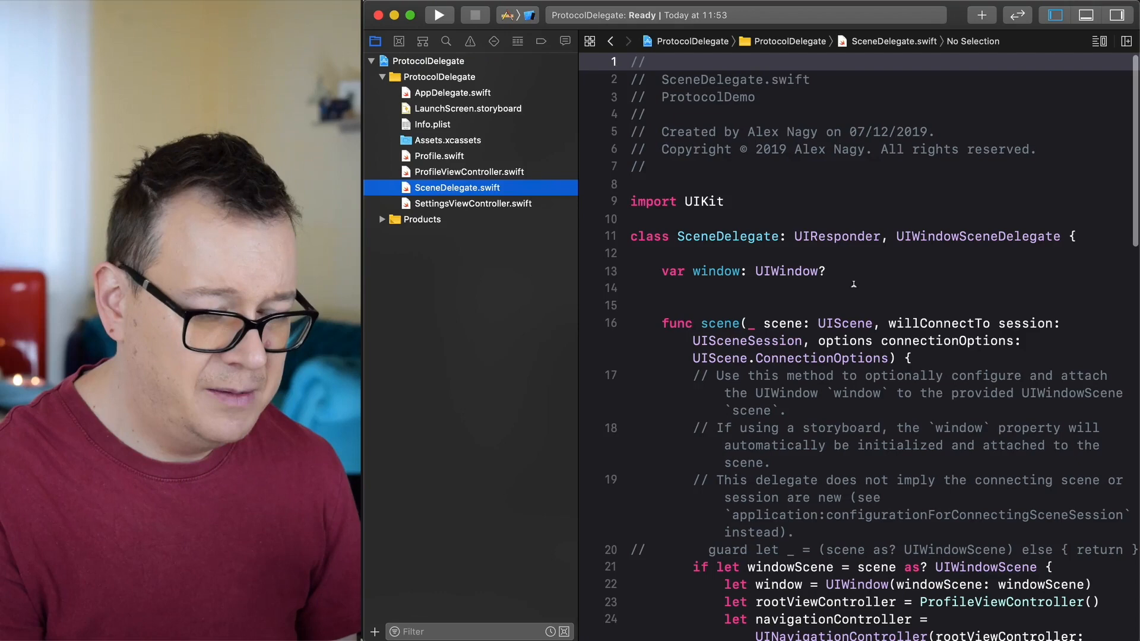
{"action": "scroll", "scroll_direction": "down", "scroll_amount": 3}
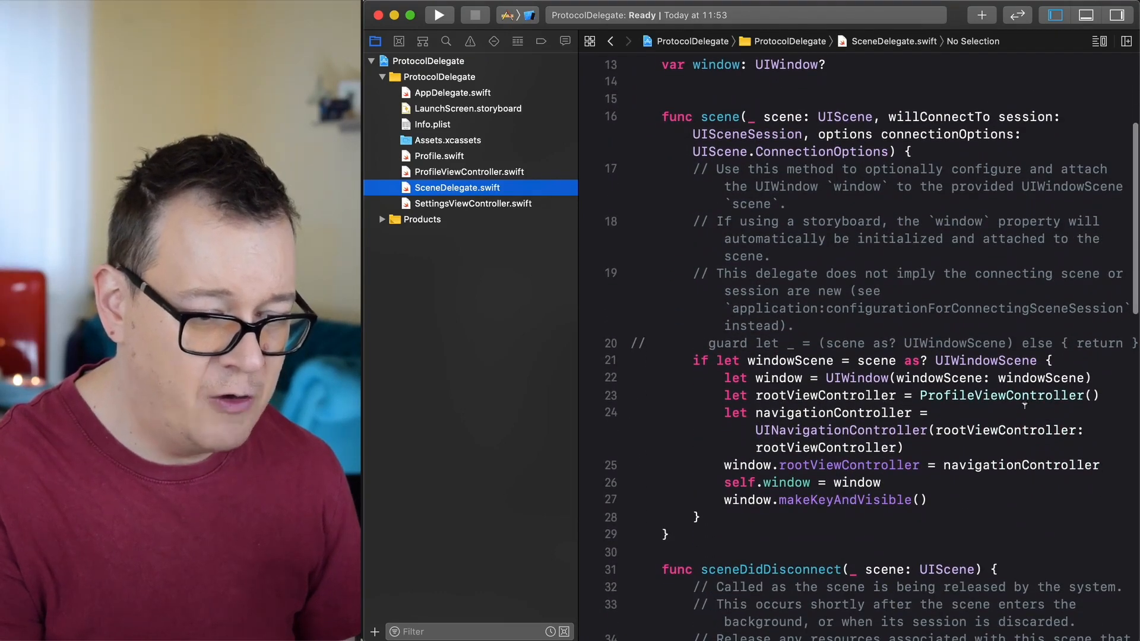
{"action": "double_click", "coordinate": [1002, 396]}
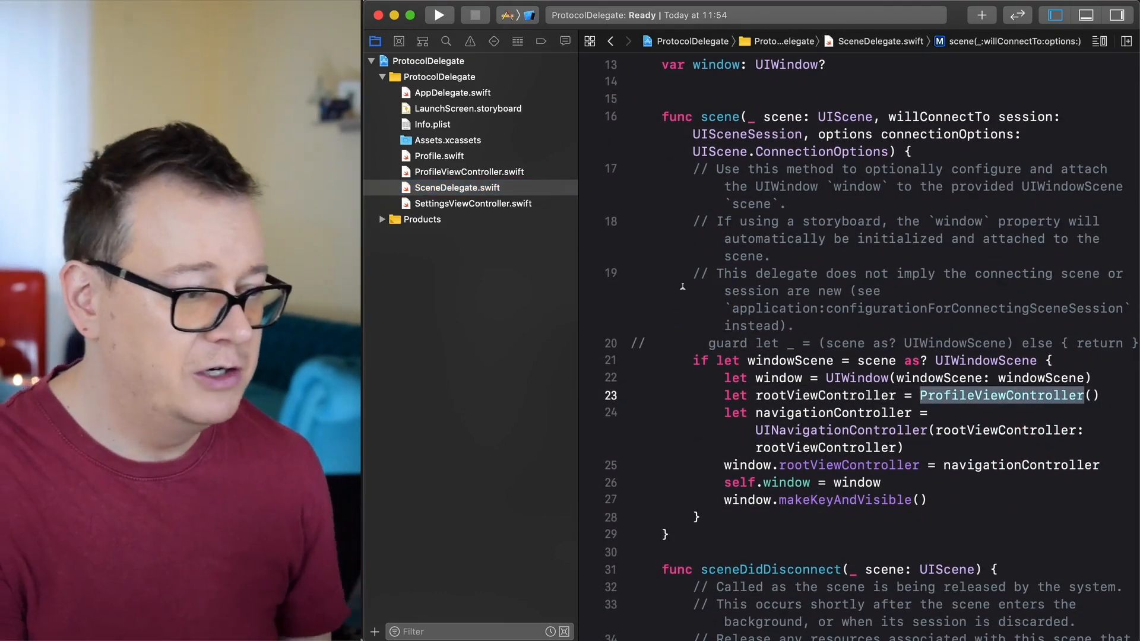
{"action": "left_click", "coordinate": [472, 203]}
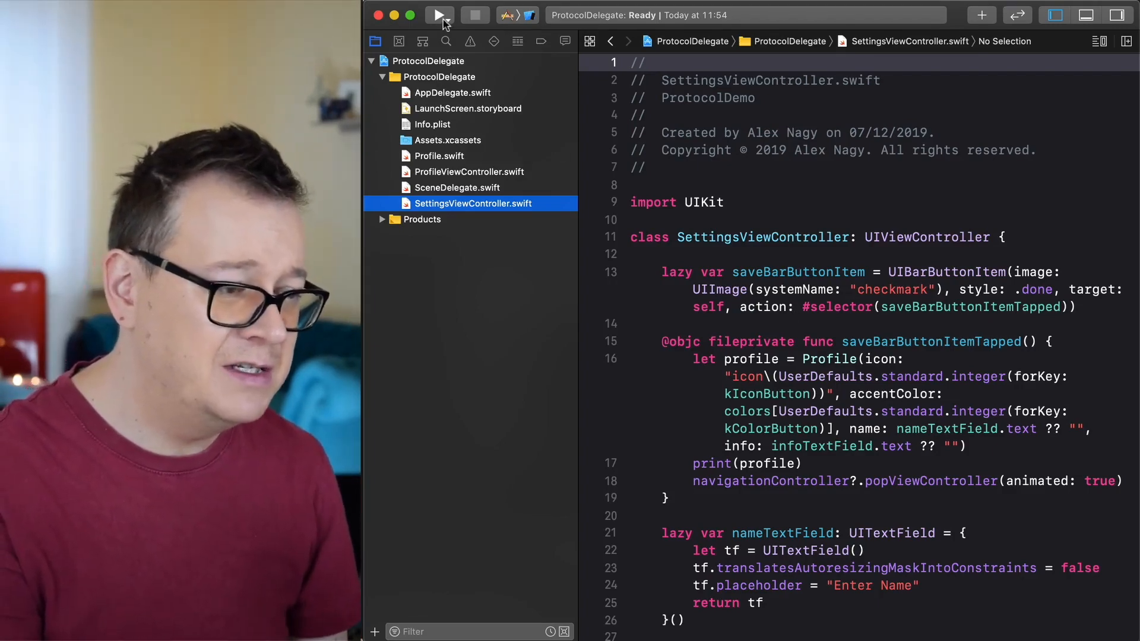
Run the app, then preview icon0 through icon2 in Assets.xcassets.
{"action": "left_click", "coordinate": [440, 15]}
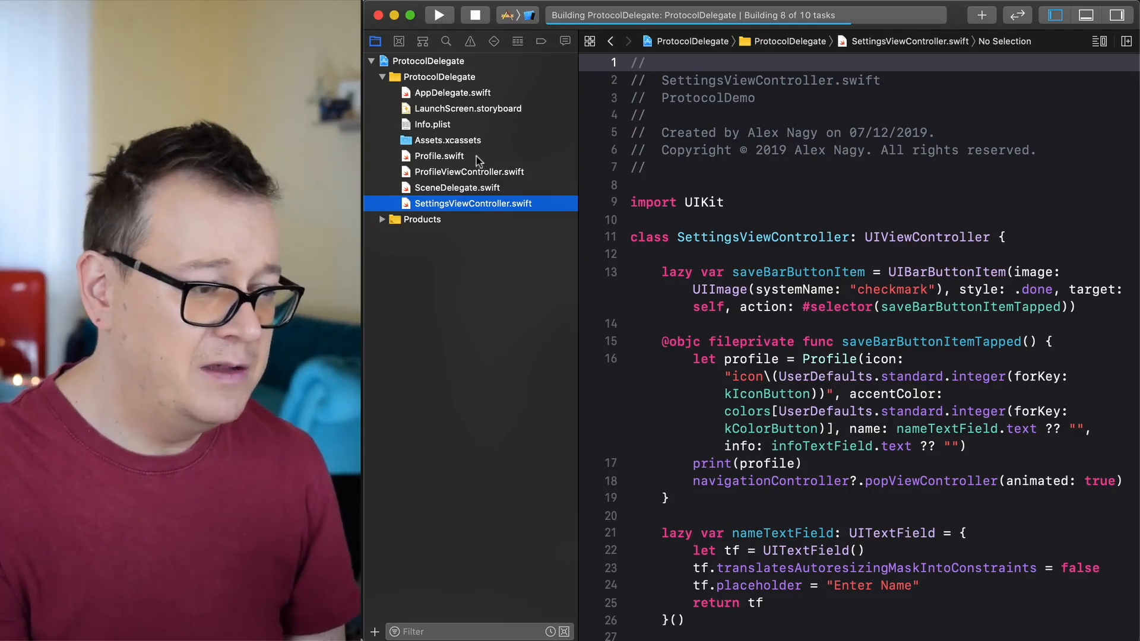
{"action": "left_click", "coordinate": [439, 155]}
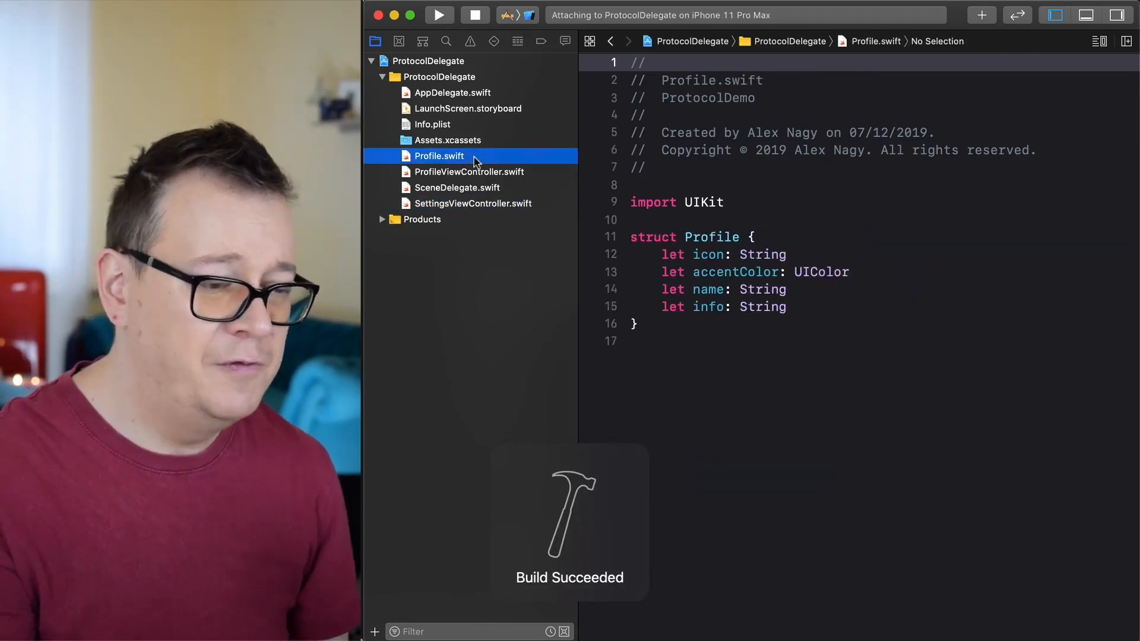
{"action": "left_click", "coordinate": [448, 140]}
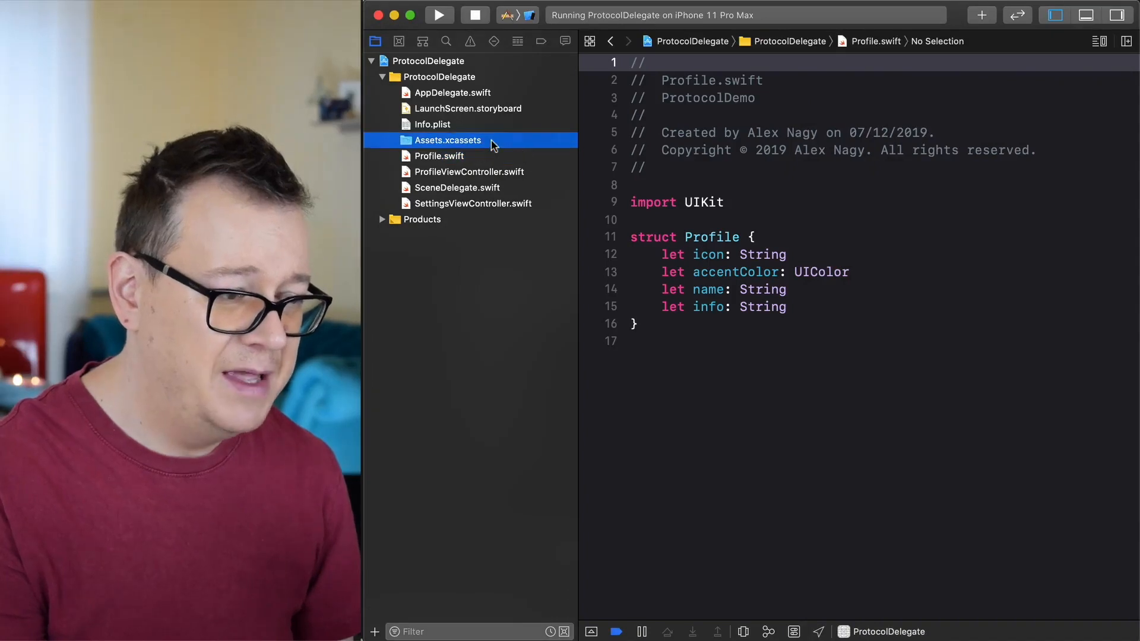
{"action": "left_click", "coordinate": [448, 140]}
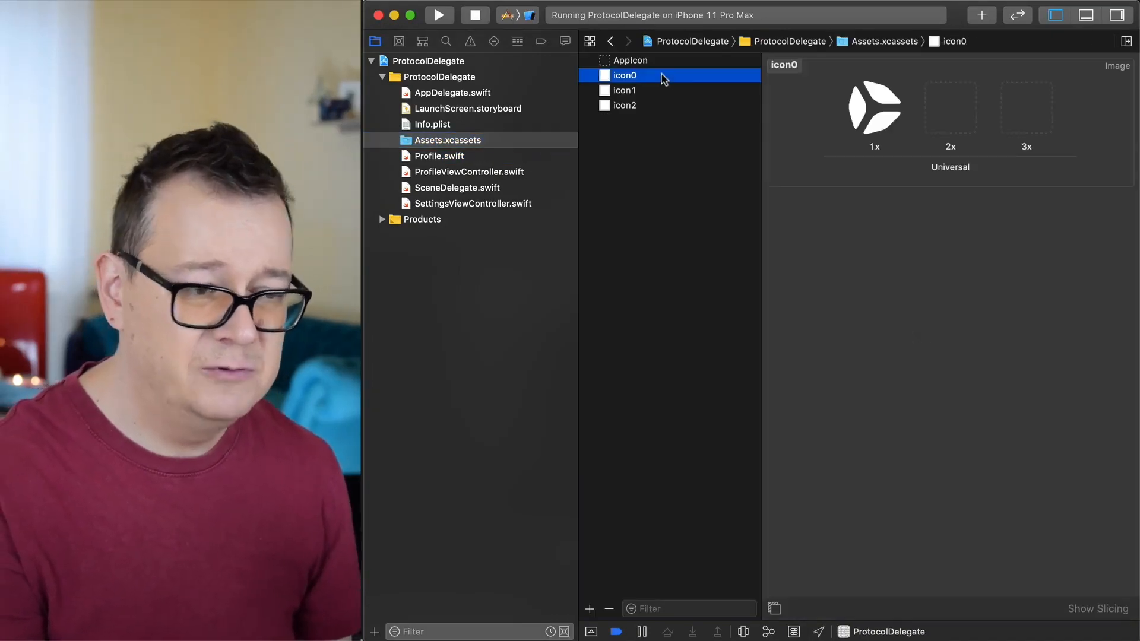
{"action": "left_click", "coordinate": [625, 105]}
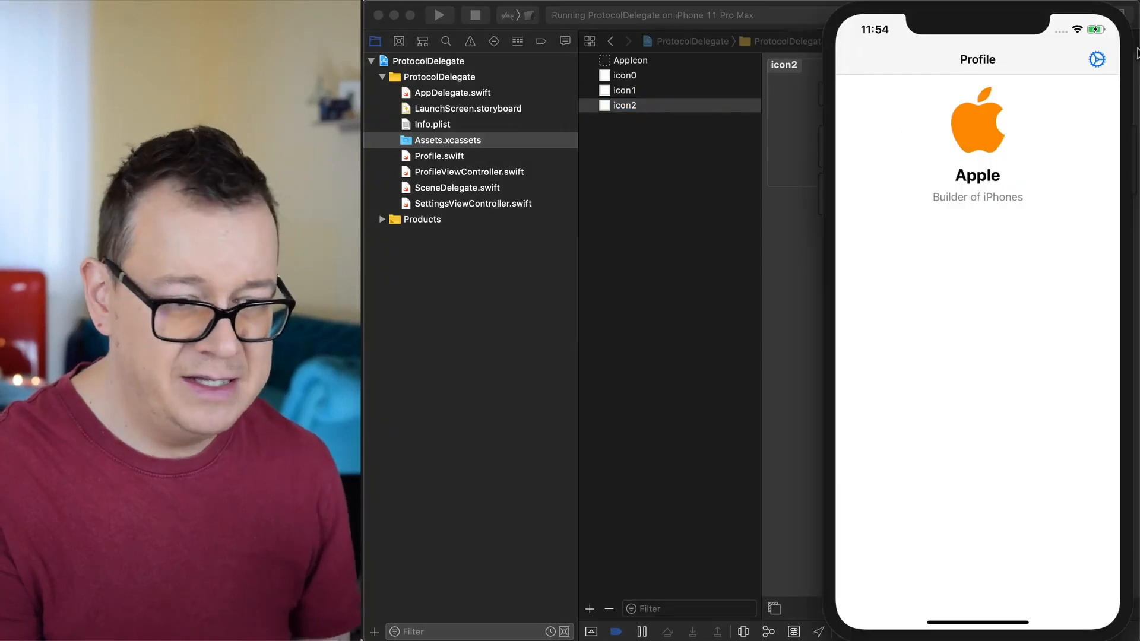
{"action": "left_click", "coordinate": [1096, 59]}
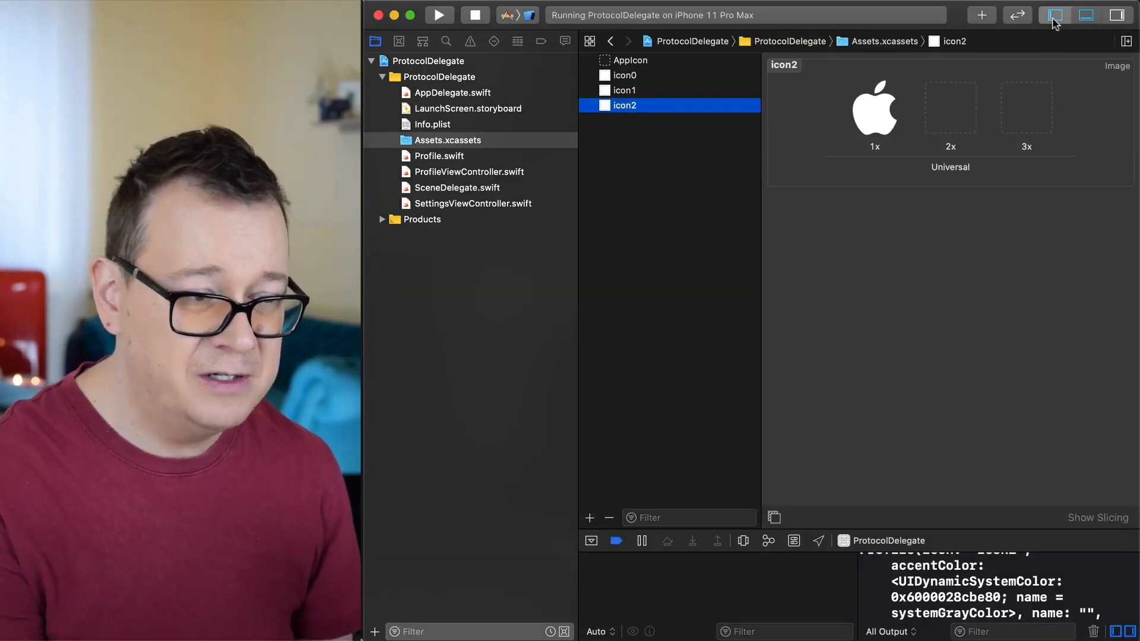
{"action": "left_click", "coordinate": [1055, 15]}
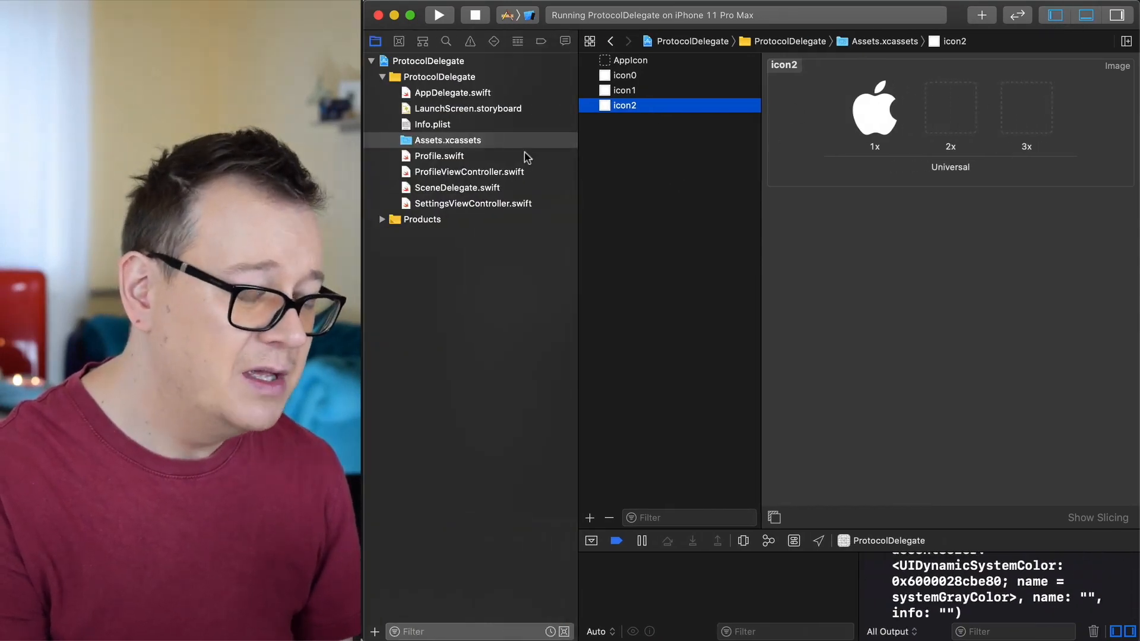
{"action": "mouse_move", "coordinate": [446, 193]}
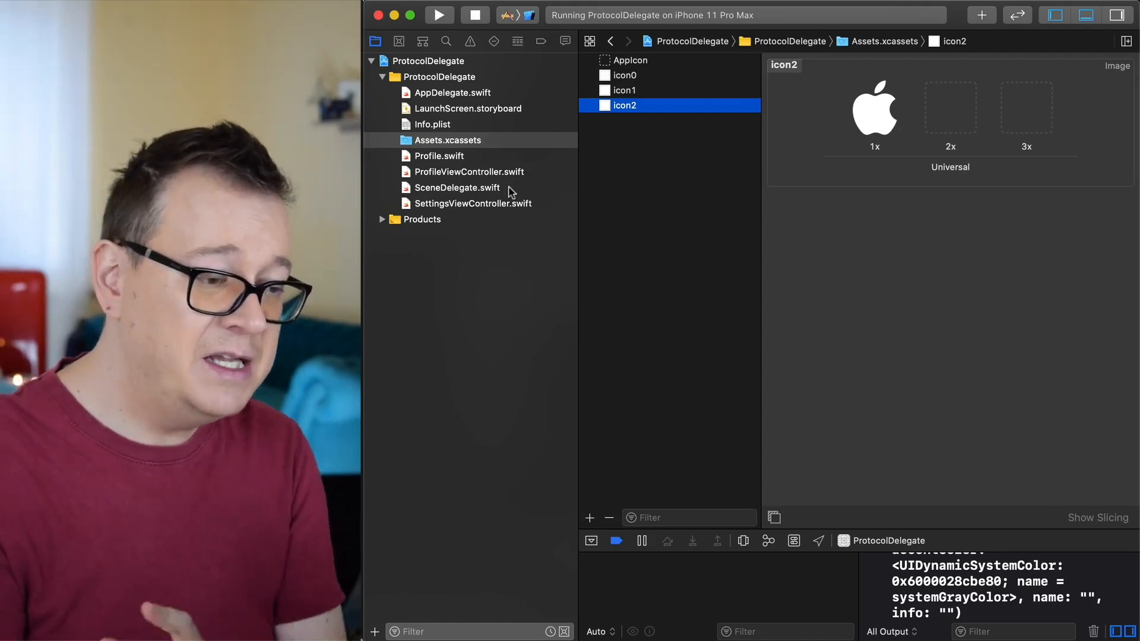
Open SettingsViewController.swift, glance at ProfileViewController.swift, then return to SettingsViewController.swift.
{"action": "left_click", "coordinate": [473, 203]}
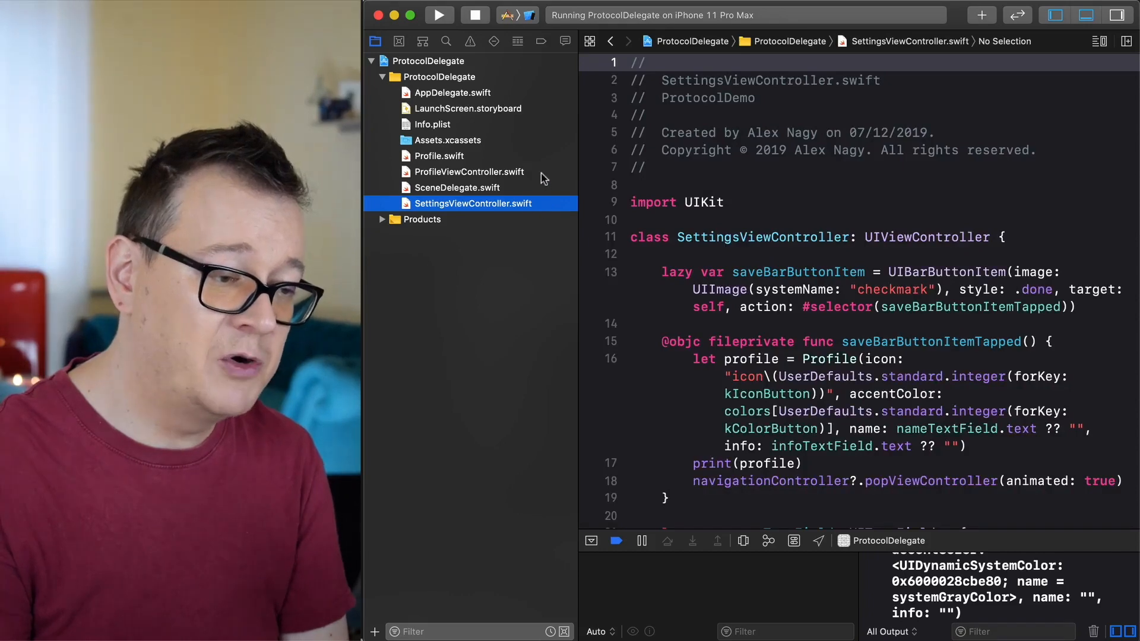
{"action": "left_click", "coordinate": [469, 172]}
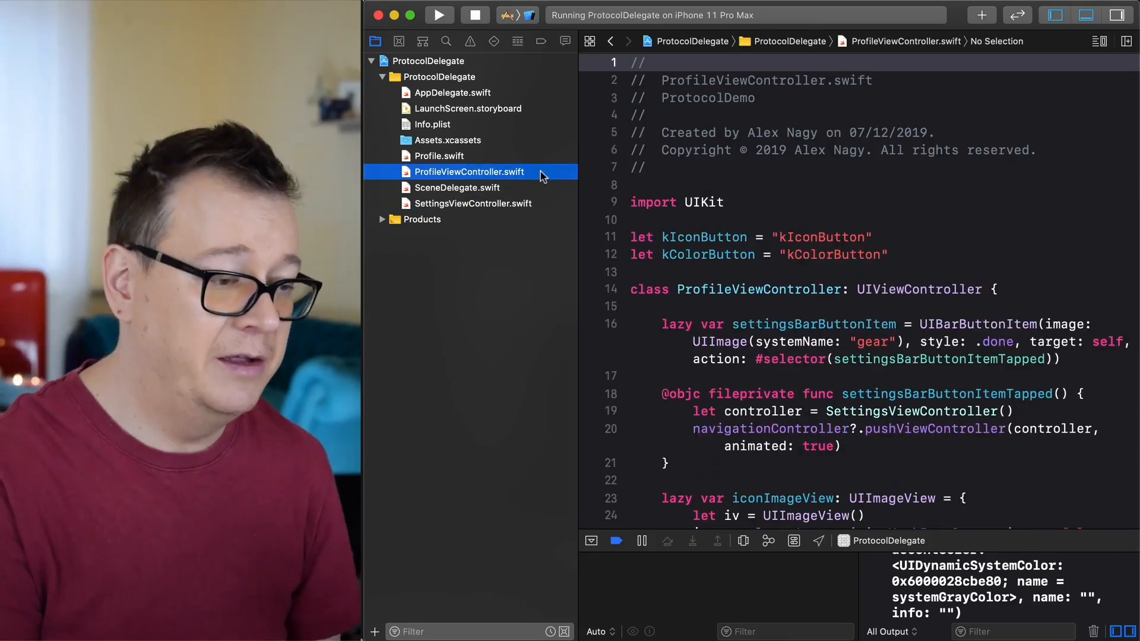
{"action": "left_click", "coordinate": [472, 203]}
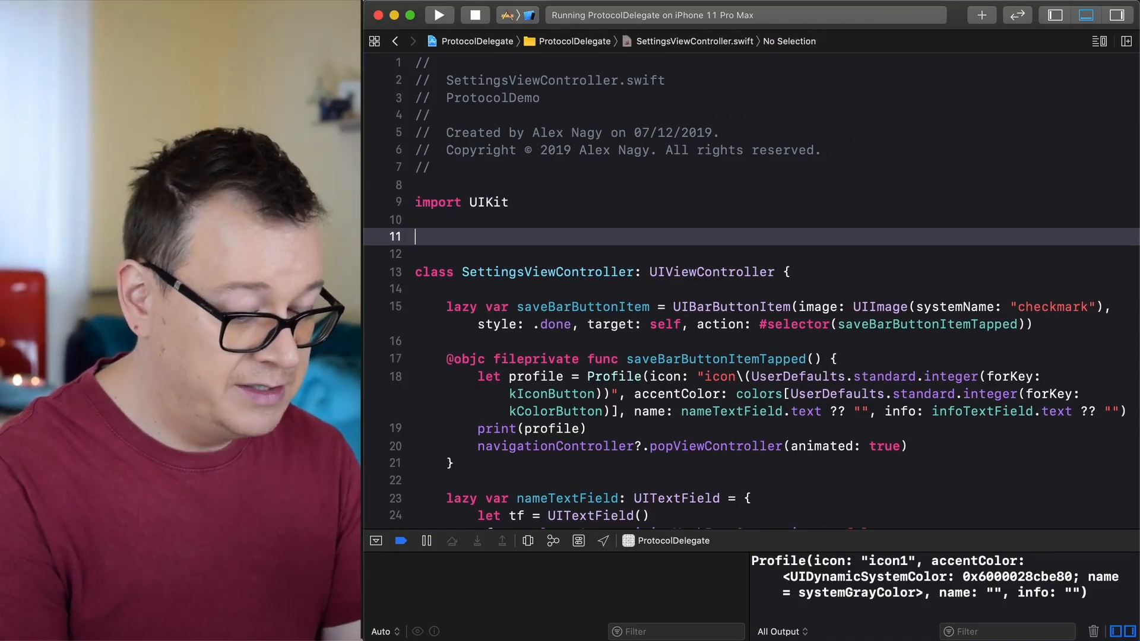
Add 'protocol SettingsViewControllerDelegate' with 'func didChange(_ profile: Profile)' above the Settings class.
{"action": "type", "text": "pro"}
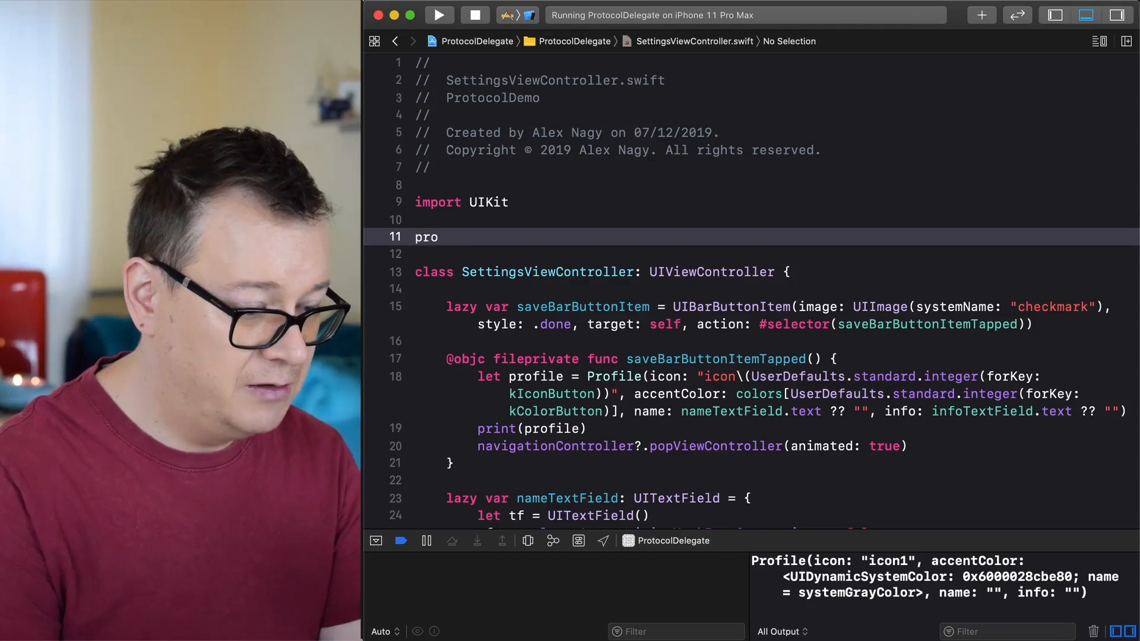
{"action": "type", "text": "tocol name {"}
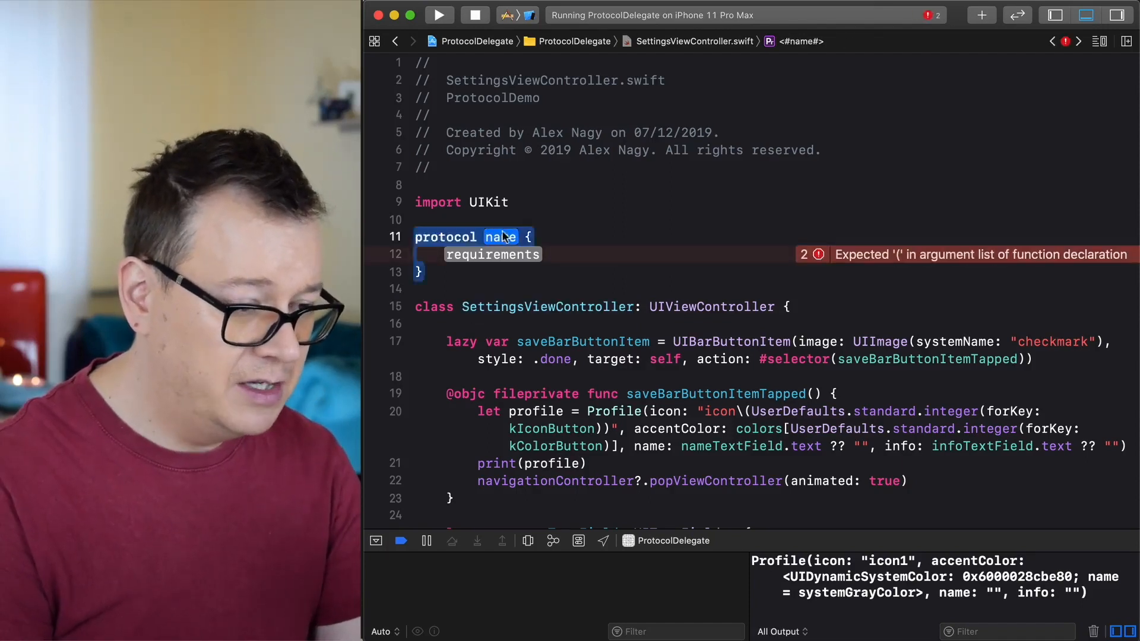
{"action": "type", "text": "SettingsViewControllerDelegat"}
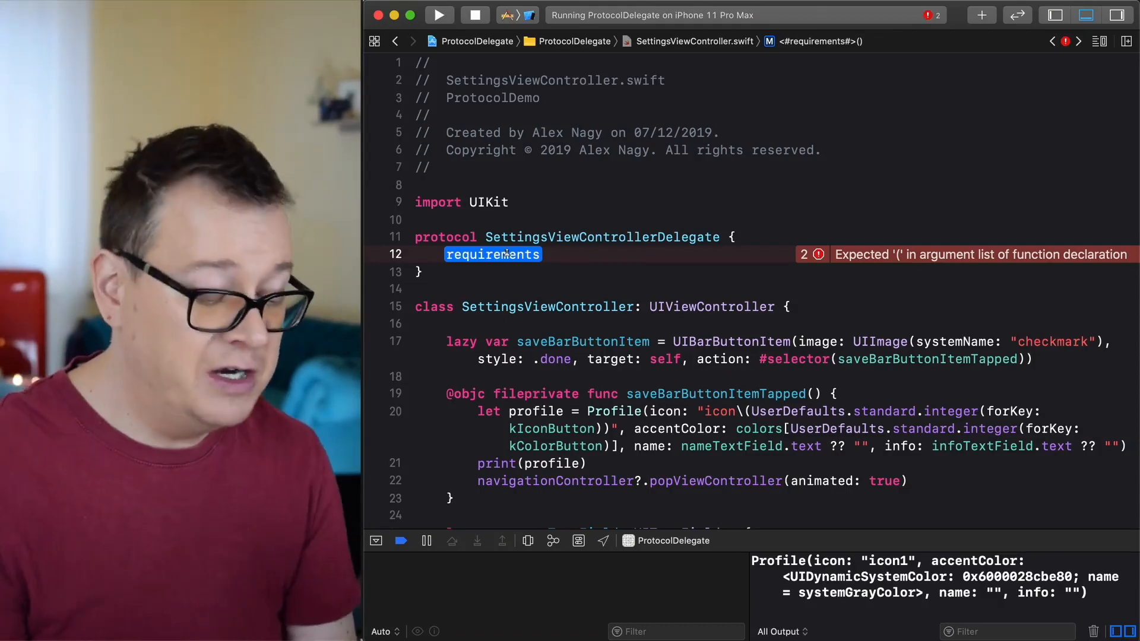
{"action": "type", "text": "func"}
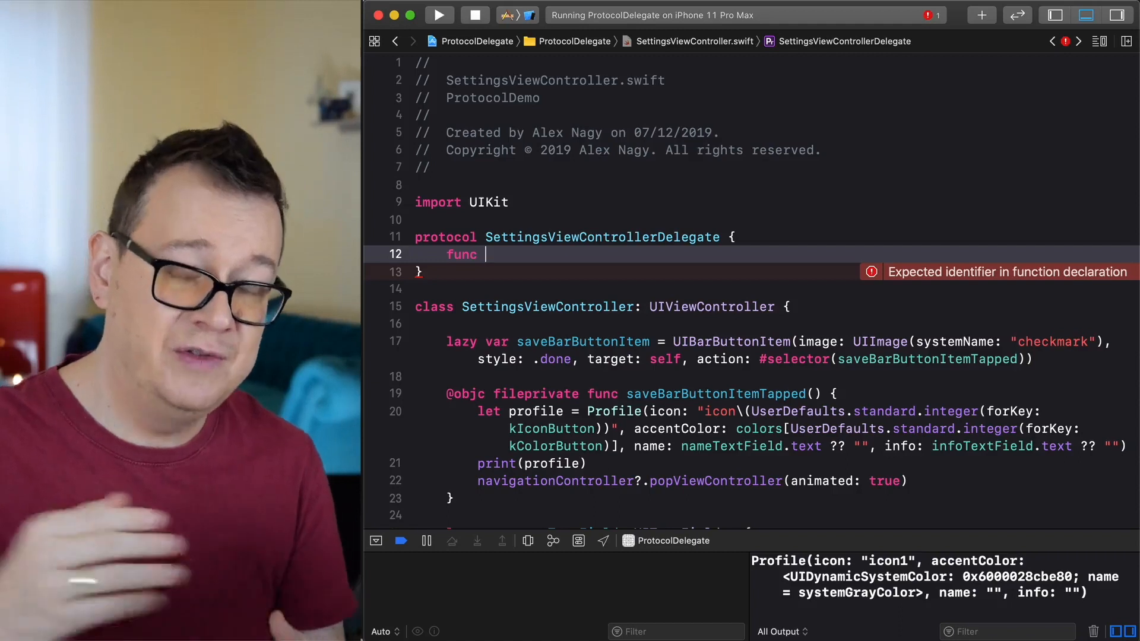
{"action": "type", "text": "did"}
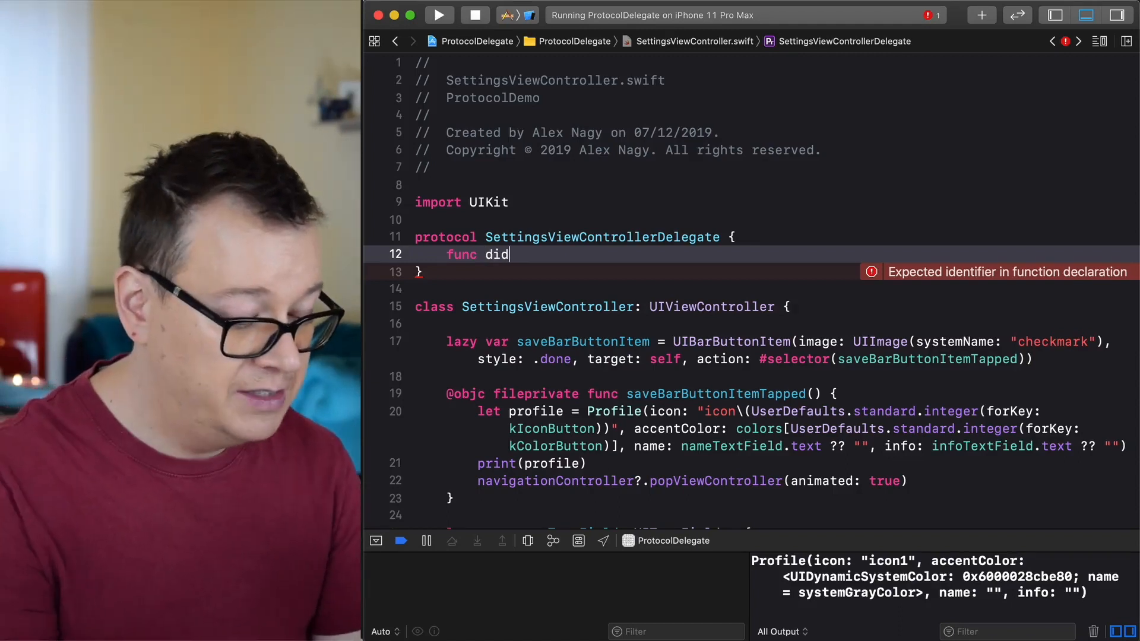
{"action": "type", "text": "Chang"}
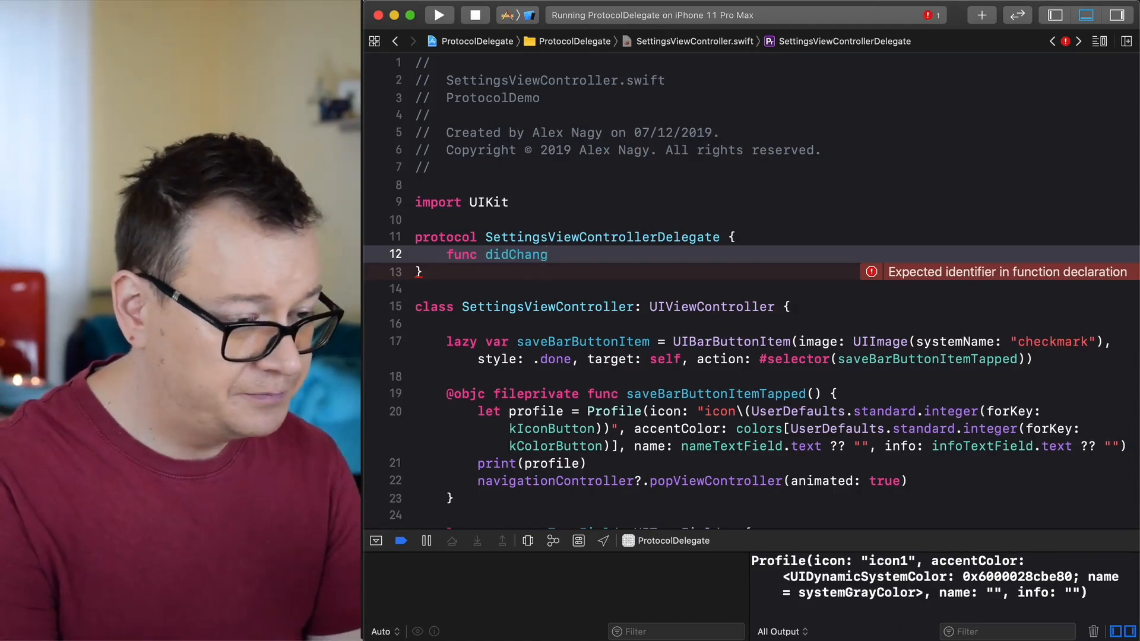
{"action": "type", "text": "e"}
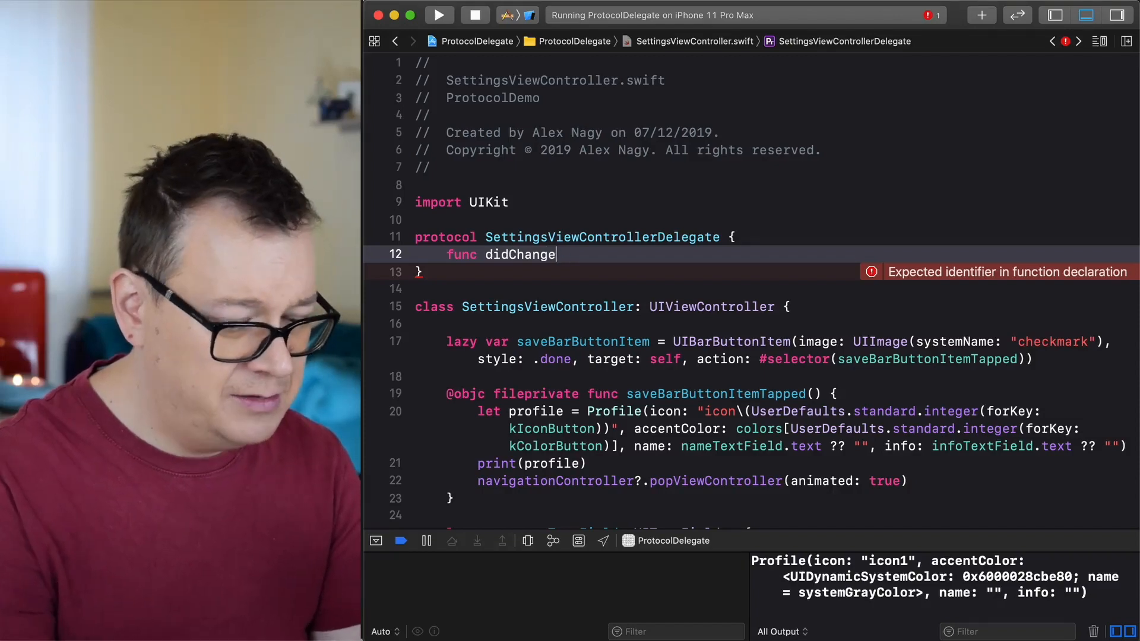
{"action": "type", "text": "(_"}
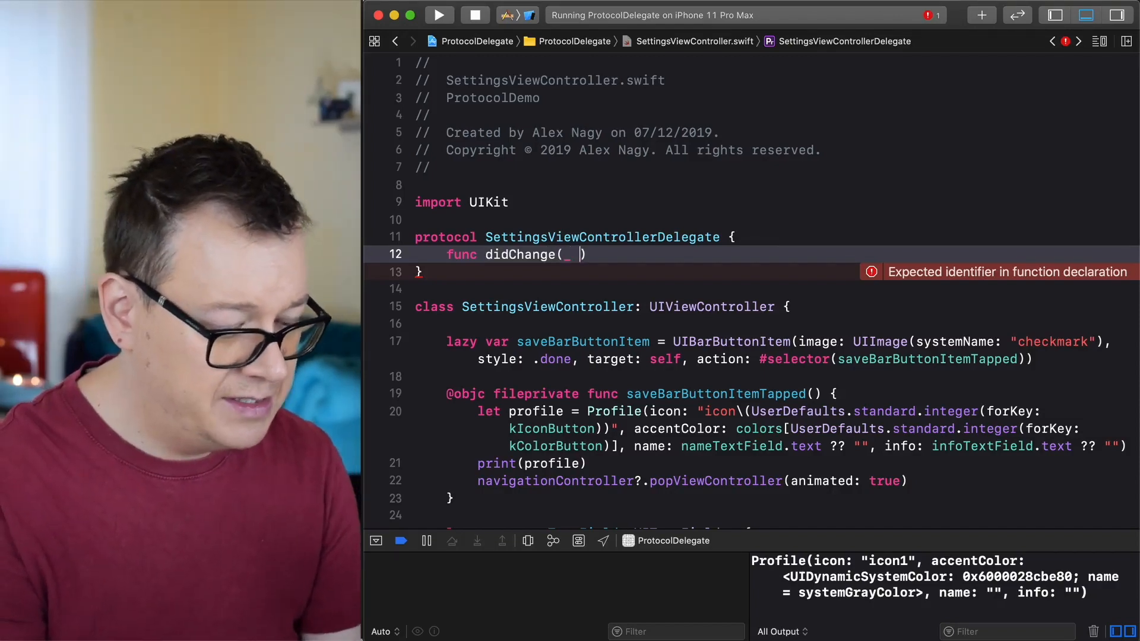
{"action": "type", "text": "prof"}
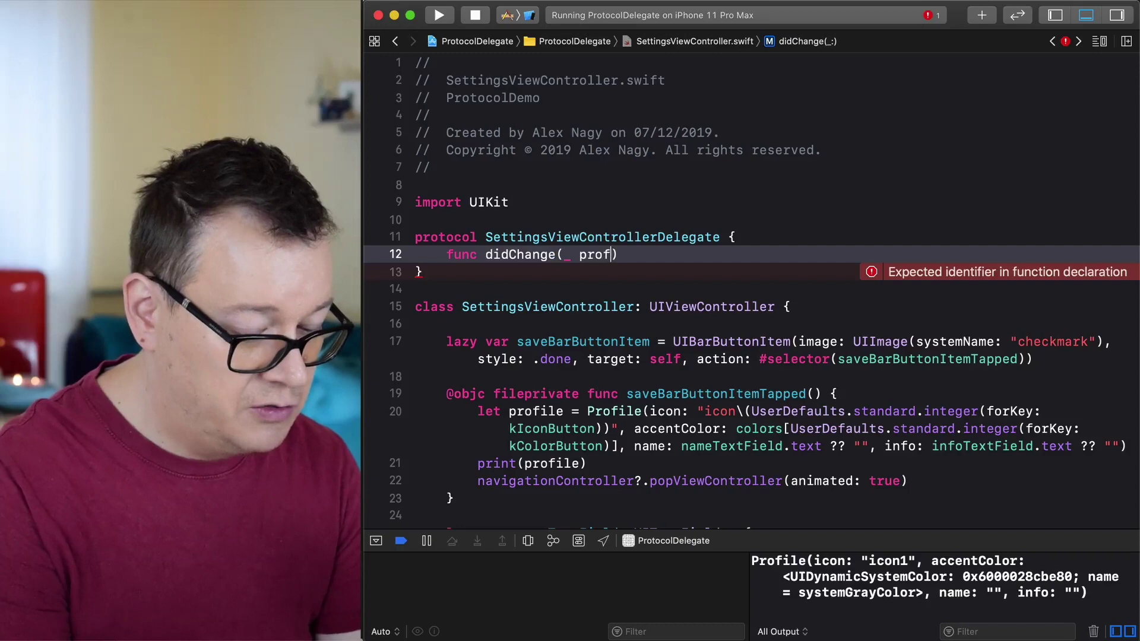
{"action": "type", "text": "o"}
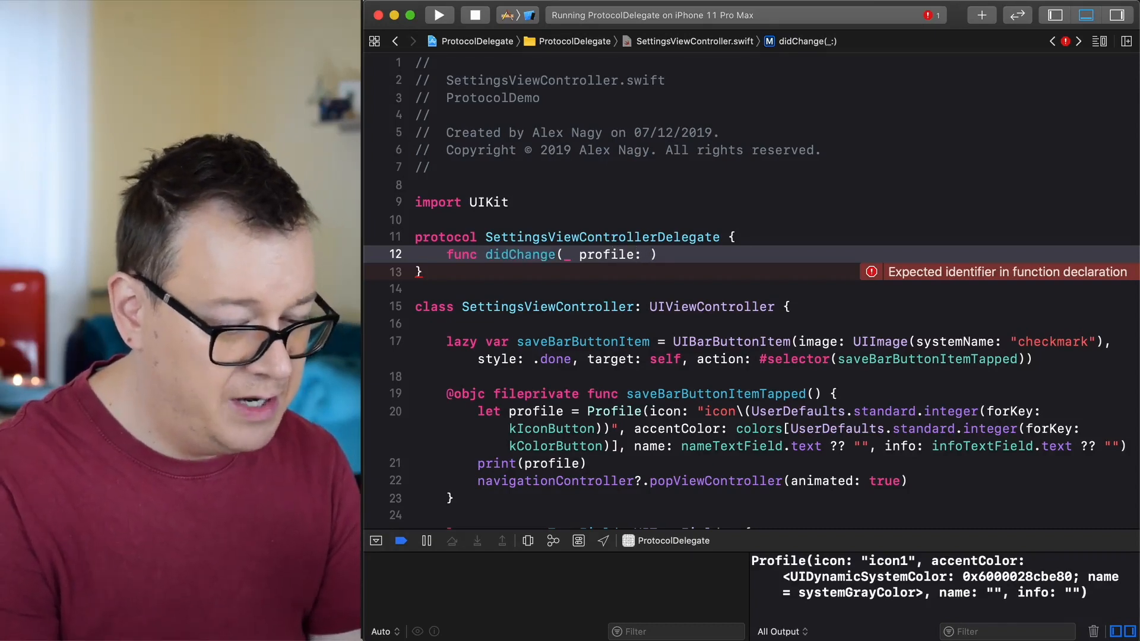
{"action": "type", "text": "Profile"}
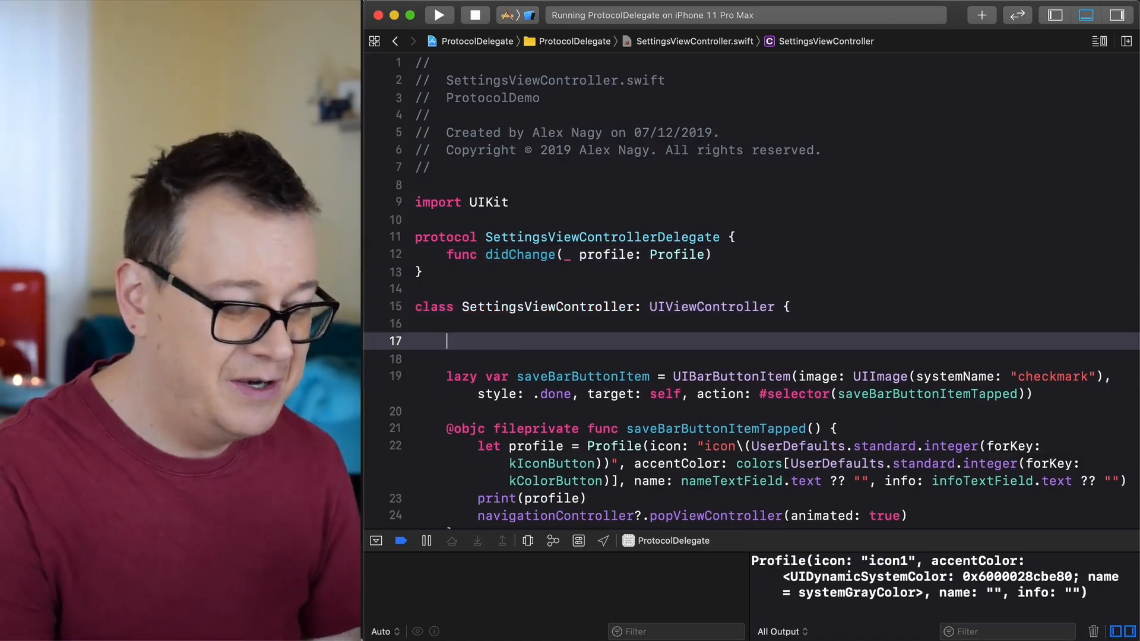
Add 'var delegate: SettingsViewControllerDelegate?' above saveBarButtonItem in SettingsViewController.
{"action": "type", "text": "var"}
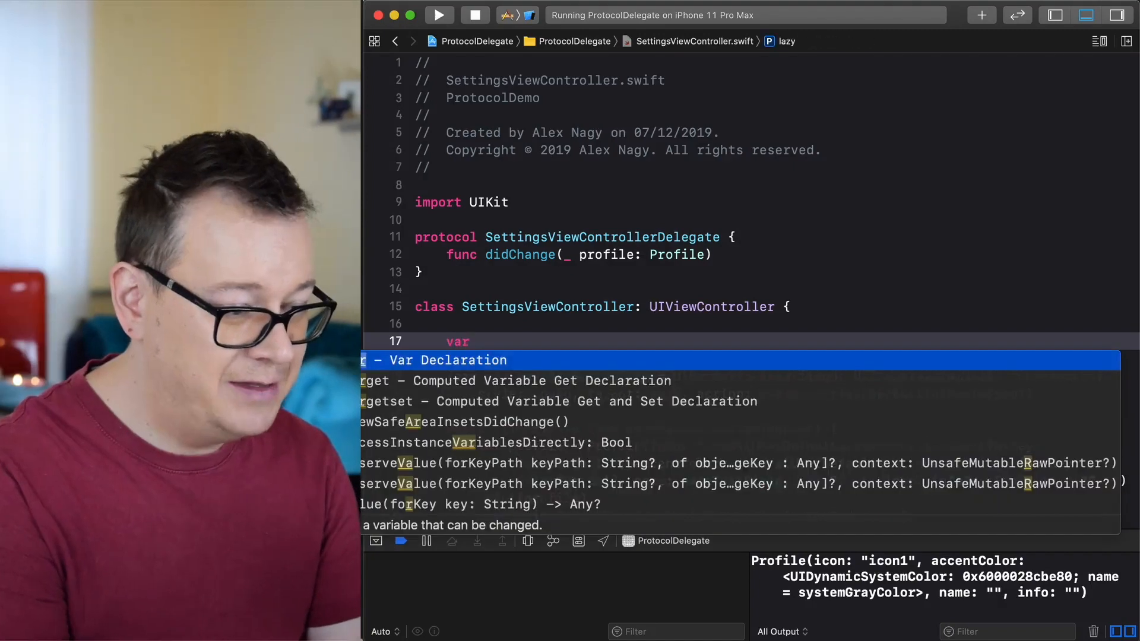
{"action": "type", "text": "del"}
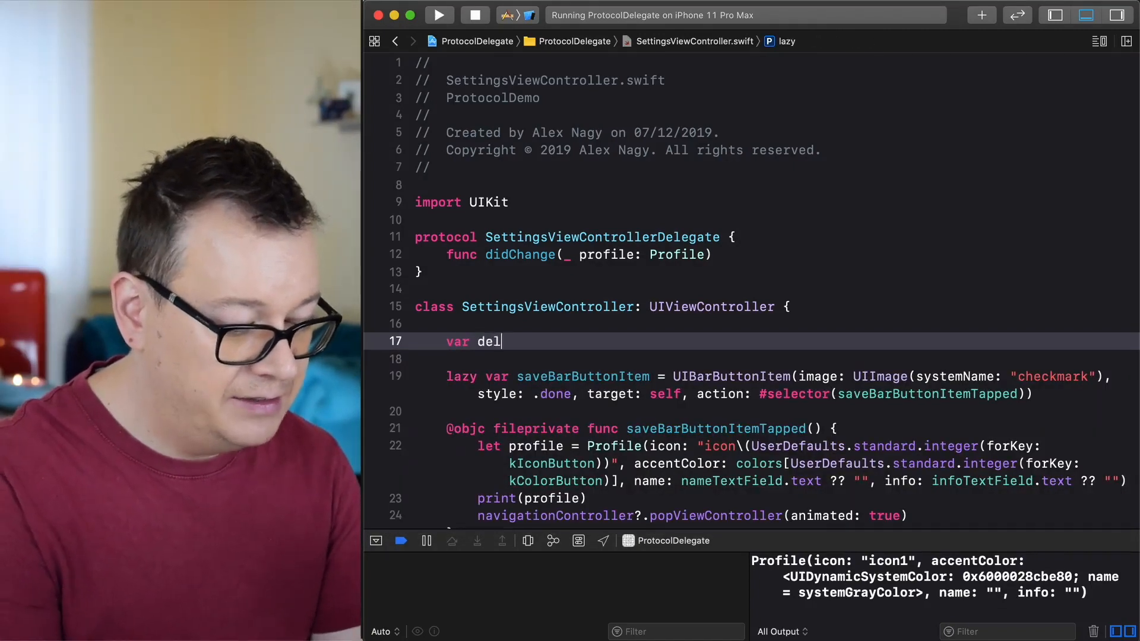
{"action": "type", "text": "egate"}
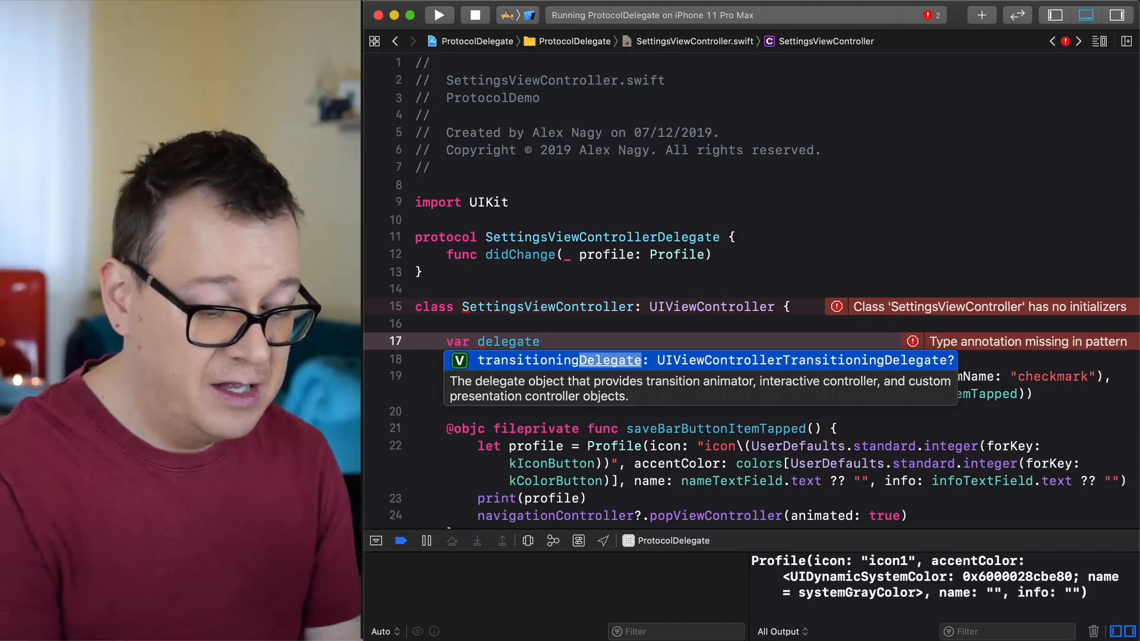
{"action": "type", "text": ":"}
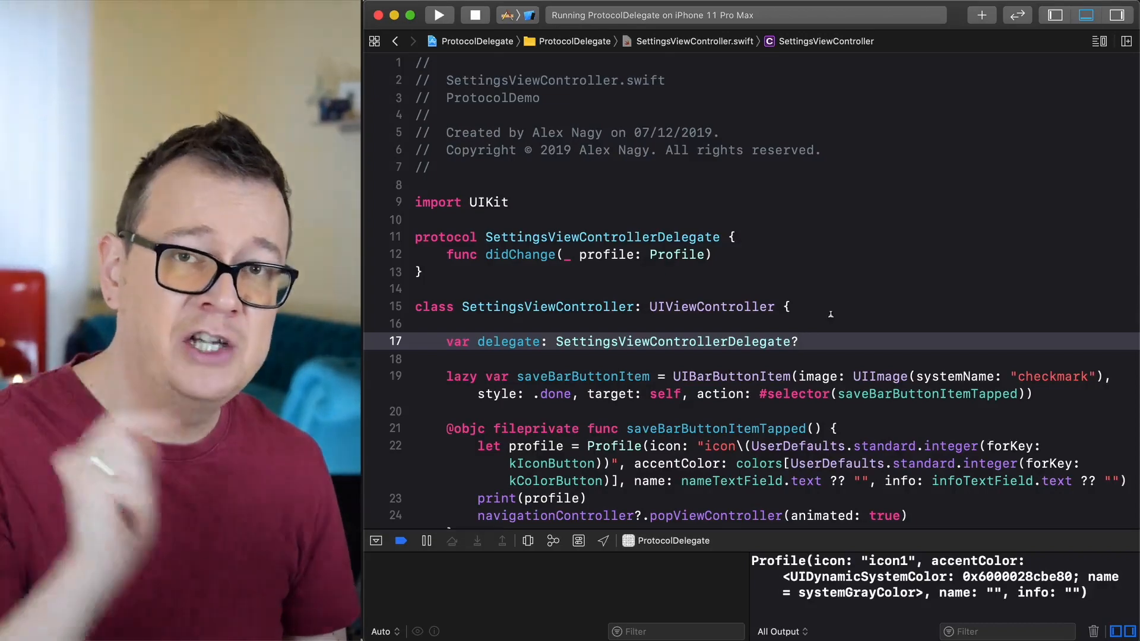
{"action": "scroll", "scroll_direction": "down", "scroll_amount": 3}
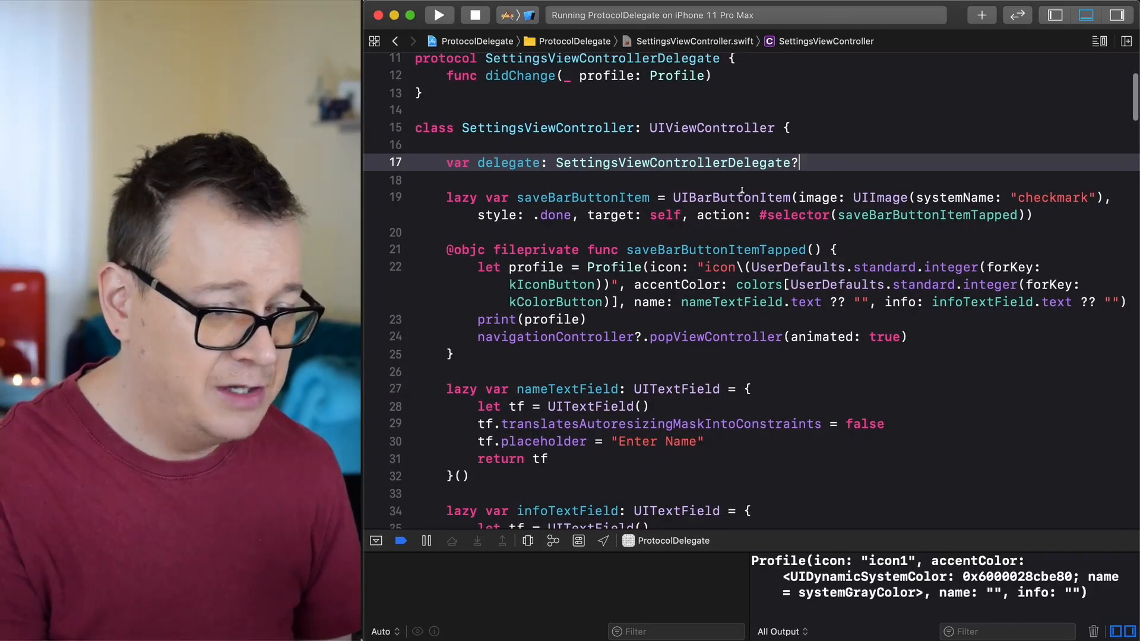
Call 'delegate?.didChange(profile)' after the print statement in saveBarButtonItemTapped.
{"action": "double_click", "coordinate": [731, 198]}
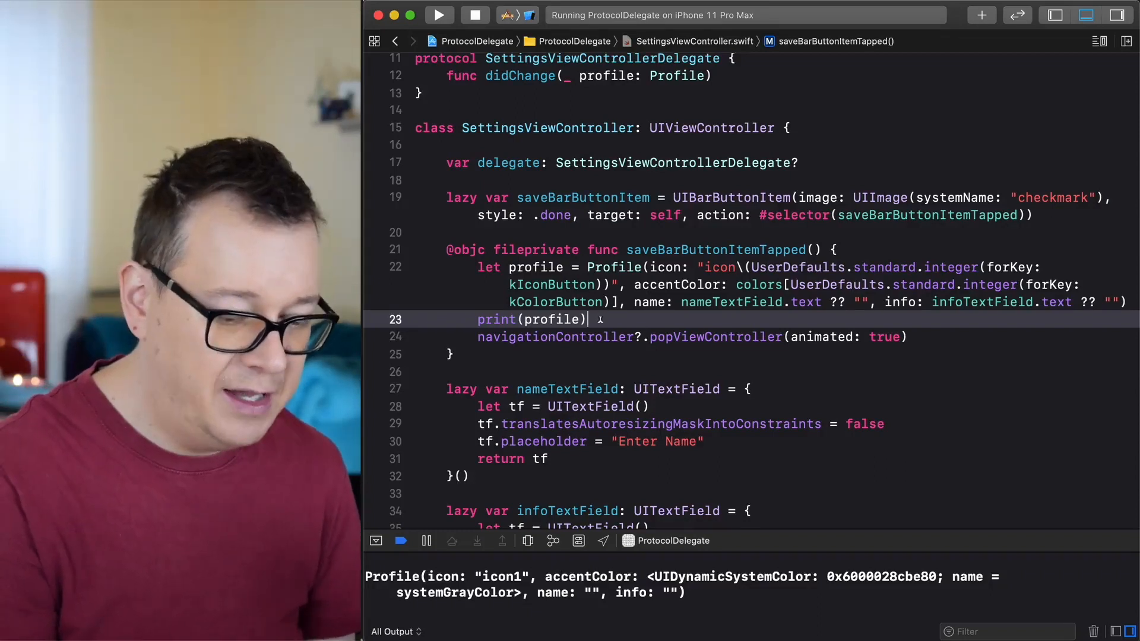
{"action": "key", "text": "Return"}
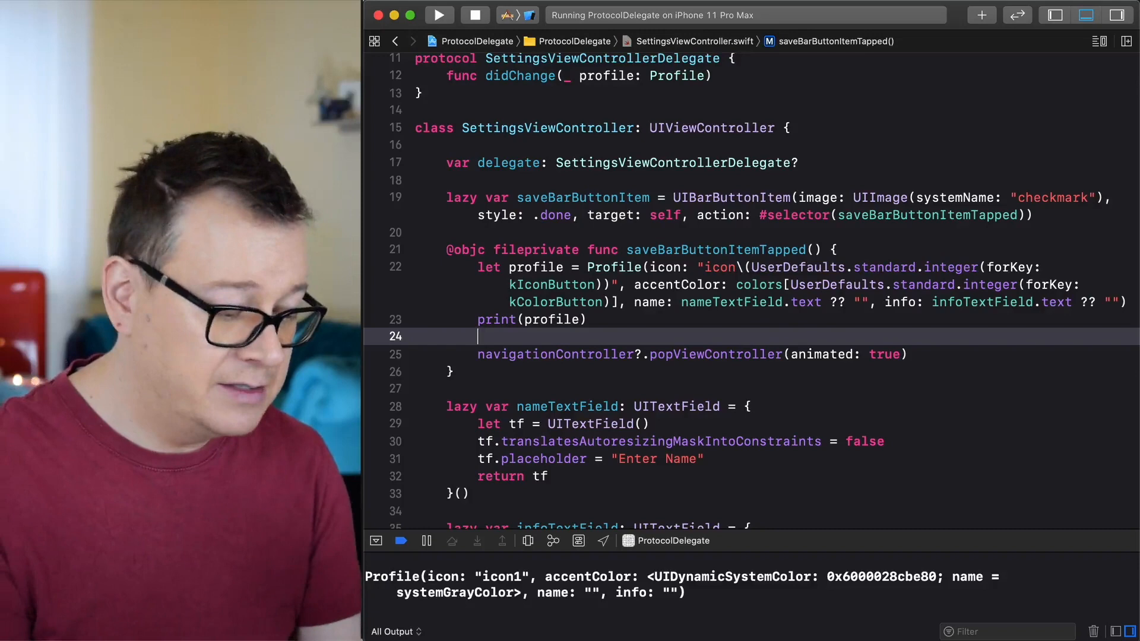
{"action": "type", "text": "delegate"}
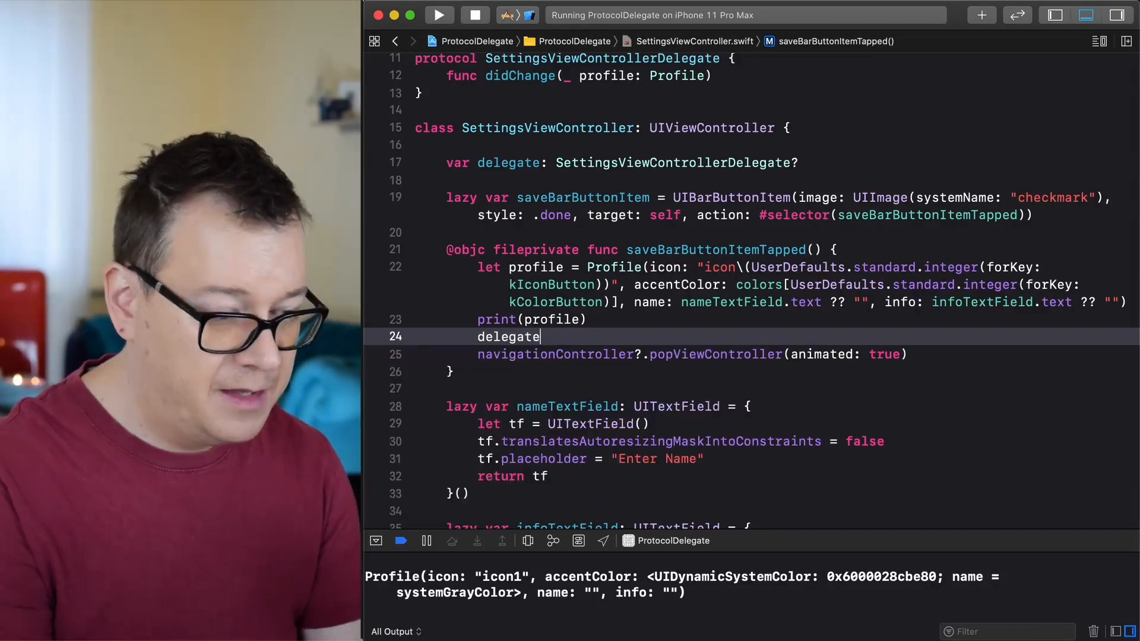
{"action": "type", "text": ".didChange(p"}
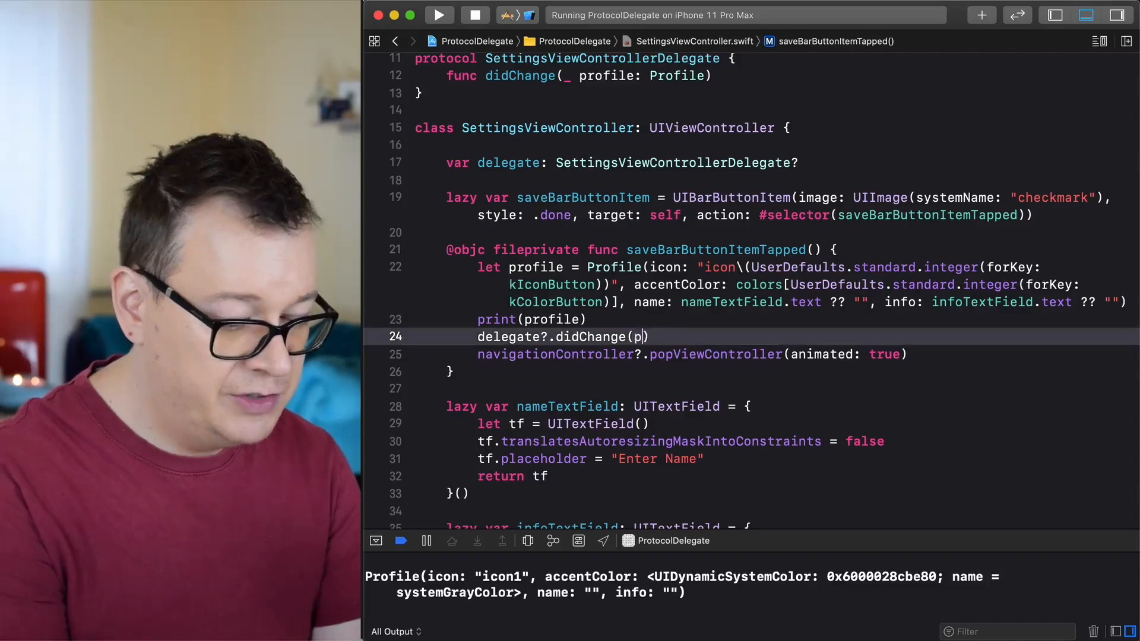
{"action": "type", "text": "rofile"}
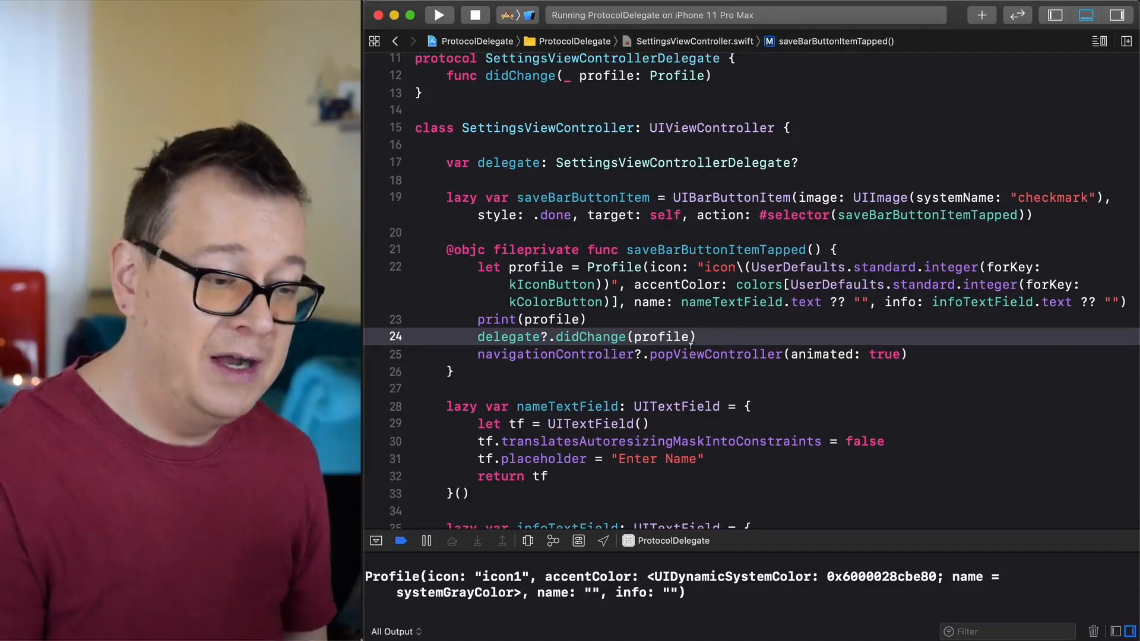
{"action": "double_click", "coordinate": [661, 336]}
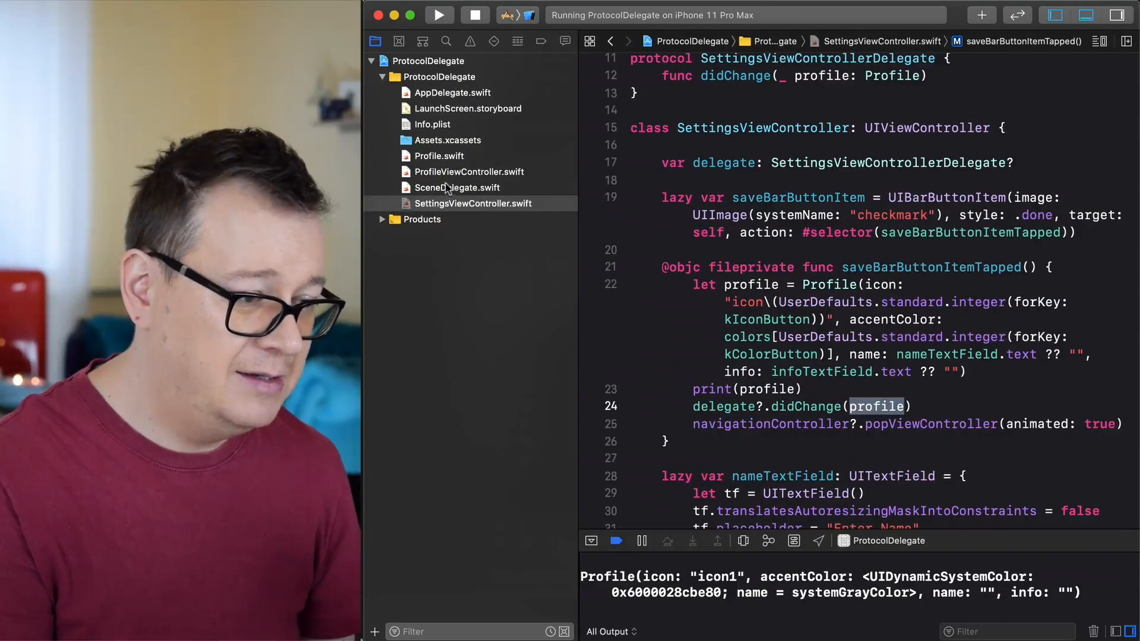
In ProfileViewController.swift, add SettingsViewControllerDelegate to the class declaration, check the error, then remove it.
{"action": "left_click", "coordinate": [469, 172]}
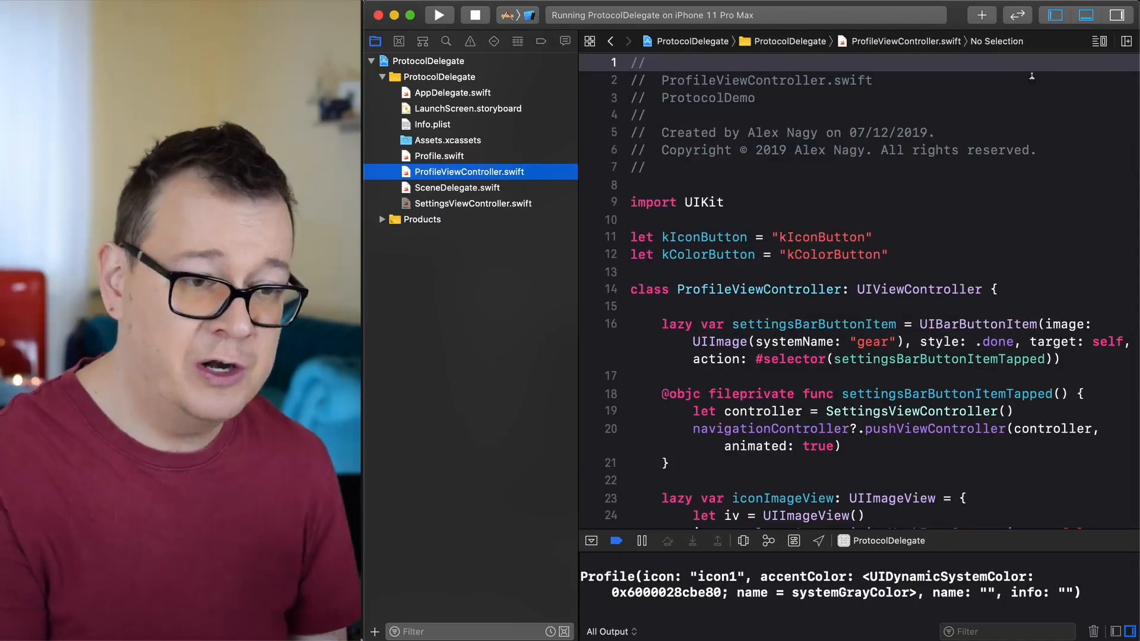
{"action": "left_click", "coordinate": [1054, 16]}
{"action": "type", "text": ", "}
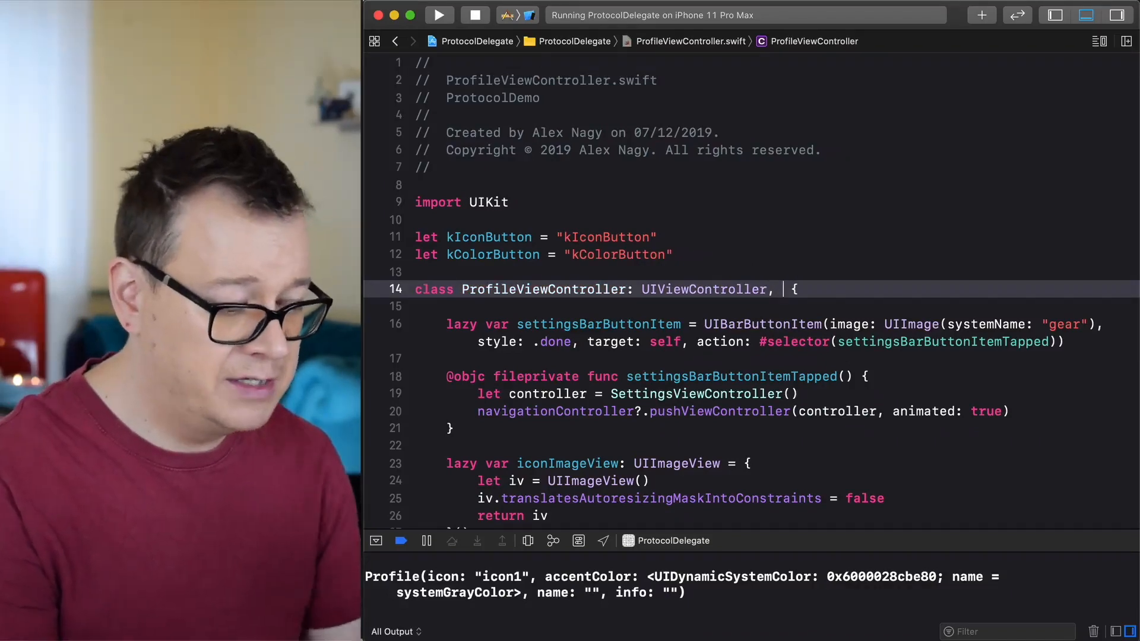
{"action": "type", "text": "SettingsViewControllerDelegate"}
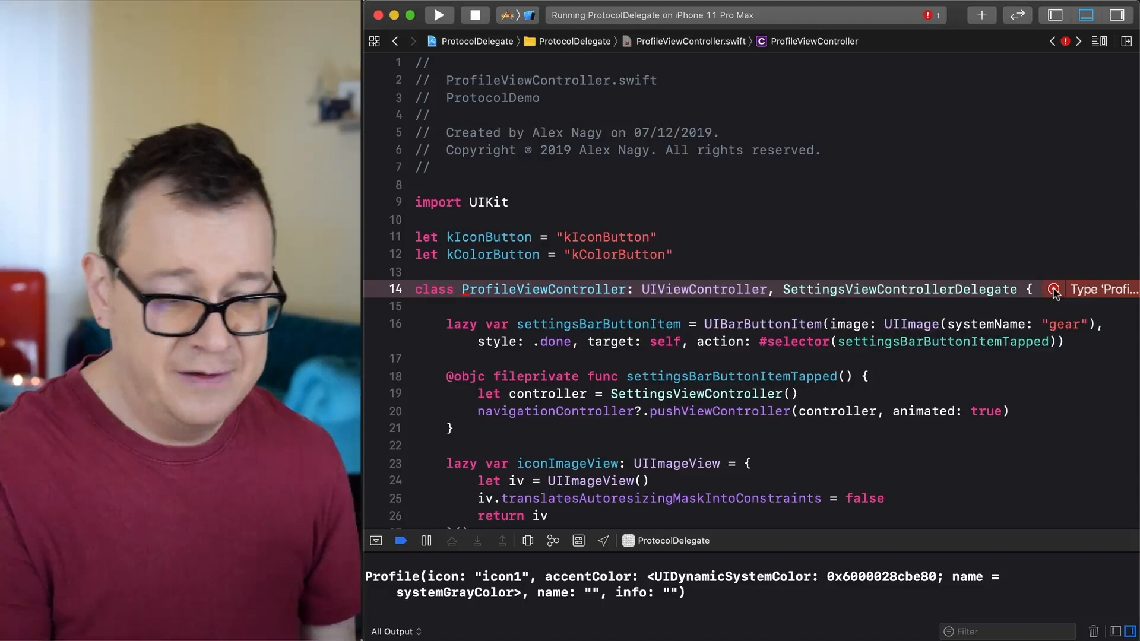
{"action": "left_click", "coordinate": [1053, 290]}
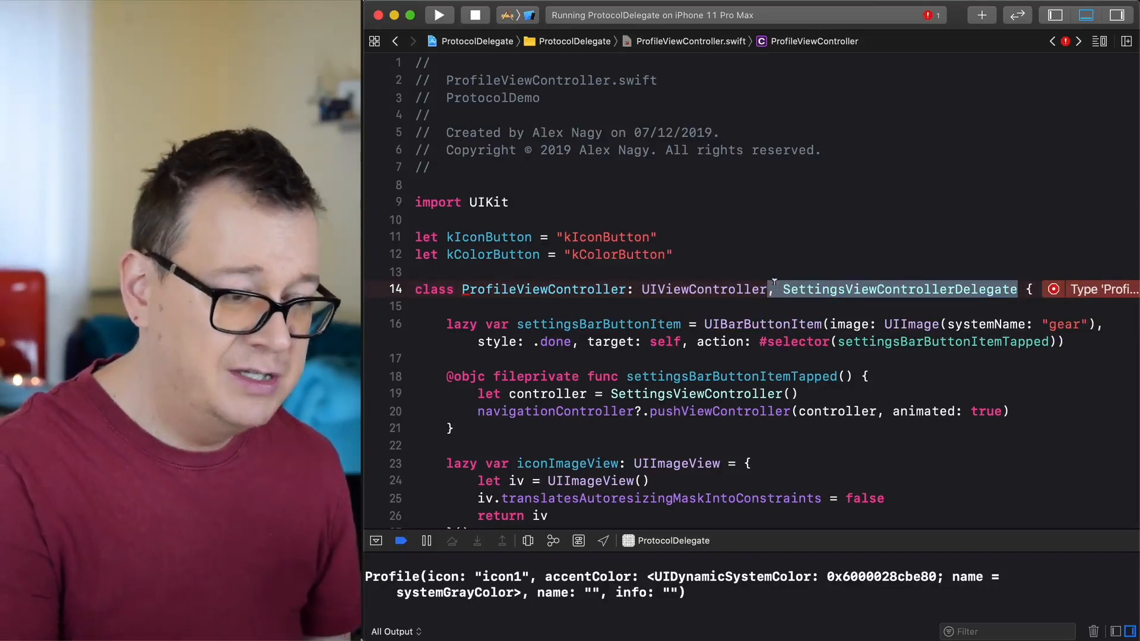
{"action": "key", "text": "Delete"}
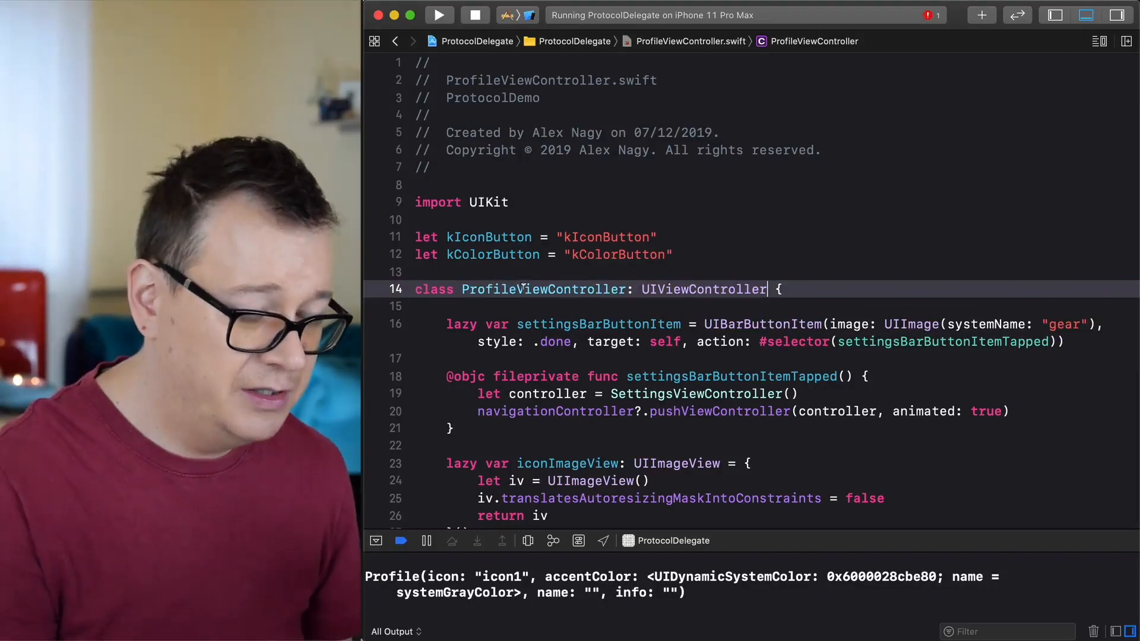
{"action": "scroll", "scroll_direction": "down", "scroll_amount": 3}
{"action": "type", "text": "extension ProfileViewController: SettingsViewControllerDelegate {"}
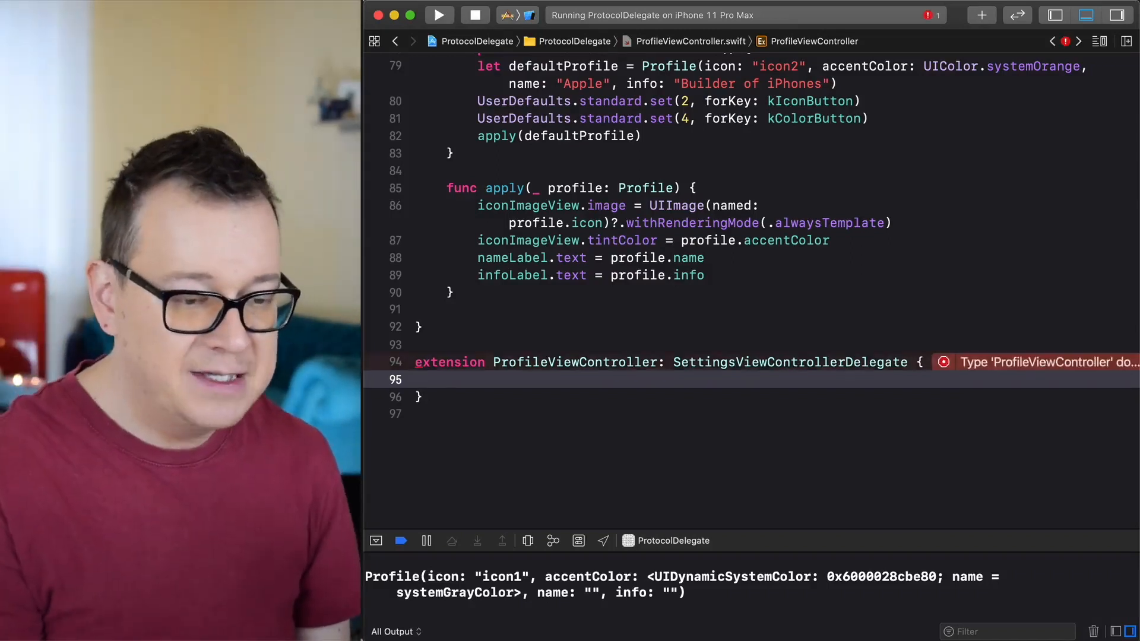
{"action": "mouse_move", "coordinate": [946, 370]}
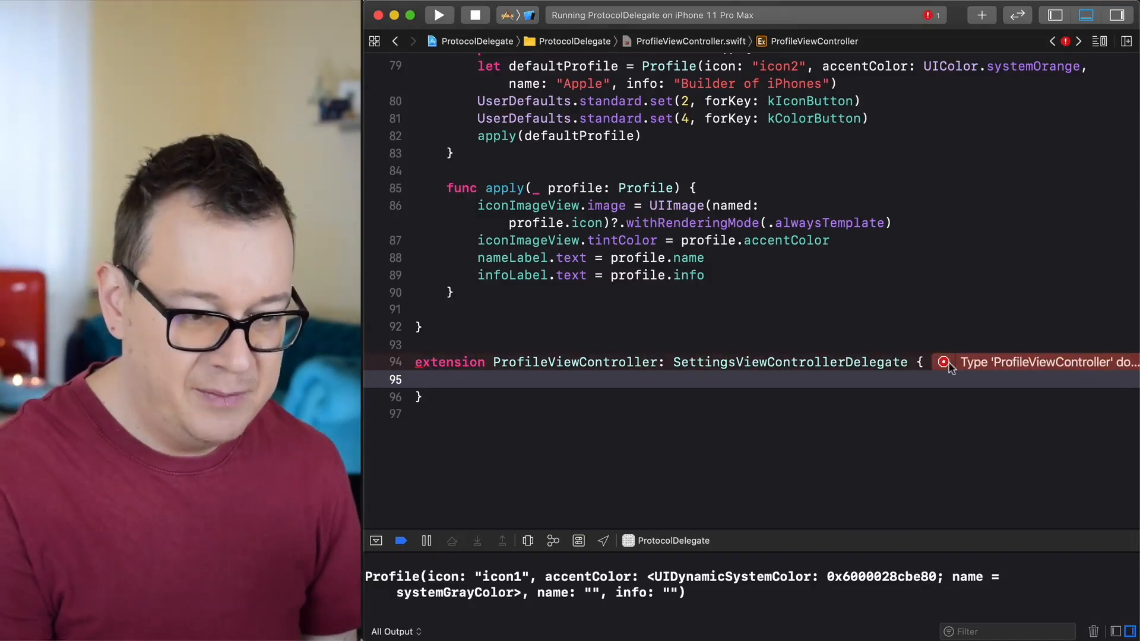
Accept Xcode's Fix to add the didChange(_ profile: Profile) protocol stub to the extension.
{"action": "left_click", "coordinate": [944, 363]}
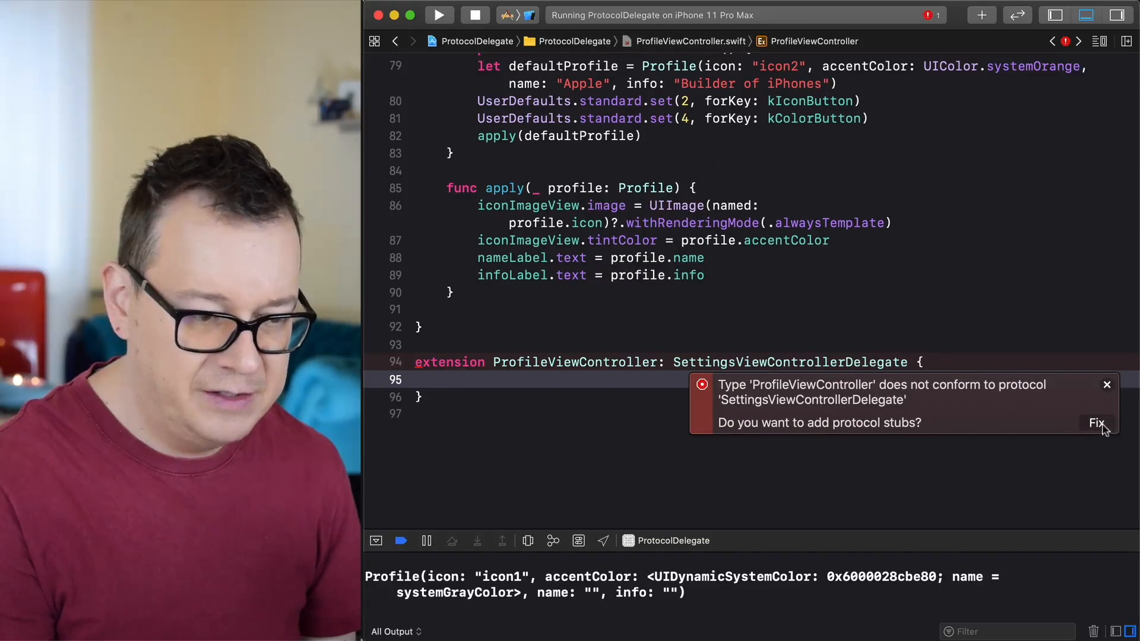
{"action": "left_click", "coordinate": [1096, 423]}
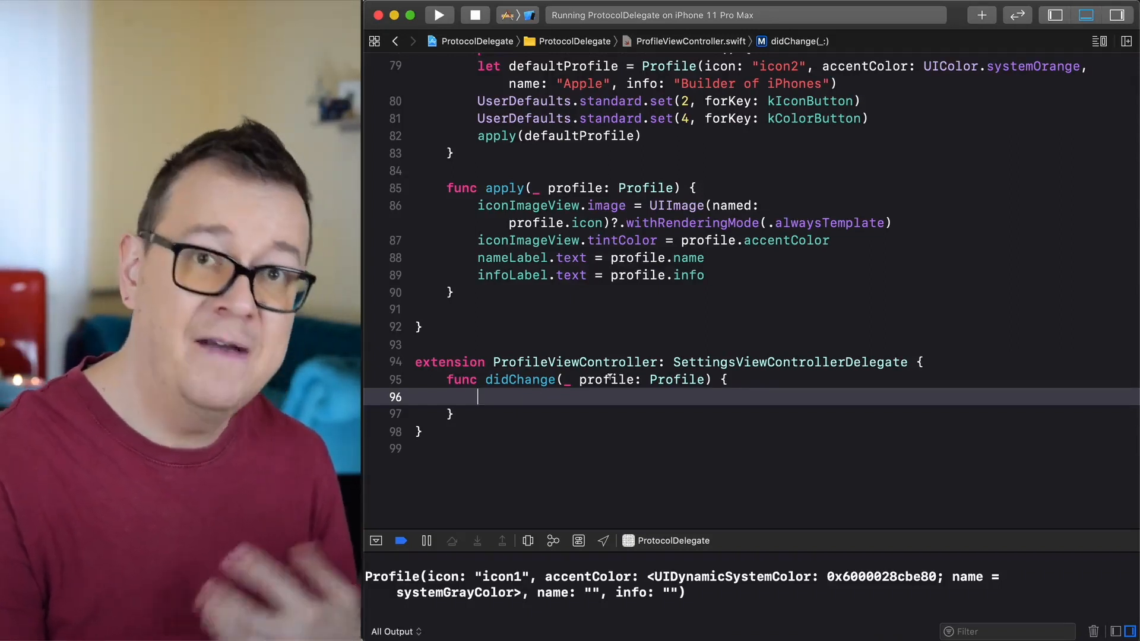
Inspect the profile parameter and the apply function, then start typing apply inside didChange.
{"action": "double_click", "coordinate": [606, 380]}
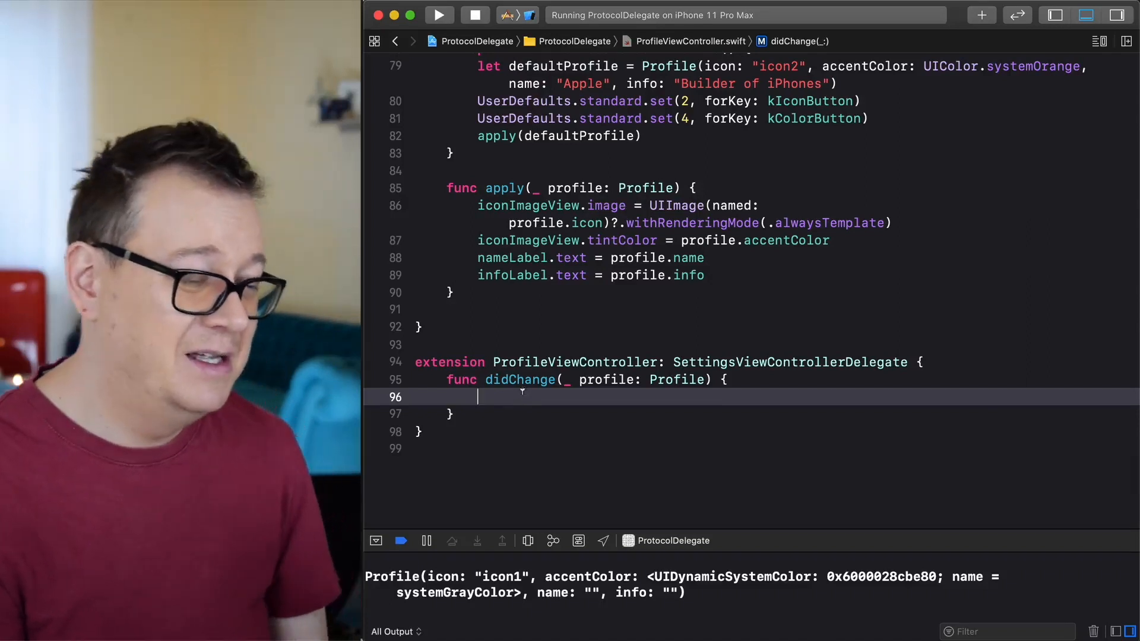
{"action": "double_click", "coordinate": [504, 188]}
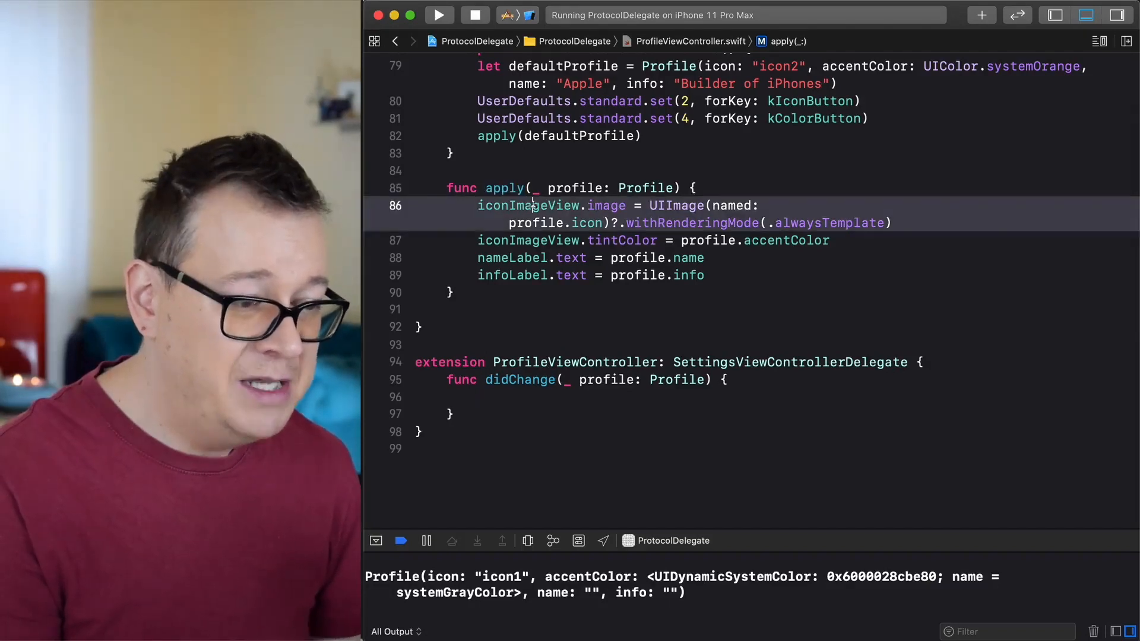
{"action": "double_click", "coordinate": [528, 205]}
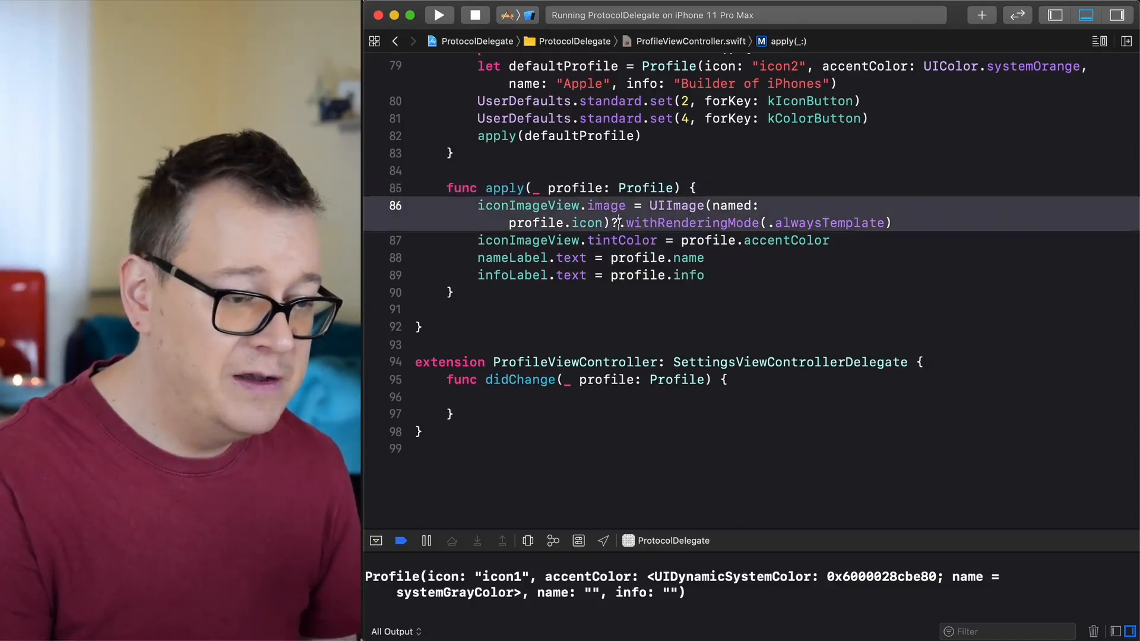
{"action": "double_click", "coordinate": [623, 239]}
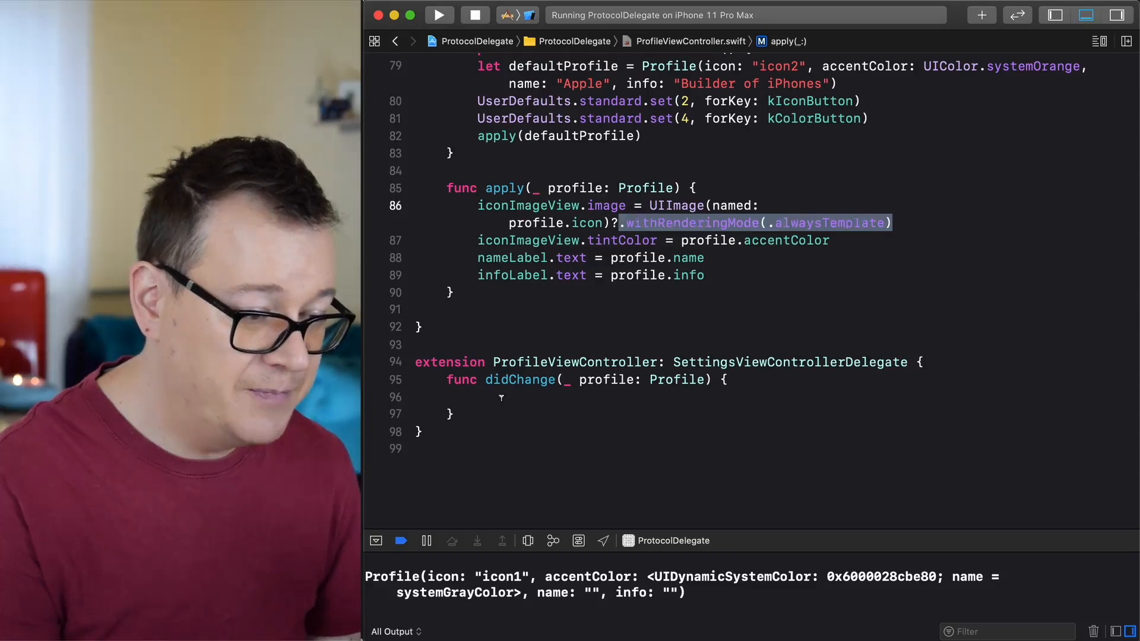
{"action": "type", "text": "aply"}
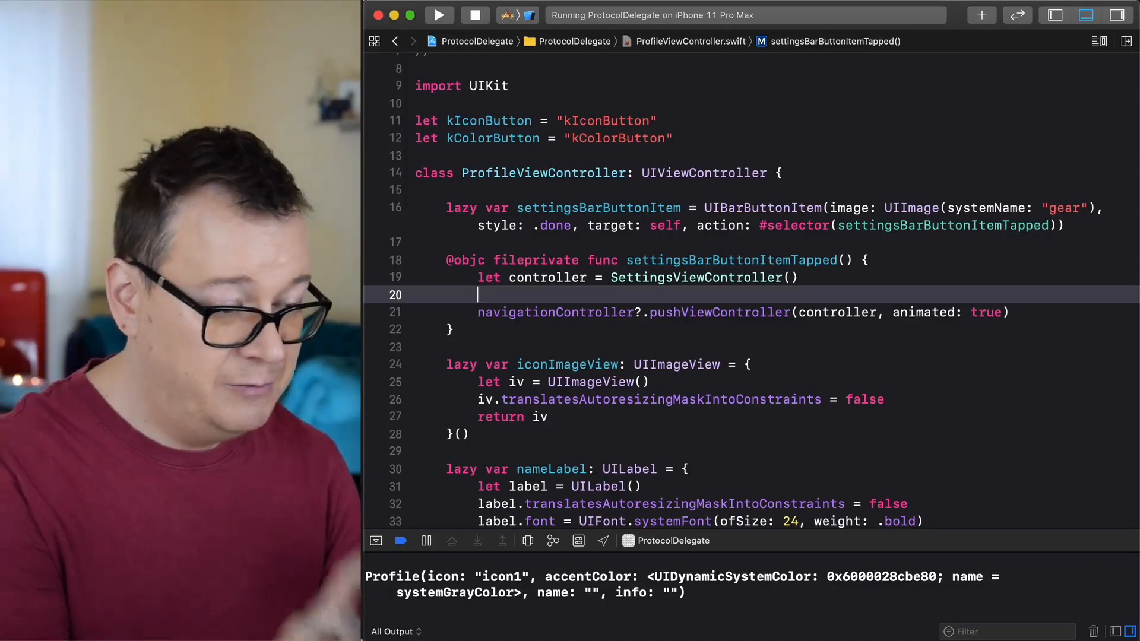
Add 'controller.delegate = self' in settingsBarButtonItemTapped before pushing the Settings screen.
{"action": "double_click", "coordinate": [547, 278]}
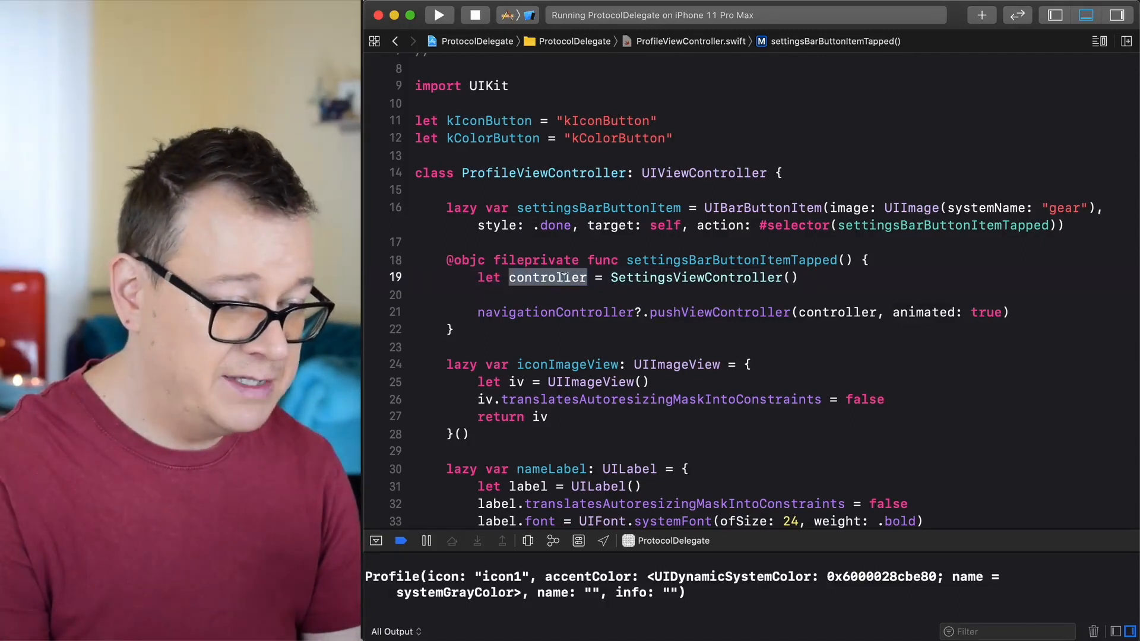
{"action": "type", "text": "controller.delegate = se"}
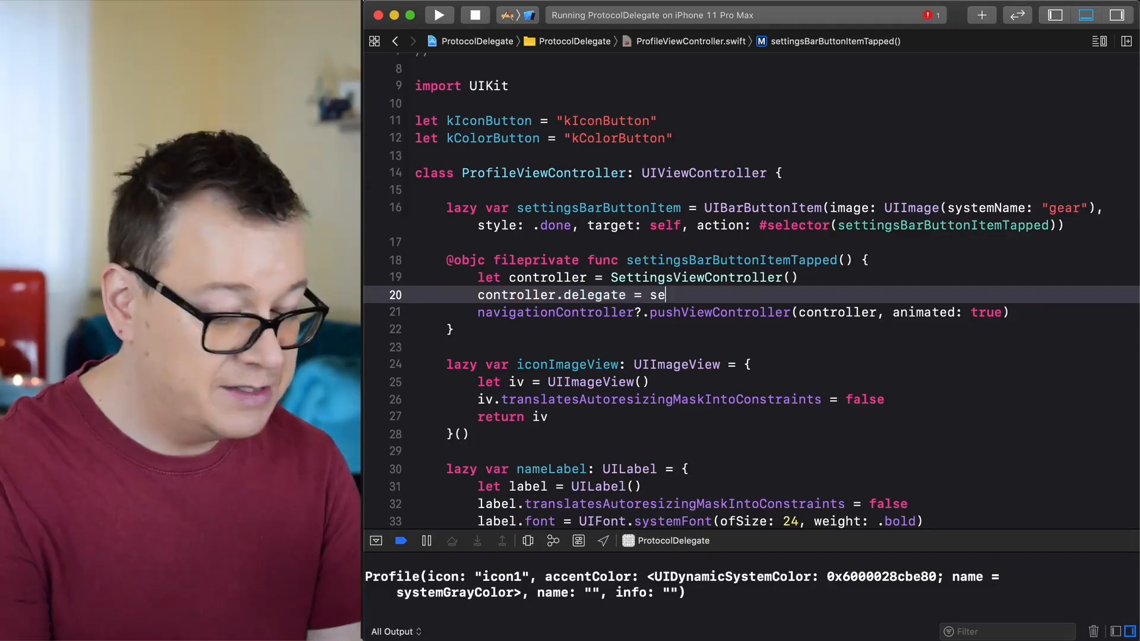
{"action": "type", "text": "lf"}
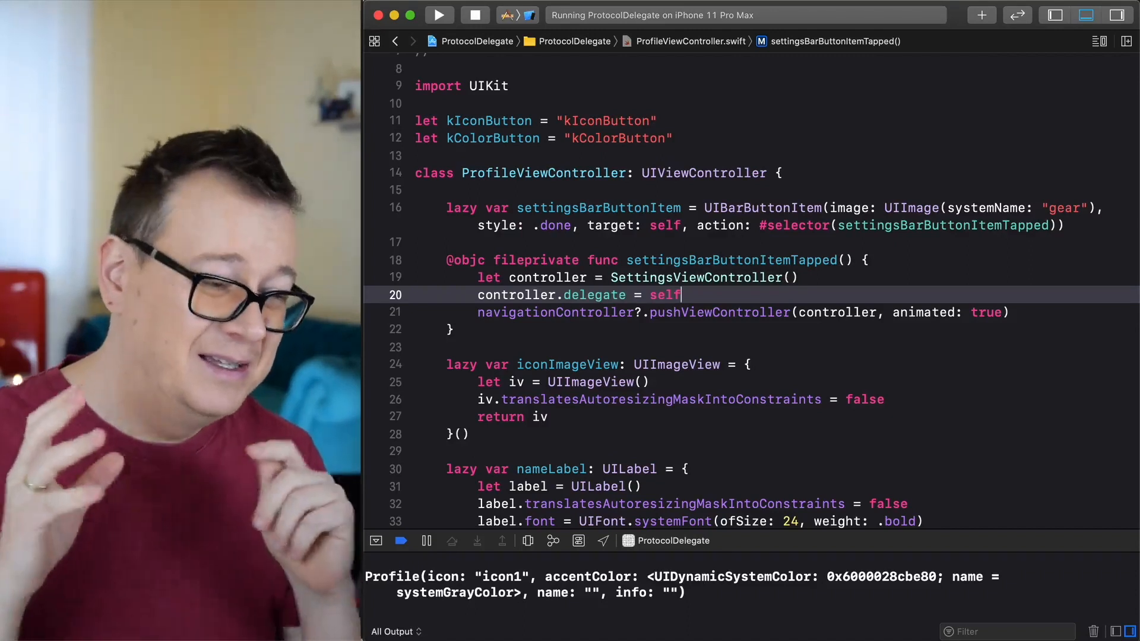
{"action": "mouse_move", "coordinate": [448, 28]}
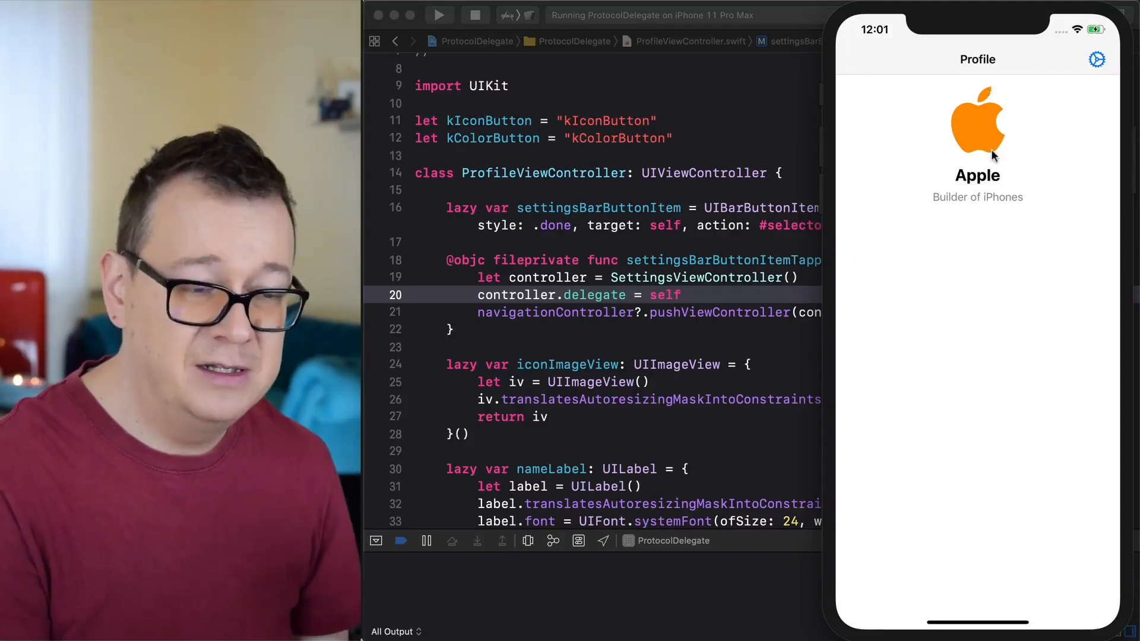
{"action": "mouse_move", "coordinate": [983, 183]}
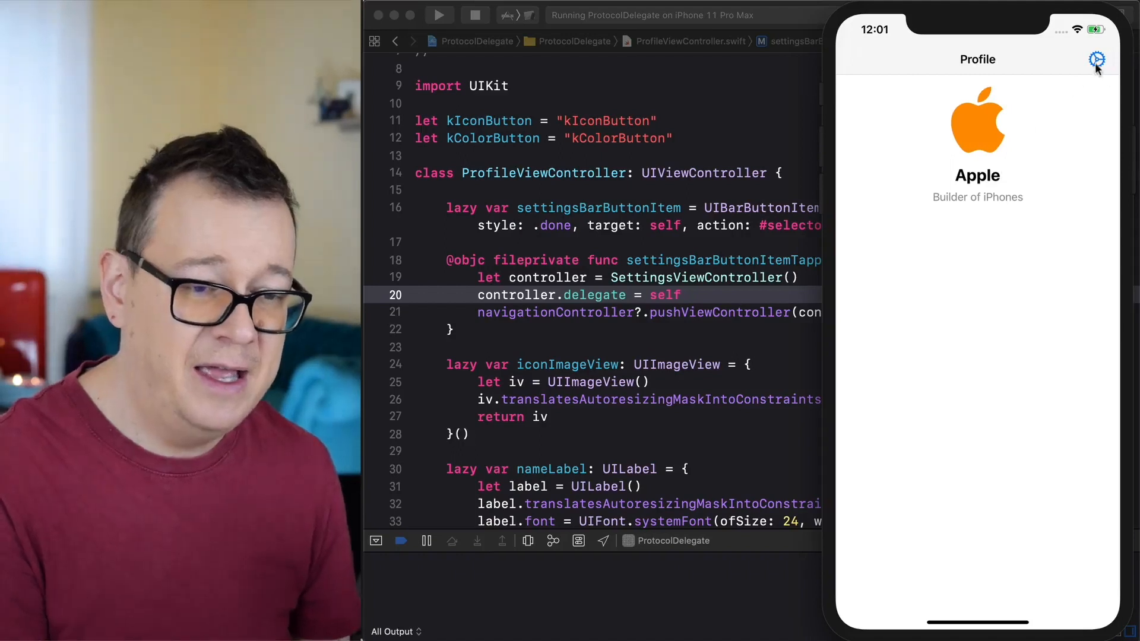
In Settings, enter name 'Rebeloper' and info 'Dev', then save back to Profile.
{"action": "left_click", "coordinate": [1094, 60]}
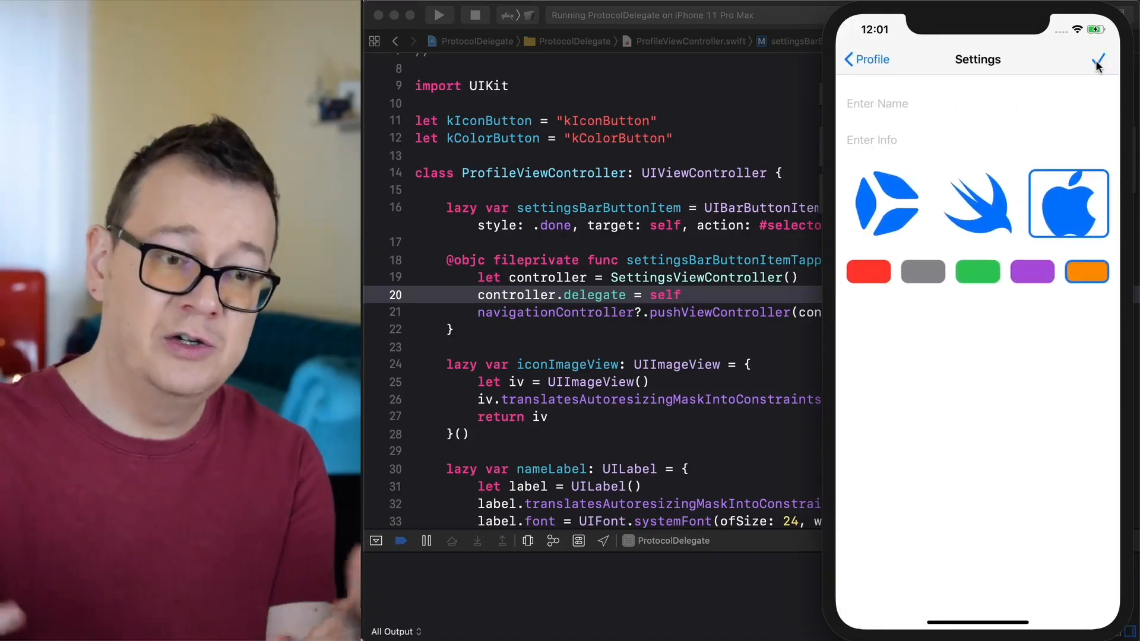
{"action": "mouse_move", "coordinate": [912, 217]}
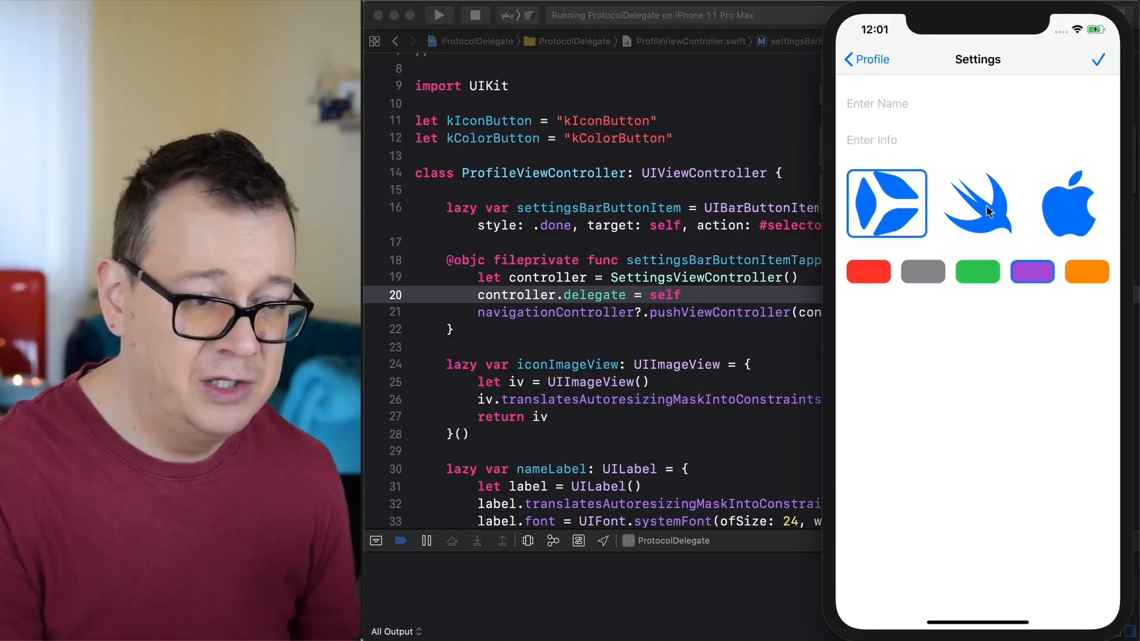
{"action": "type", "text": "Rebeloper"}
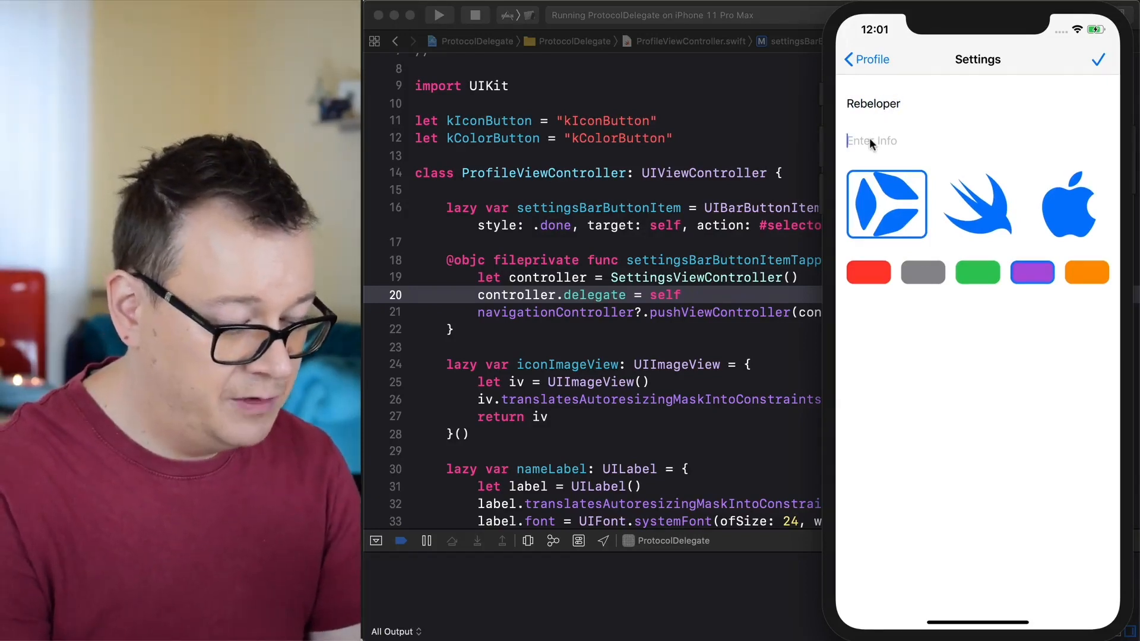
{"action": "type", "text": "Dev"}
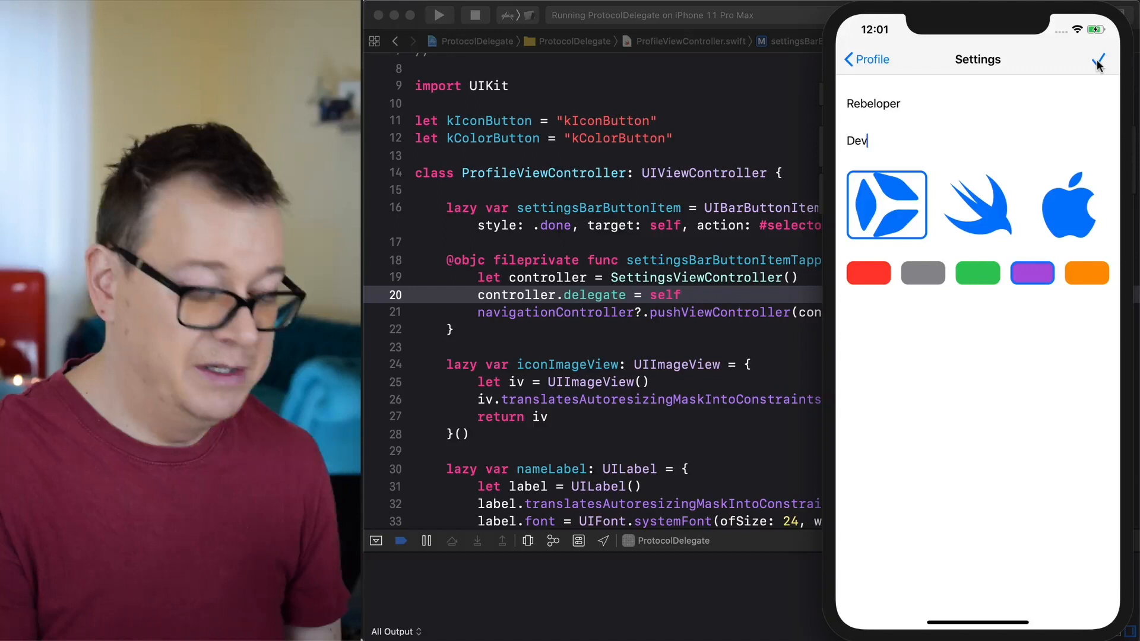
{"action": "left_click", "coordinate": [1098, 59]}
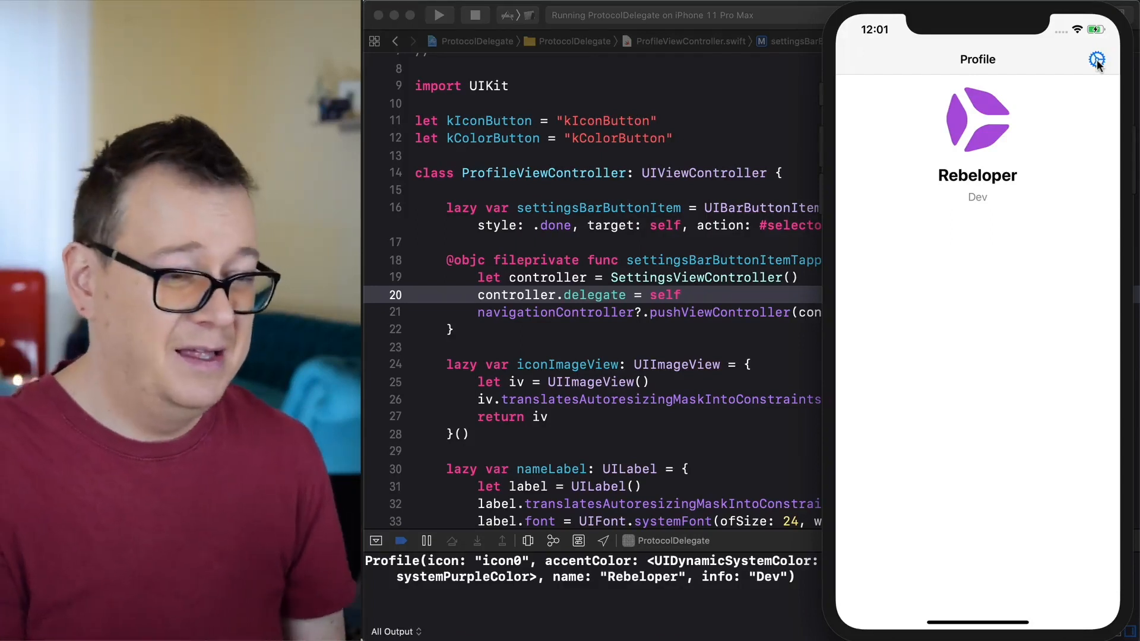
{"action": "mouse_move", "coordinate": [689, 144]}
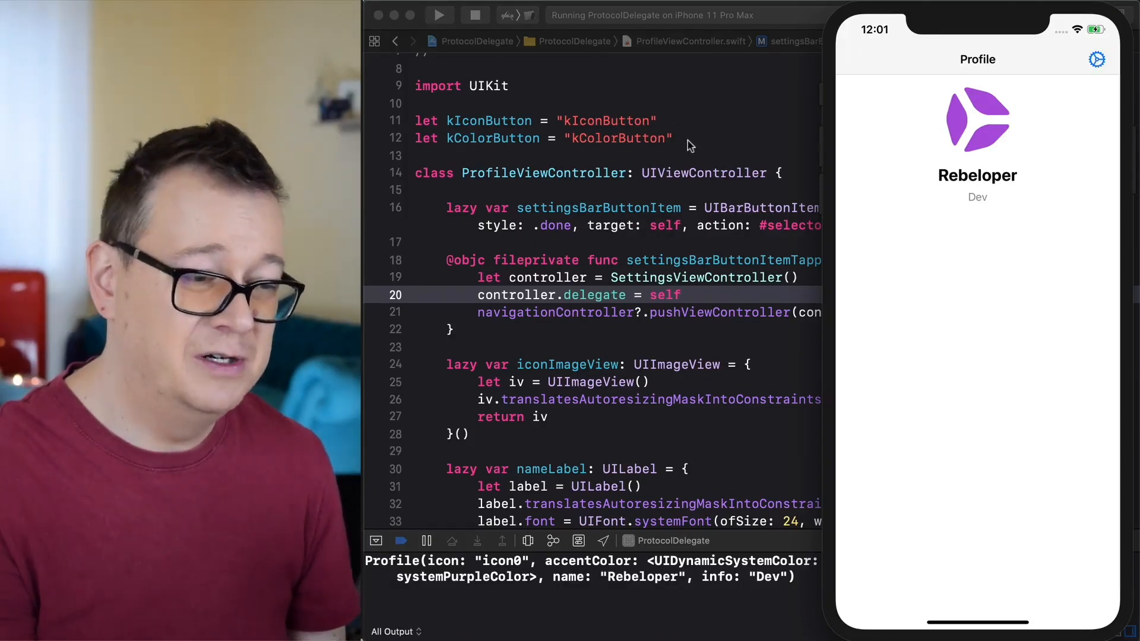